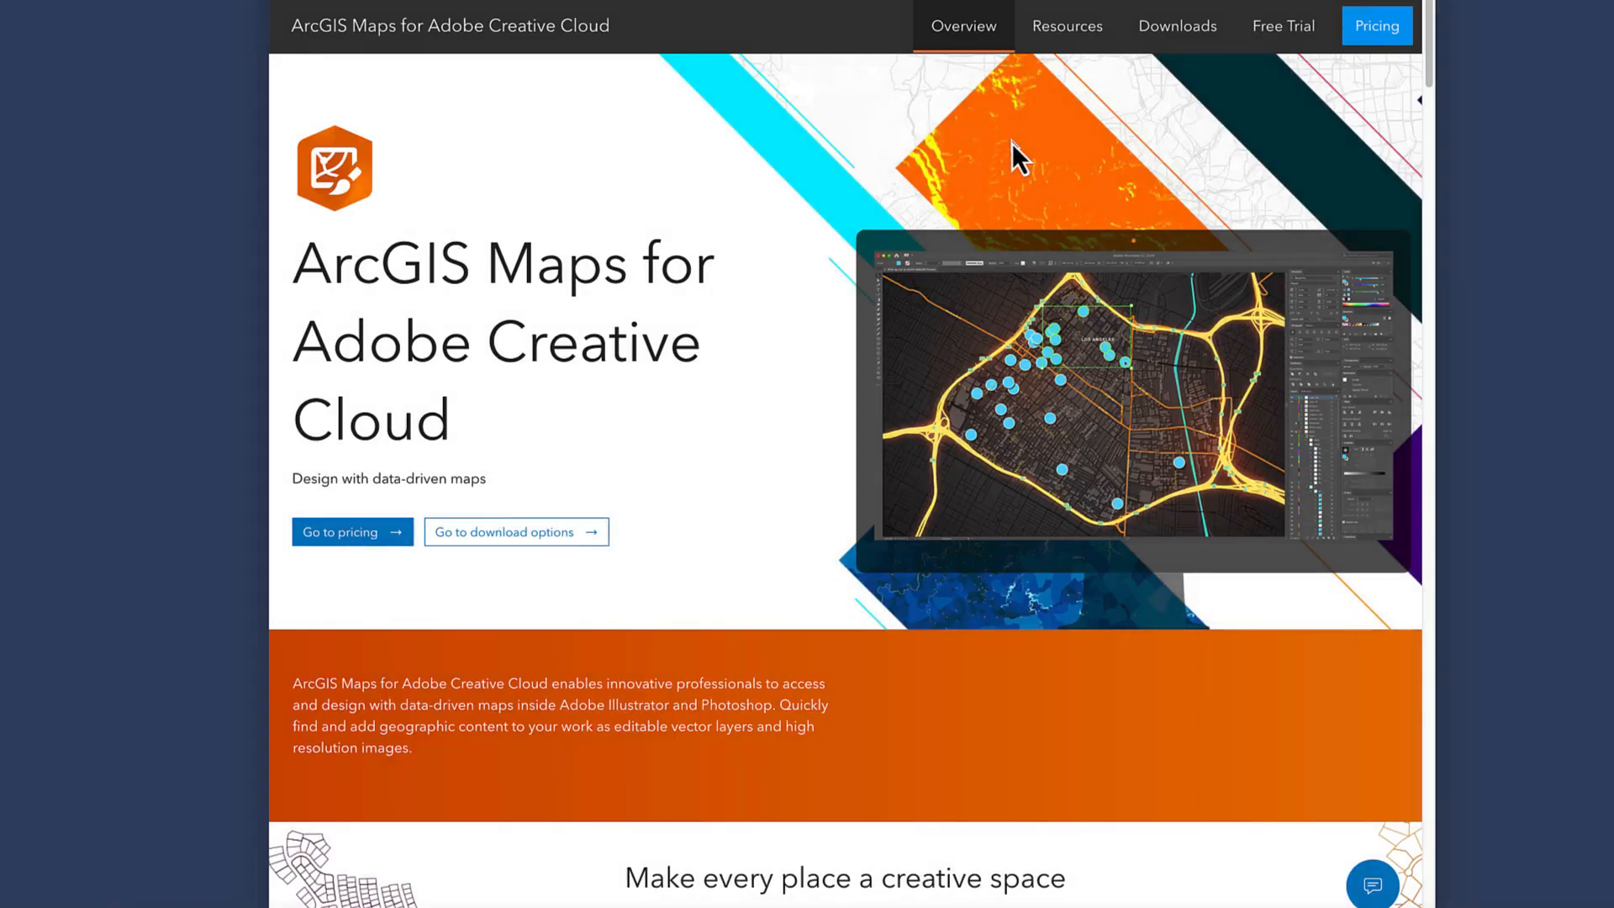
pyautogui.moveTo(1288, 37)
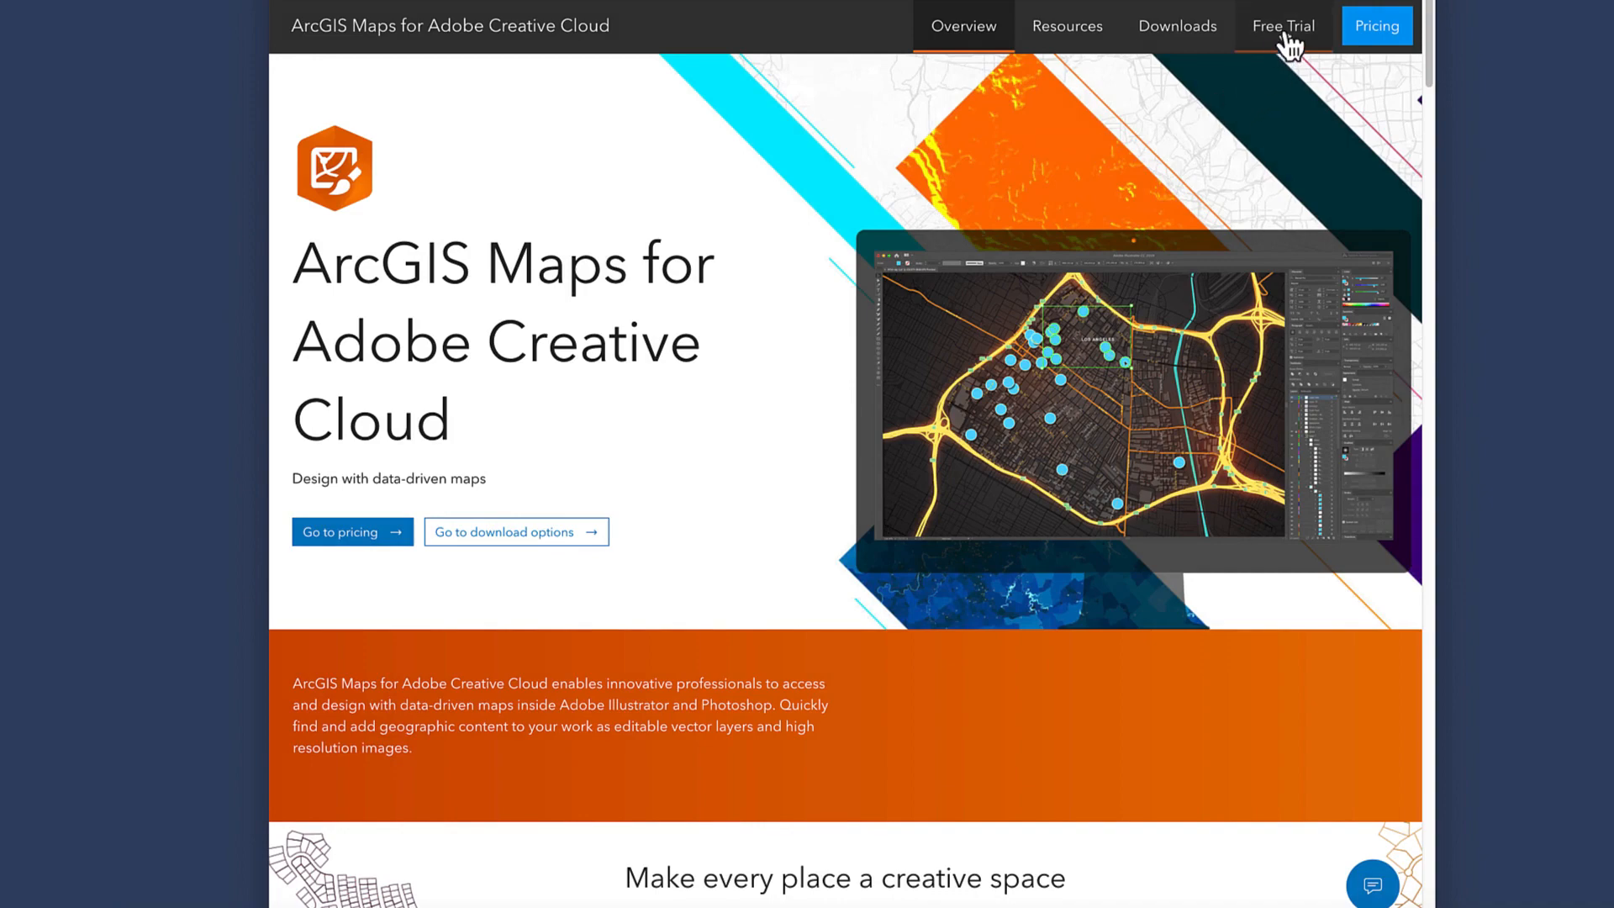
# From the Esri Free Trial page, start signing up for the ArcGIS Maps for Adobe trial
pyautogui.click(1285, 25)
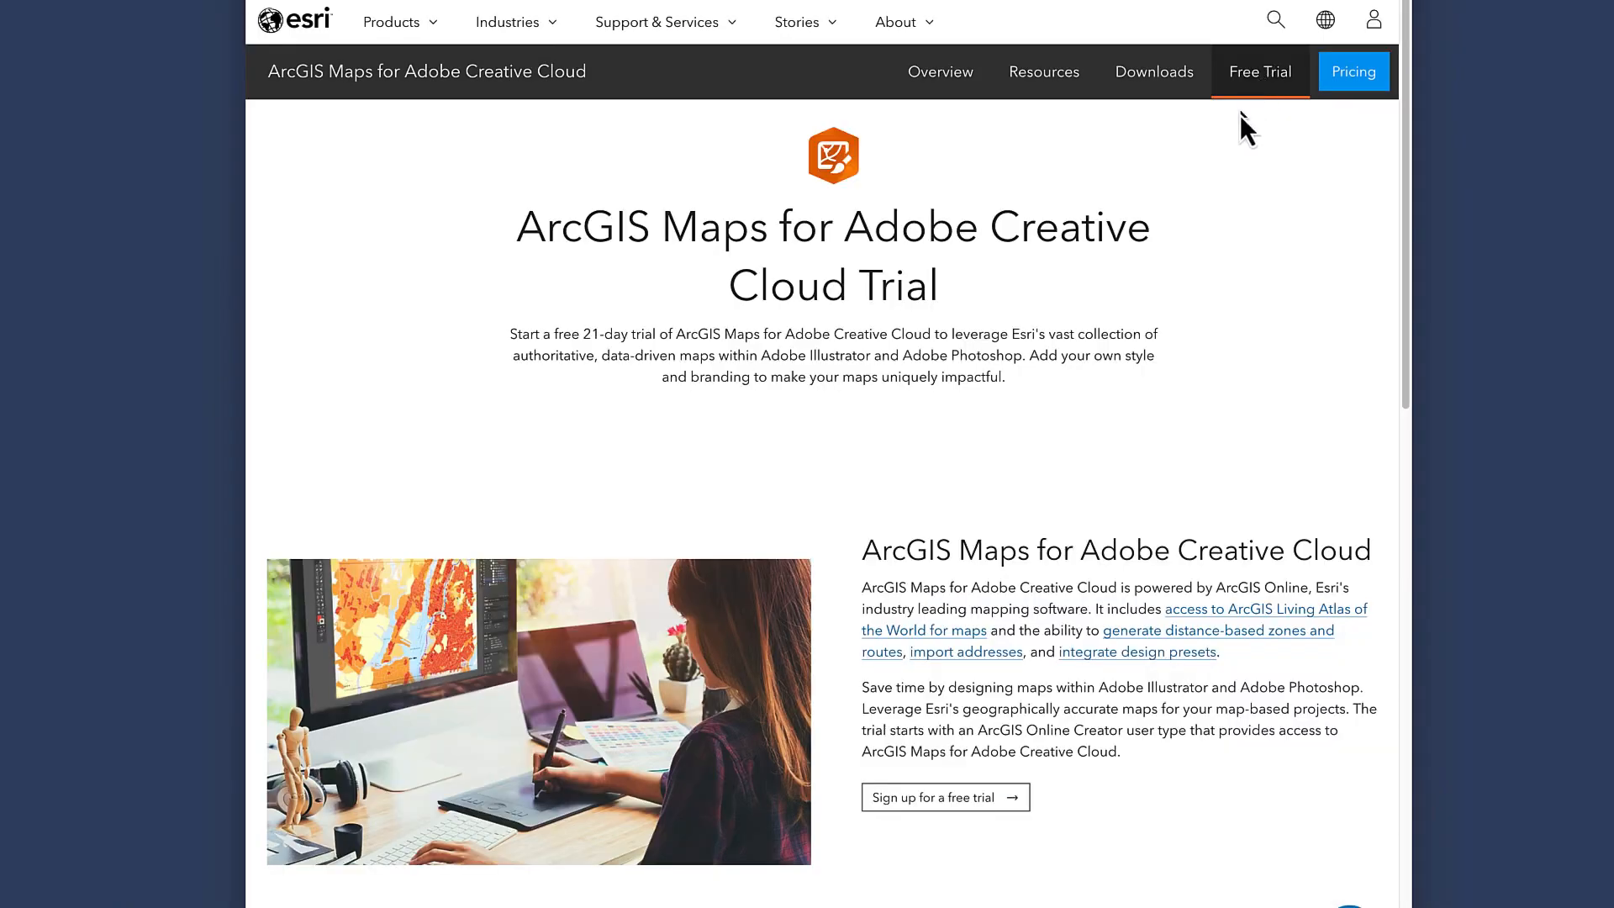
pyautogui.scroll(-3)
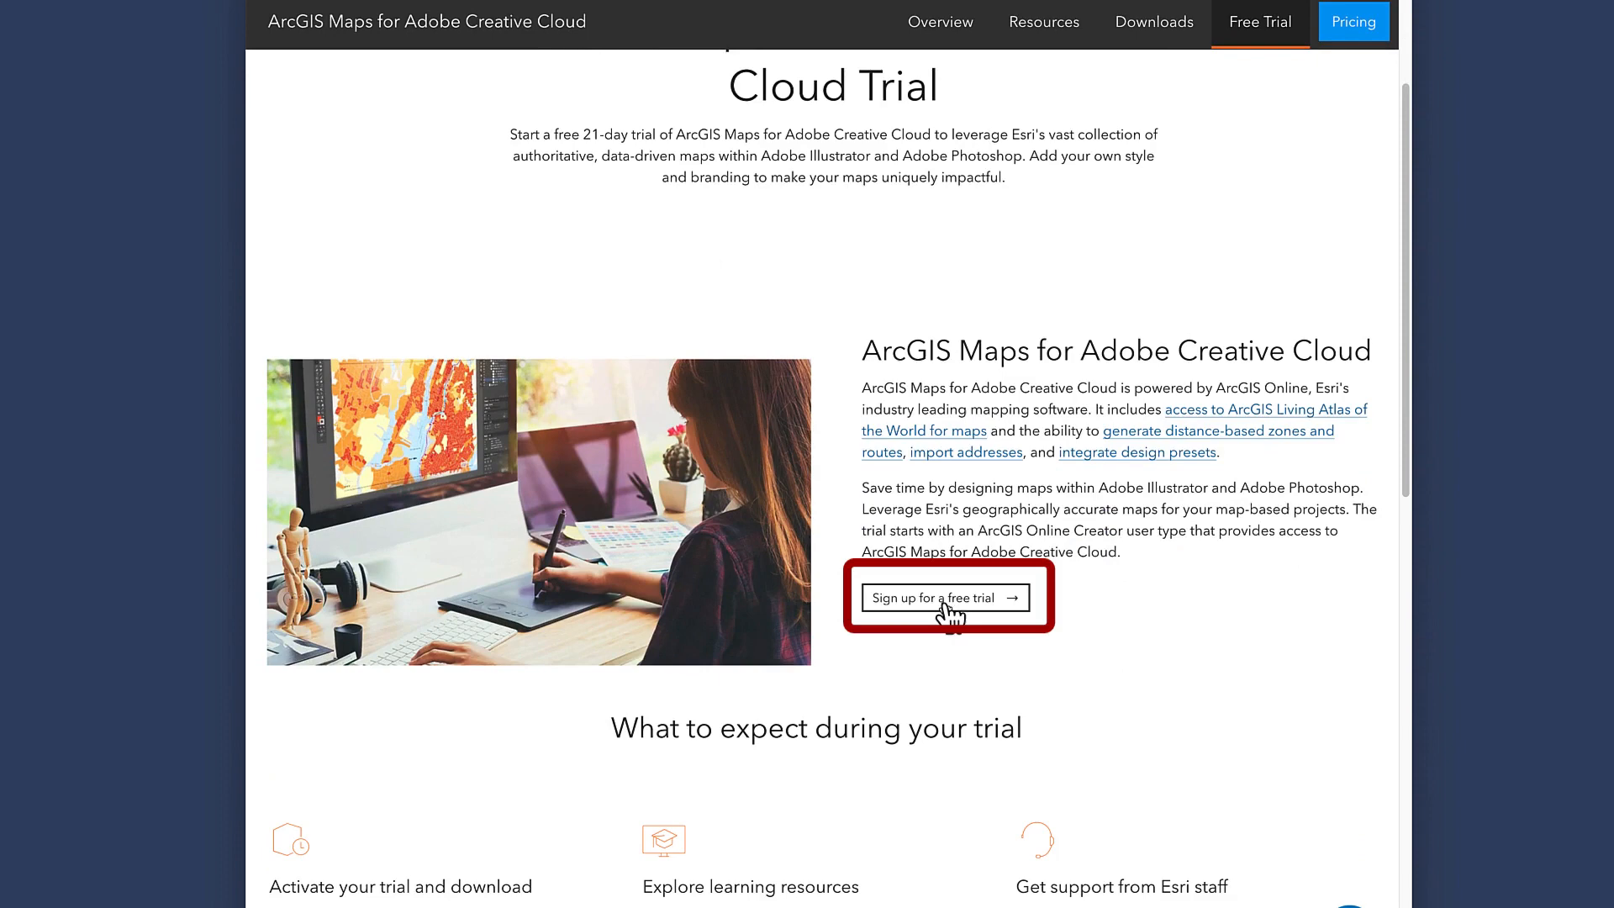
pyautogui.click(945, 599)
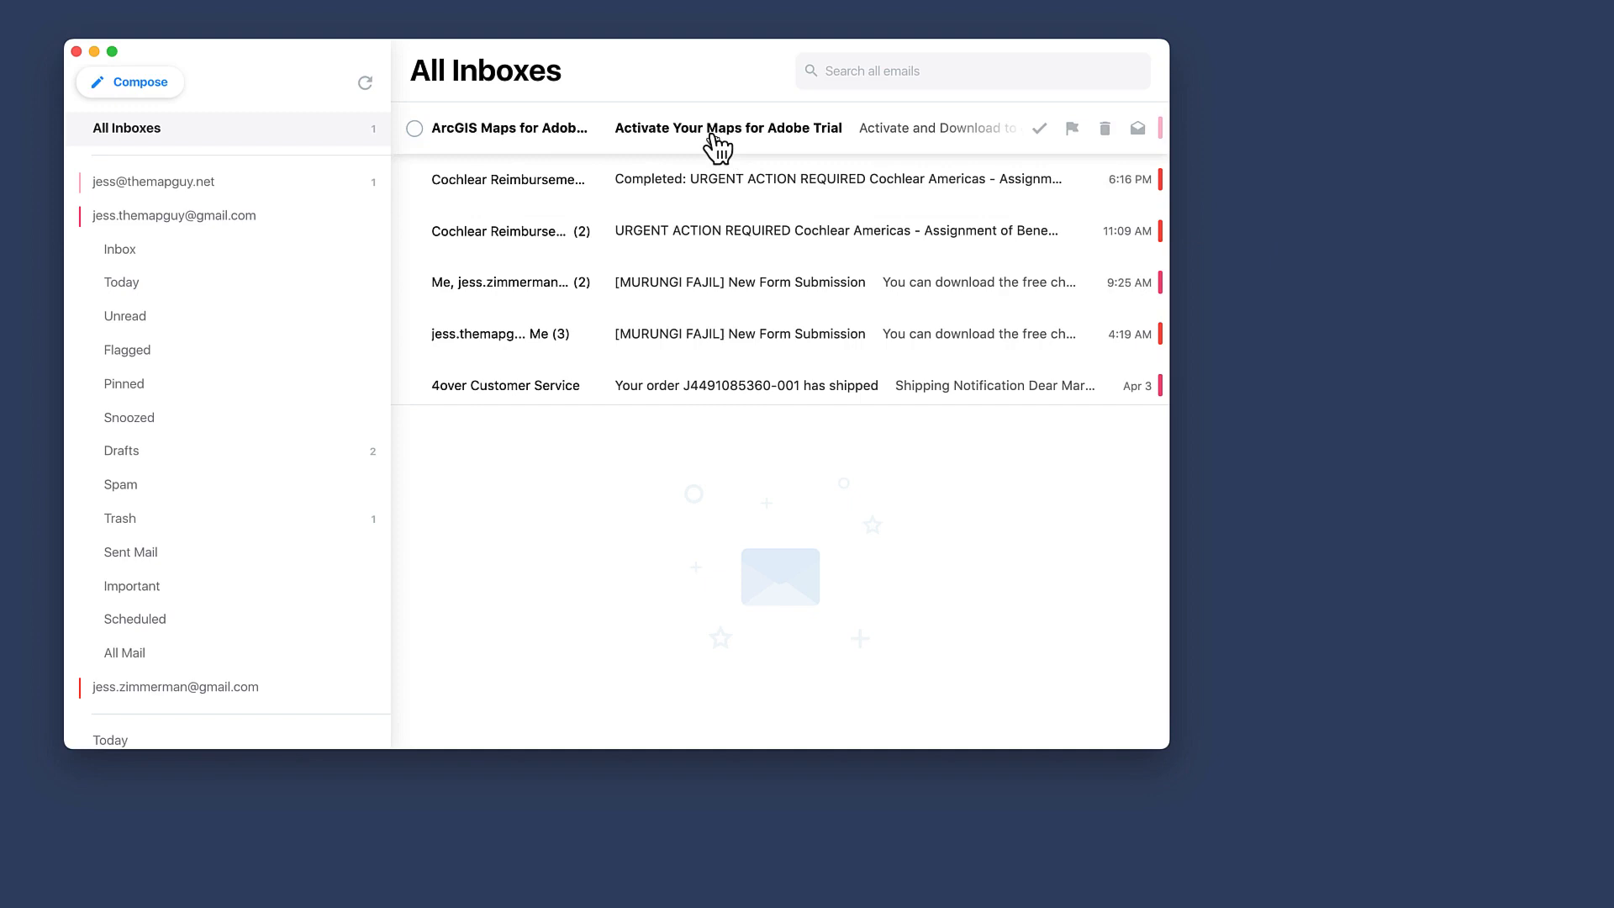
# Activate the trial from the 'Activate Your Maps for Adobe Trial' email's activation button
pyautogui.click(719, 128)
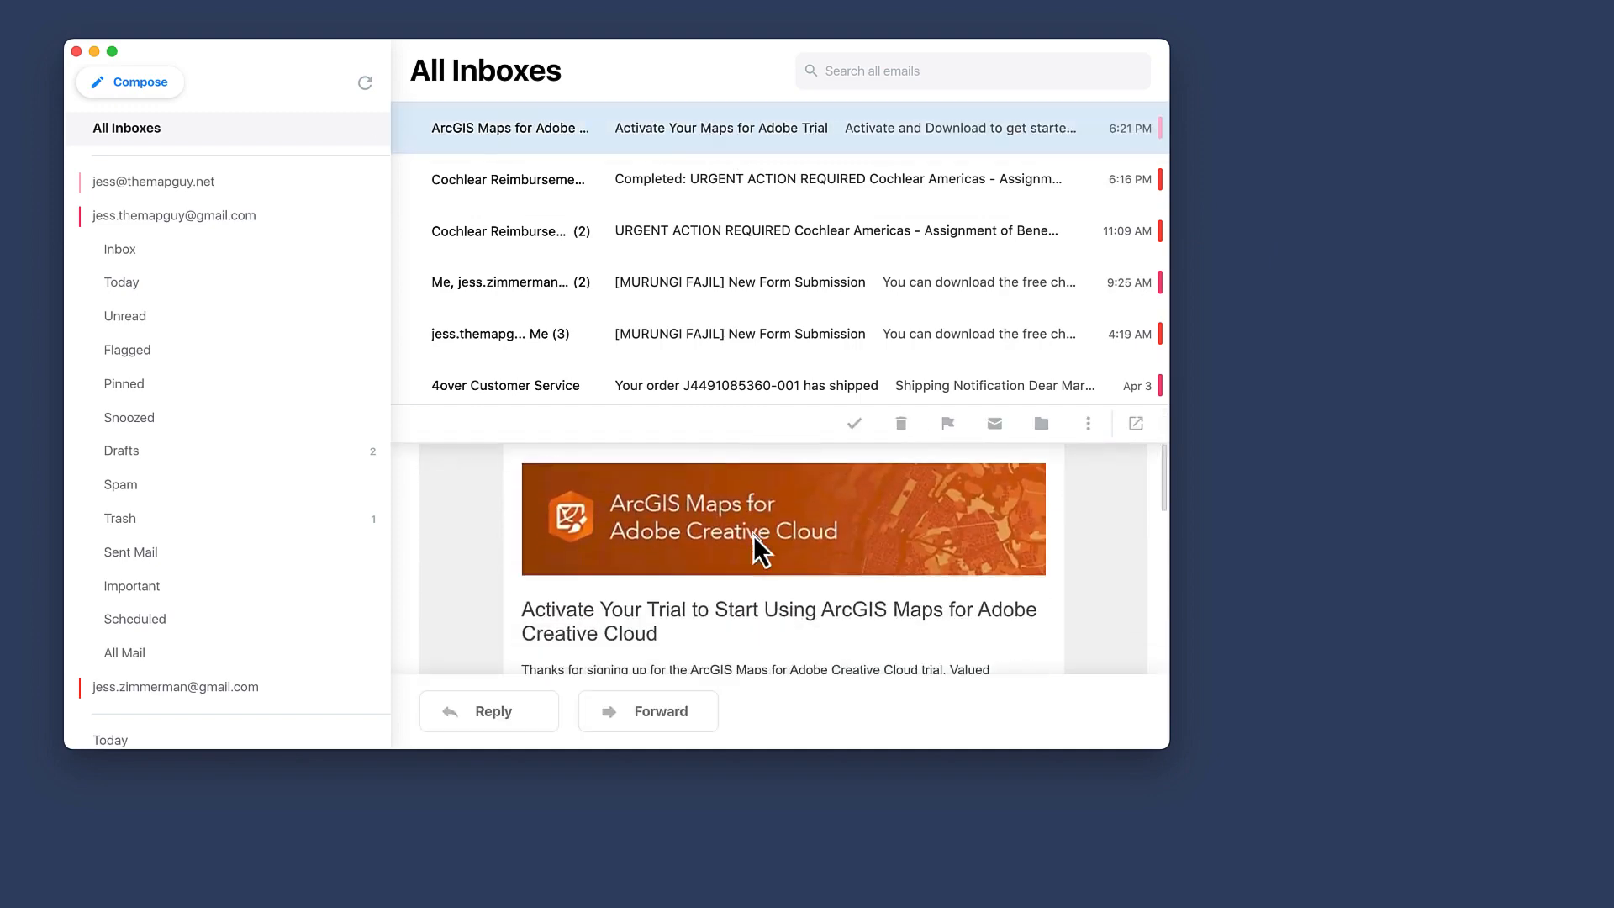
pyautogui.scroll(-3)
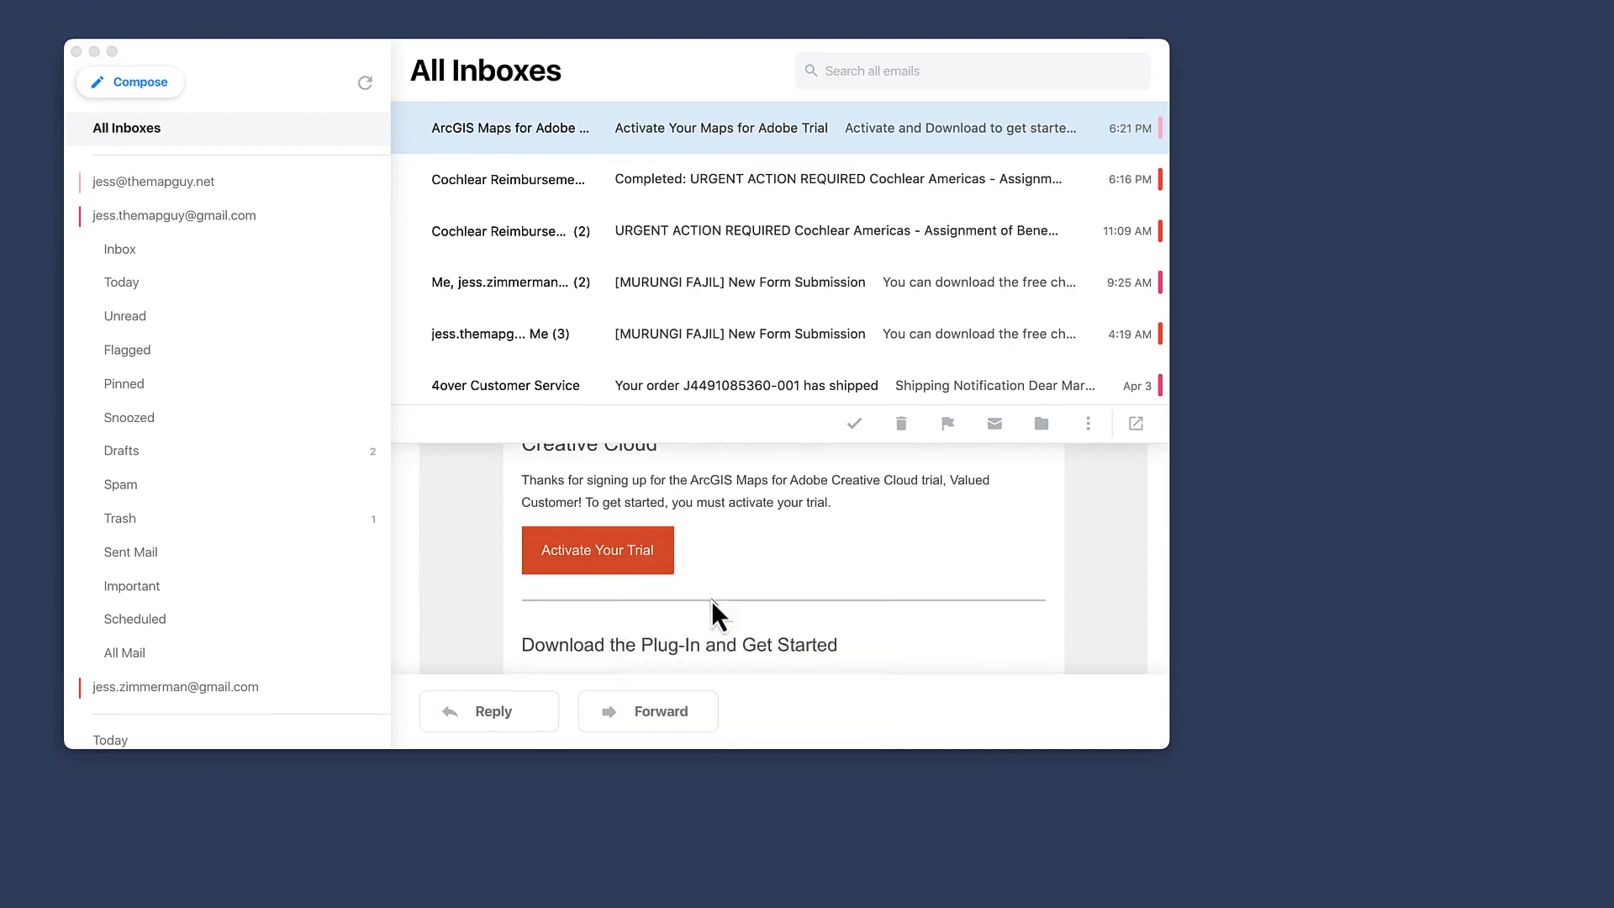
pyautogui.click(598, 550)
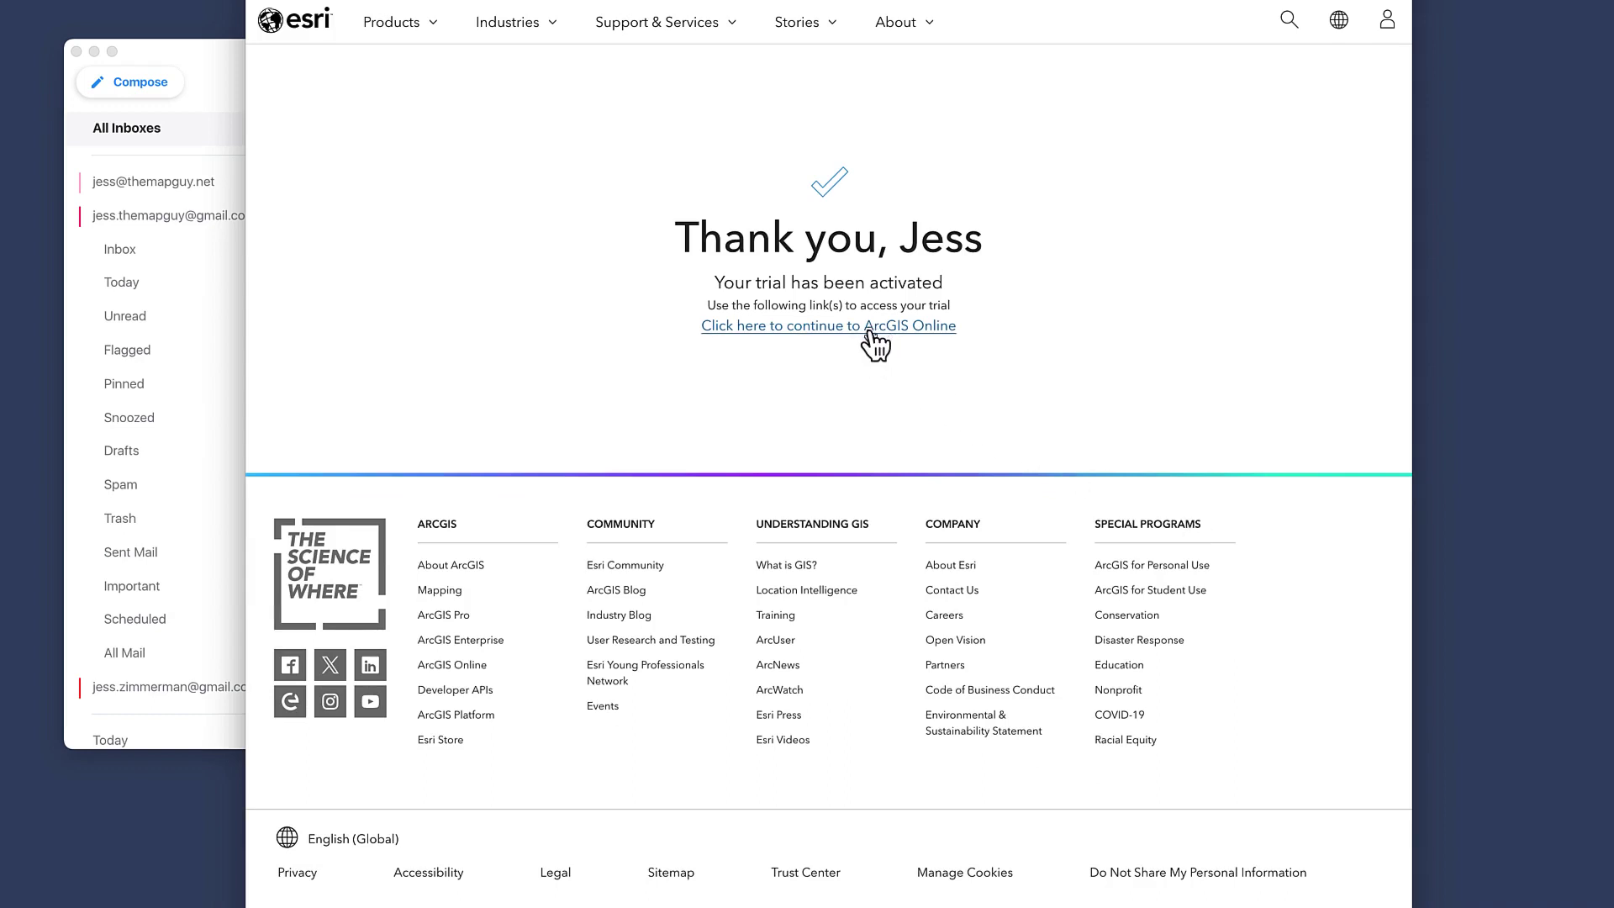
pyautogui.click(827, 326)
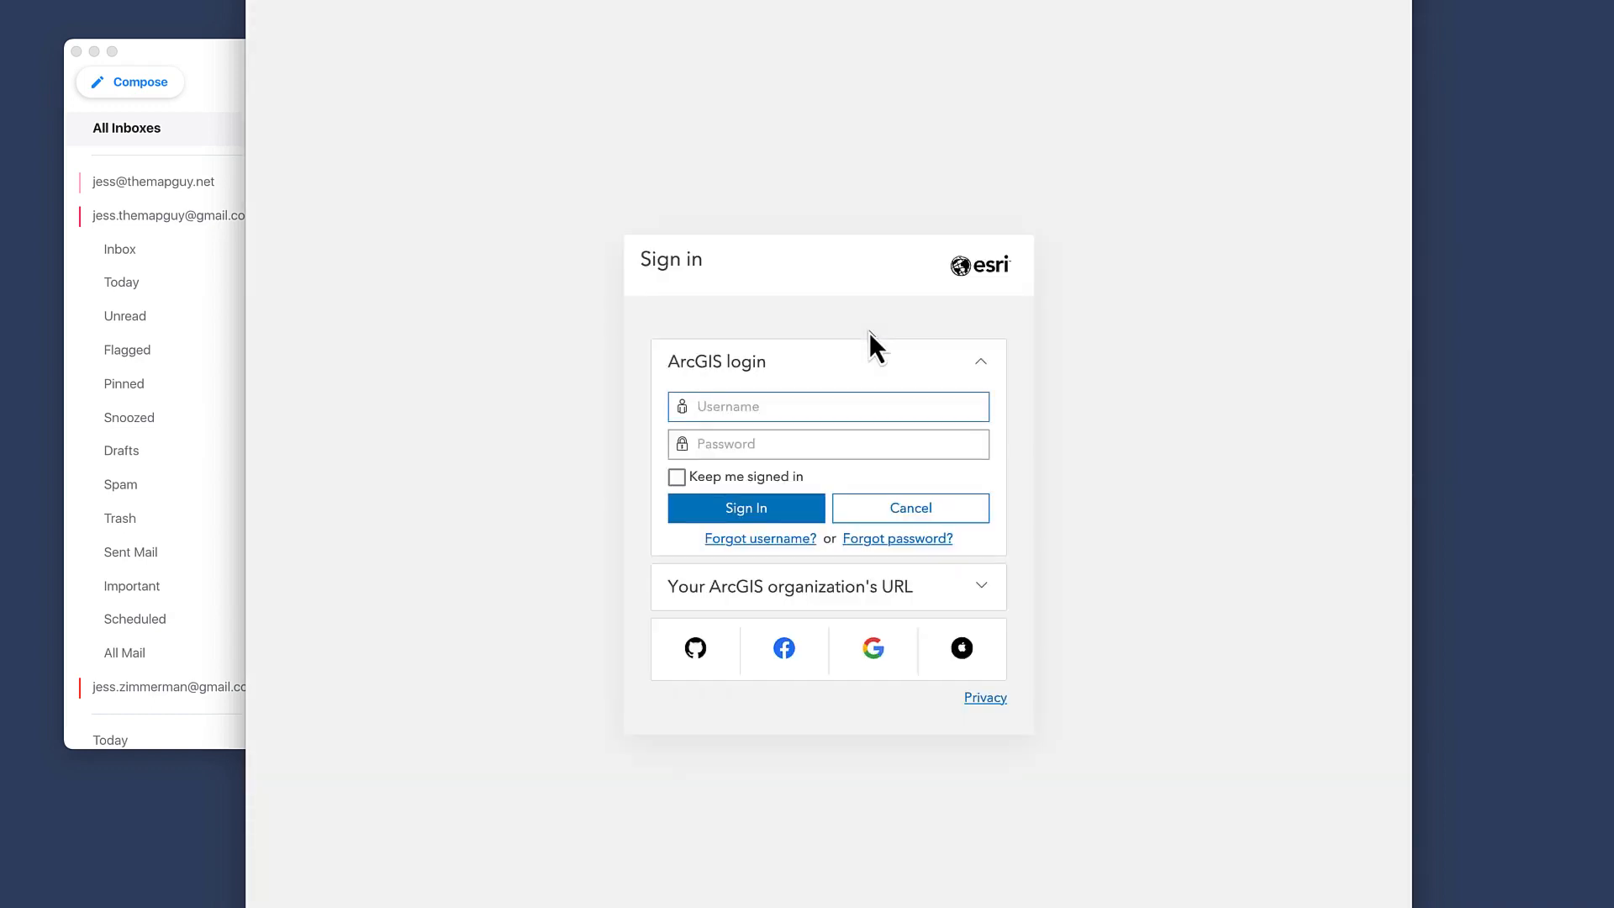
pyautogui.write('mapguy61')
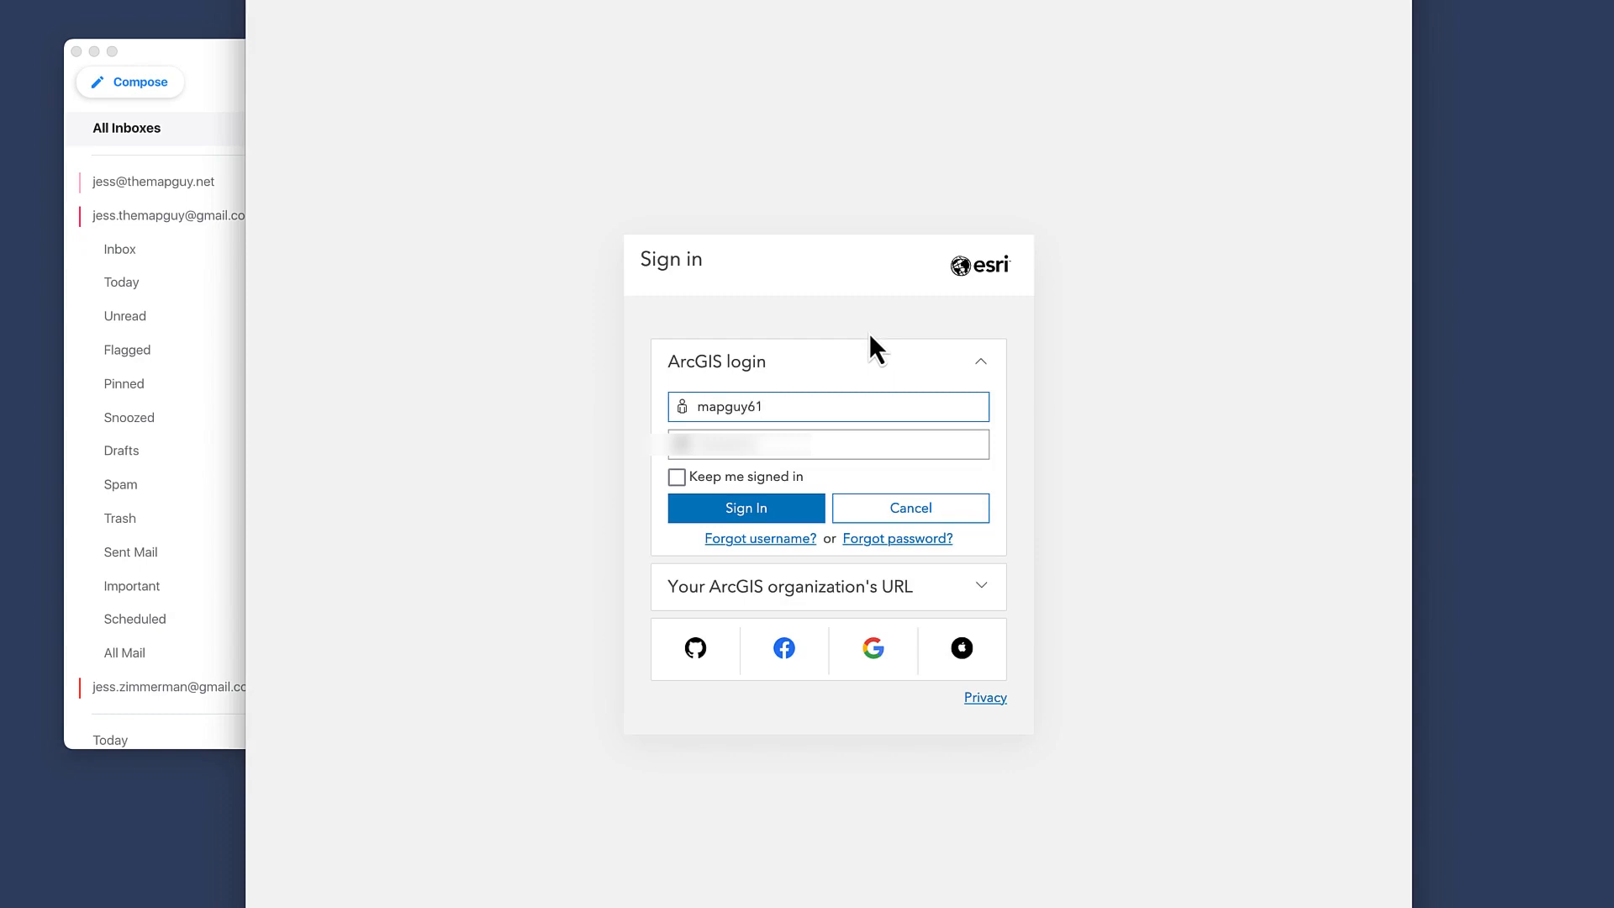
pyautogui.click(827, 444)
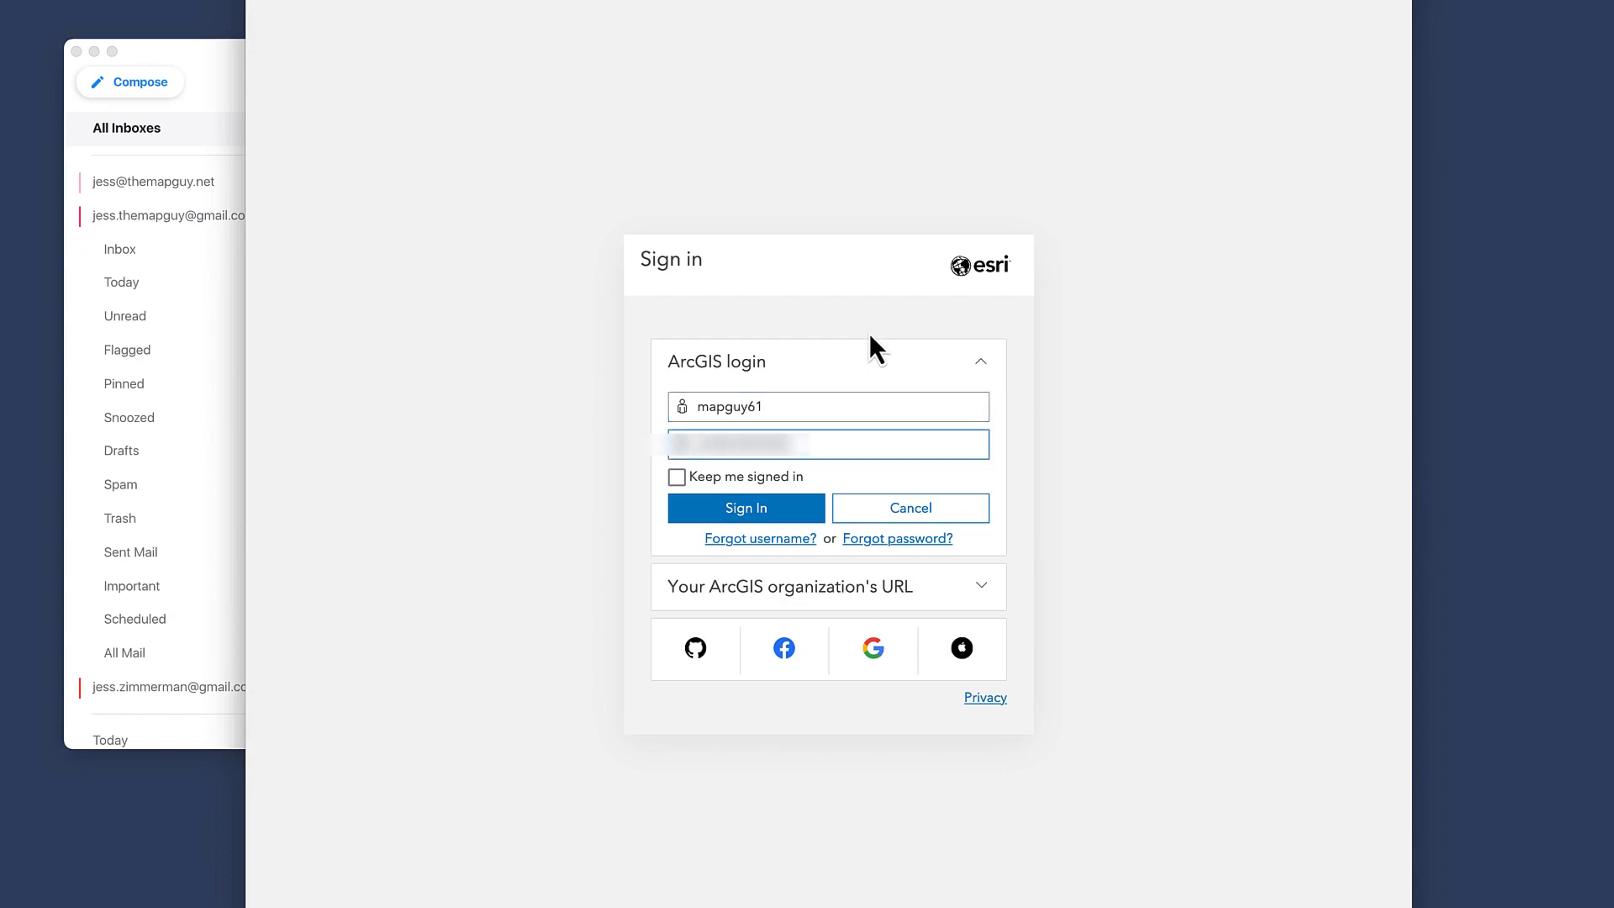
pyautogui.click(747, 508)
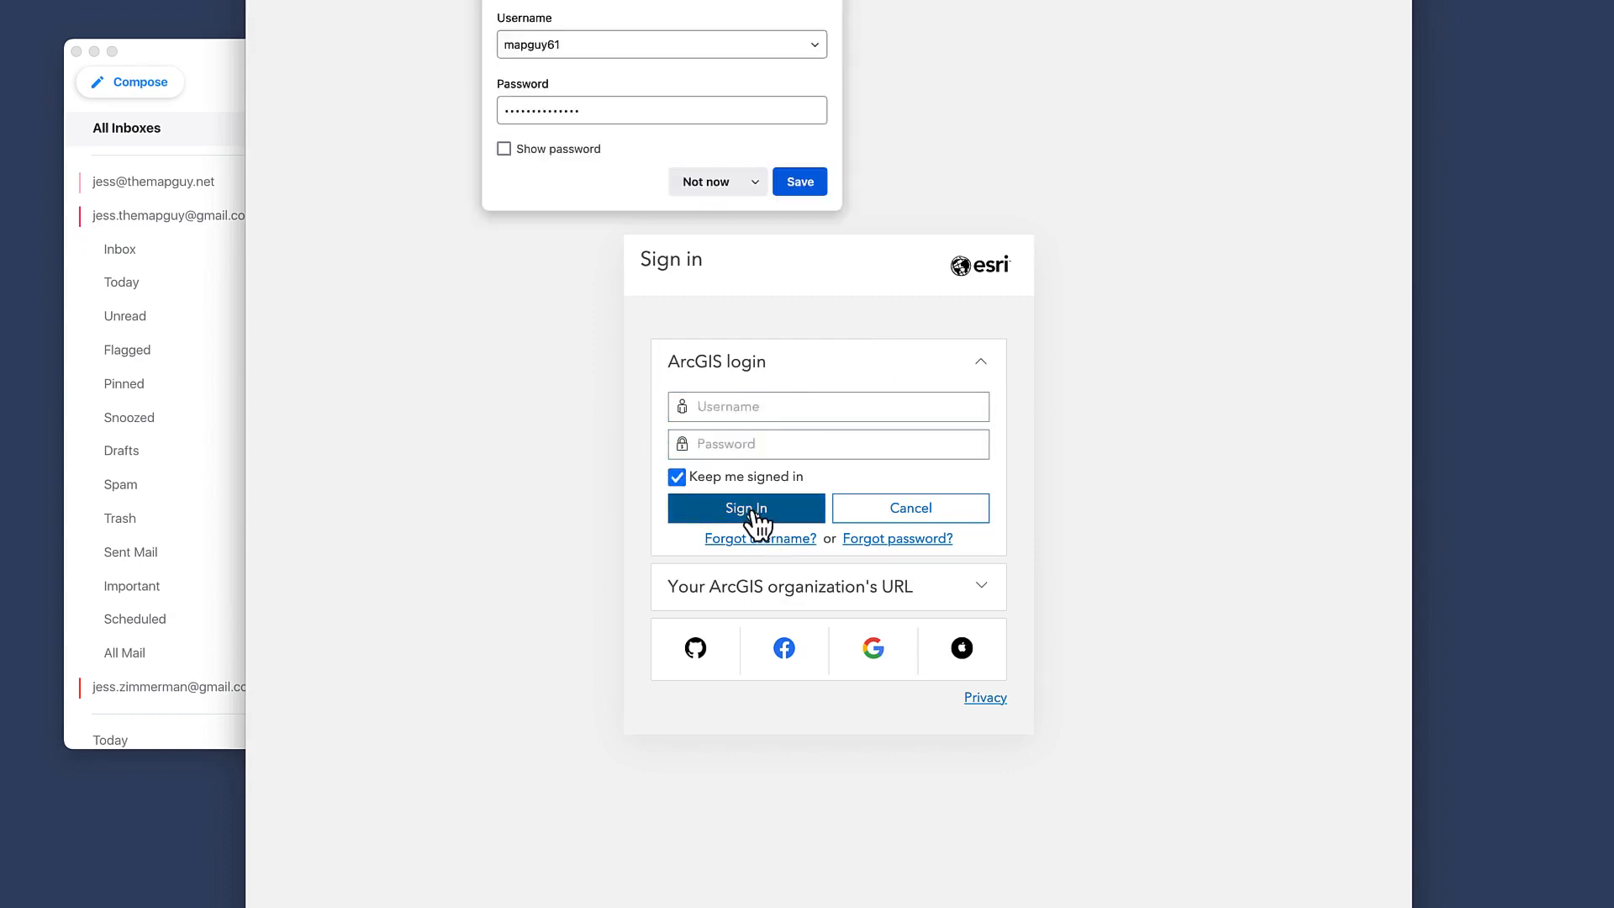
pyautogui.click(746, 507)
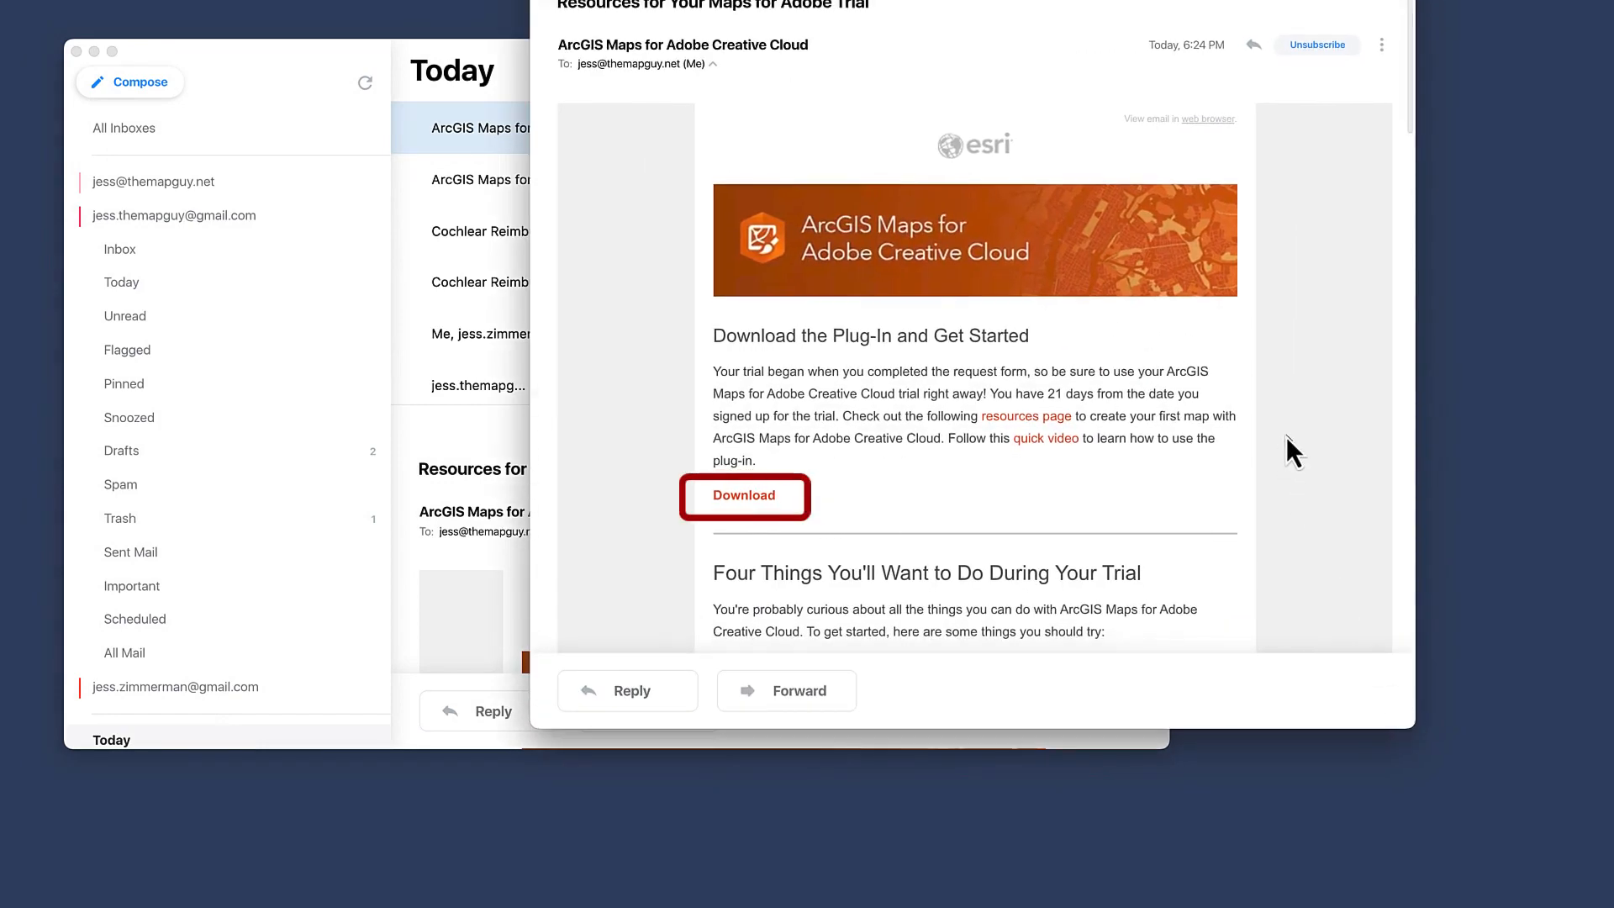
pyautogui.moveTo(709, 502)
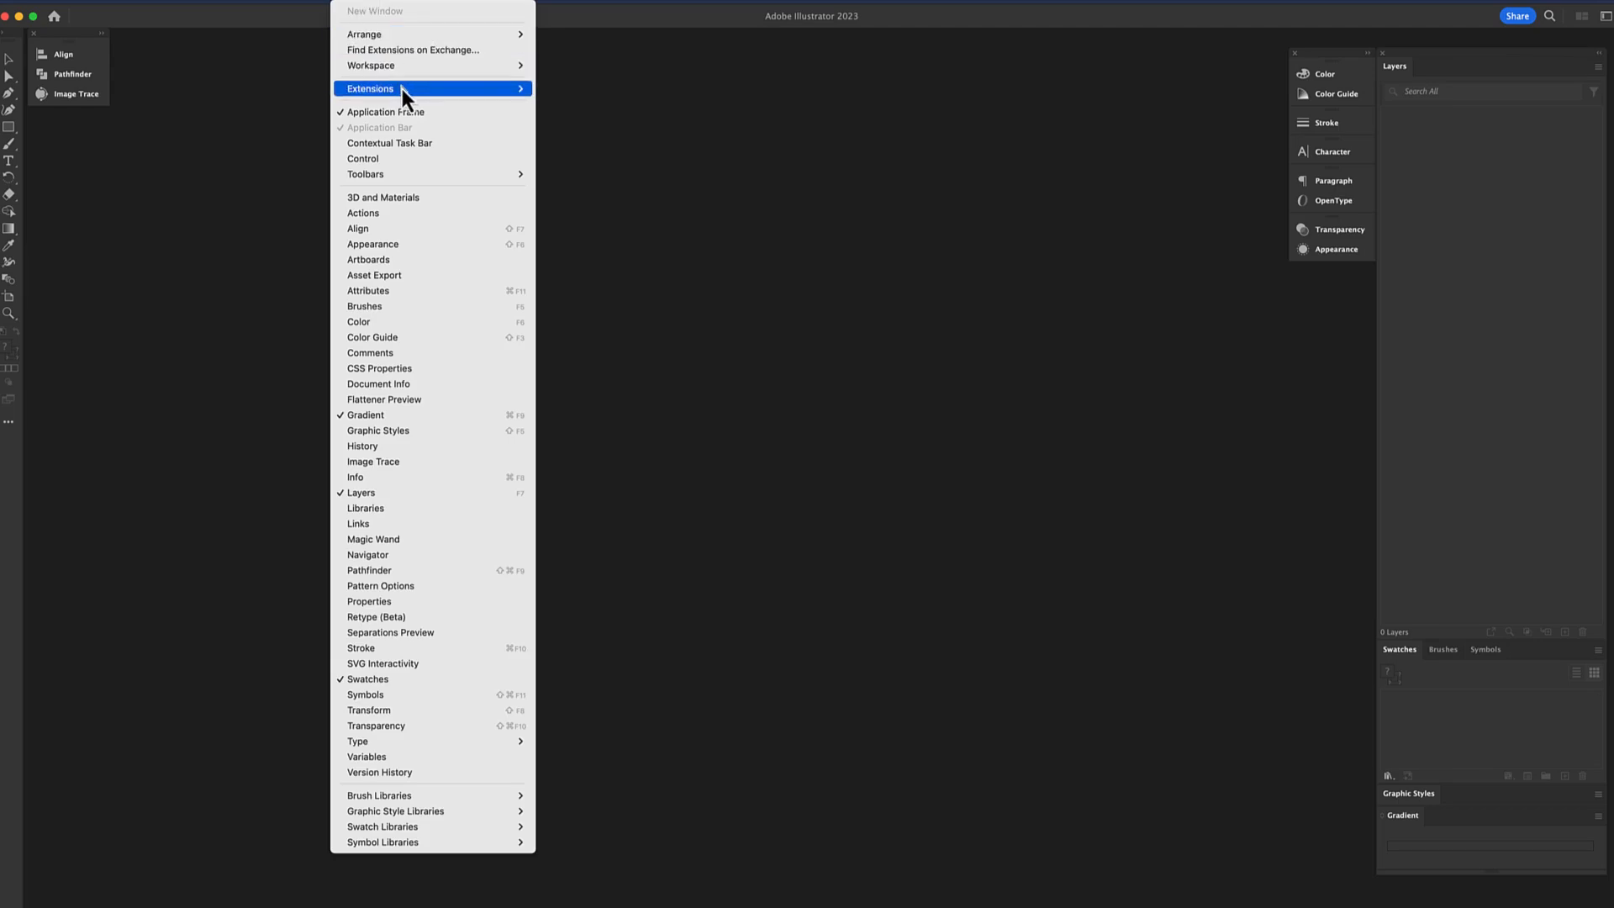
pyautogui.moveTo(463, 94)
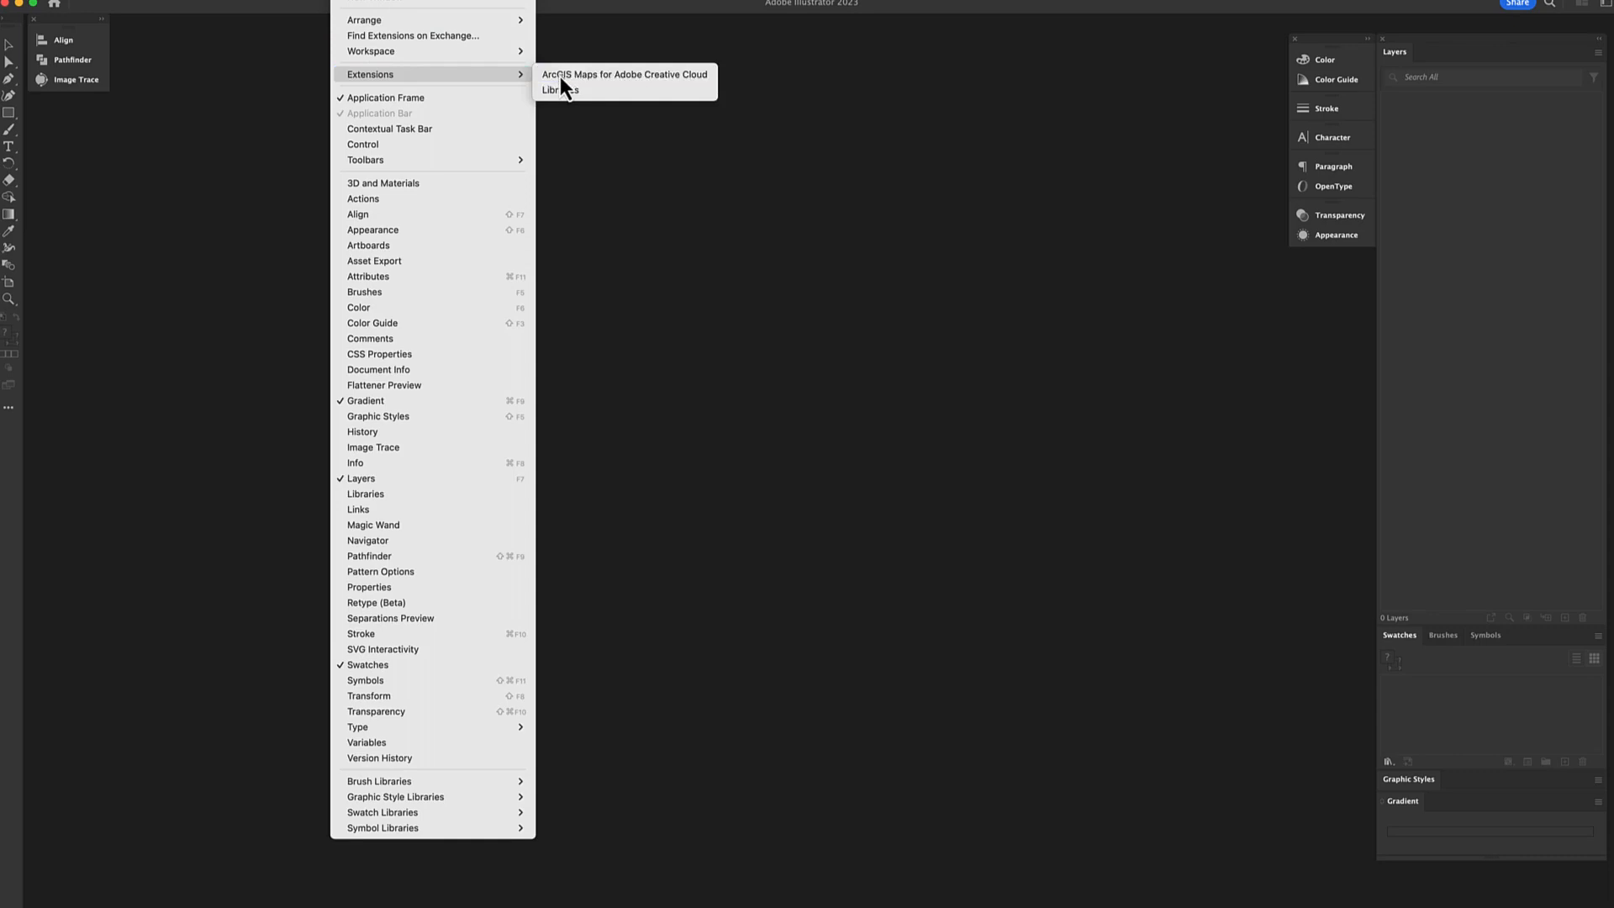
# Launch the ArcGIS Maps extension from Window > Extensions and sign in to ArcGIS Online as mapguy61
pyautogui.click(619, 74)
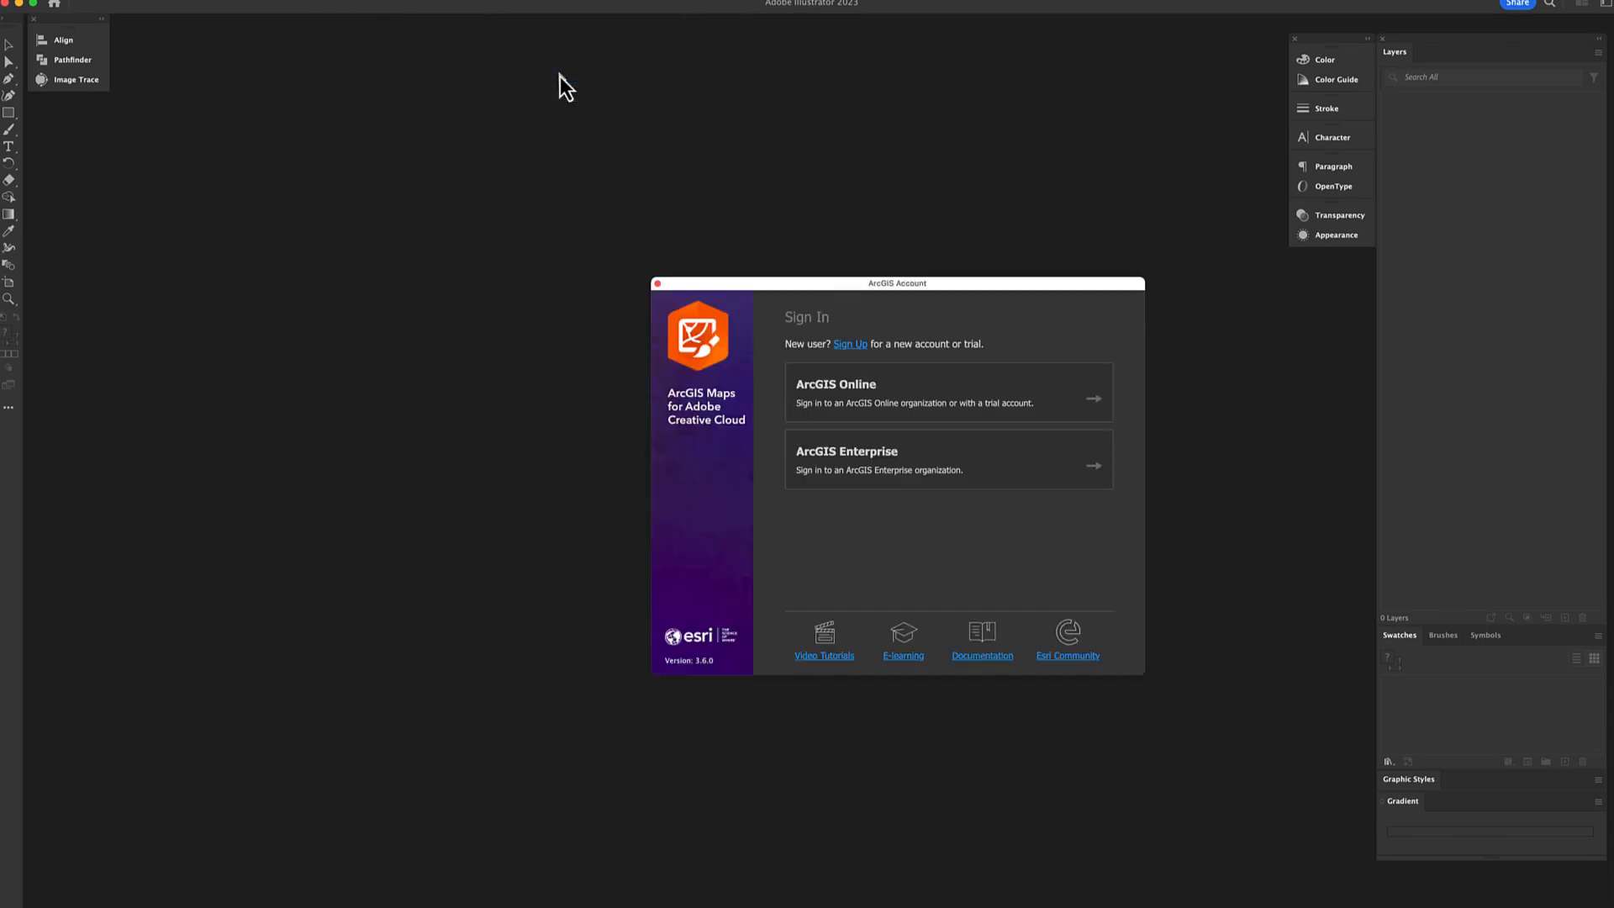
pyautogui.click(948, 394)
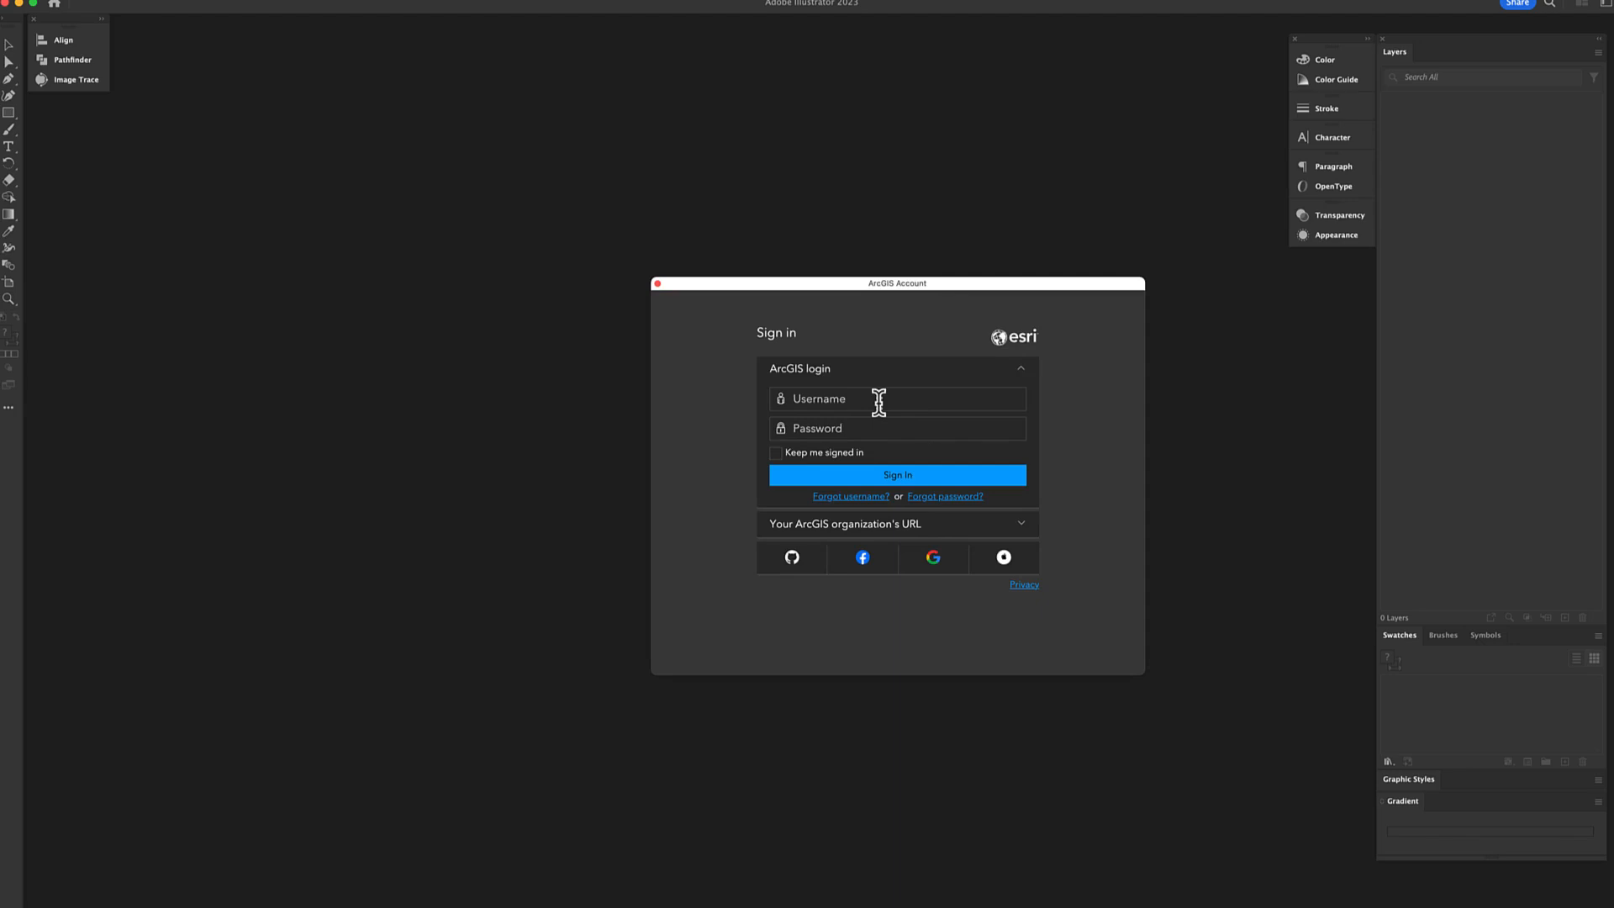
pyautogui.write('mapguy61')
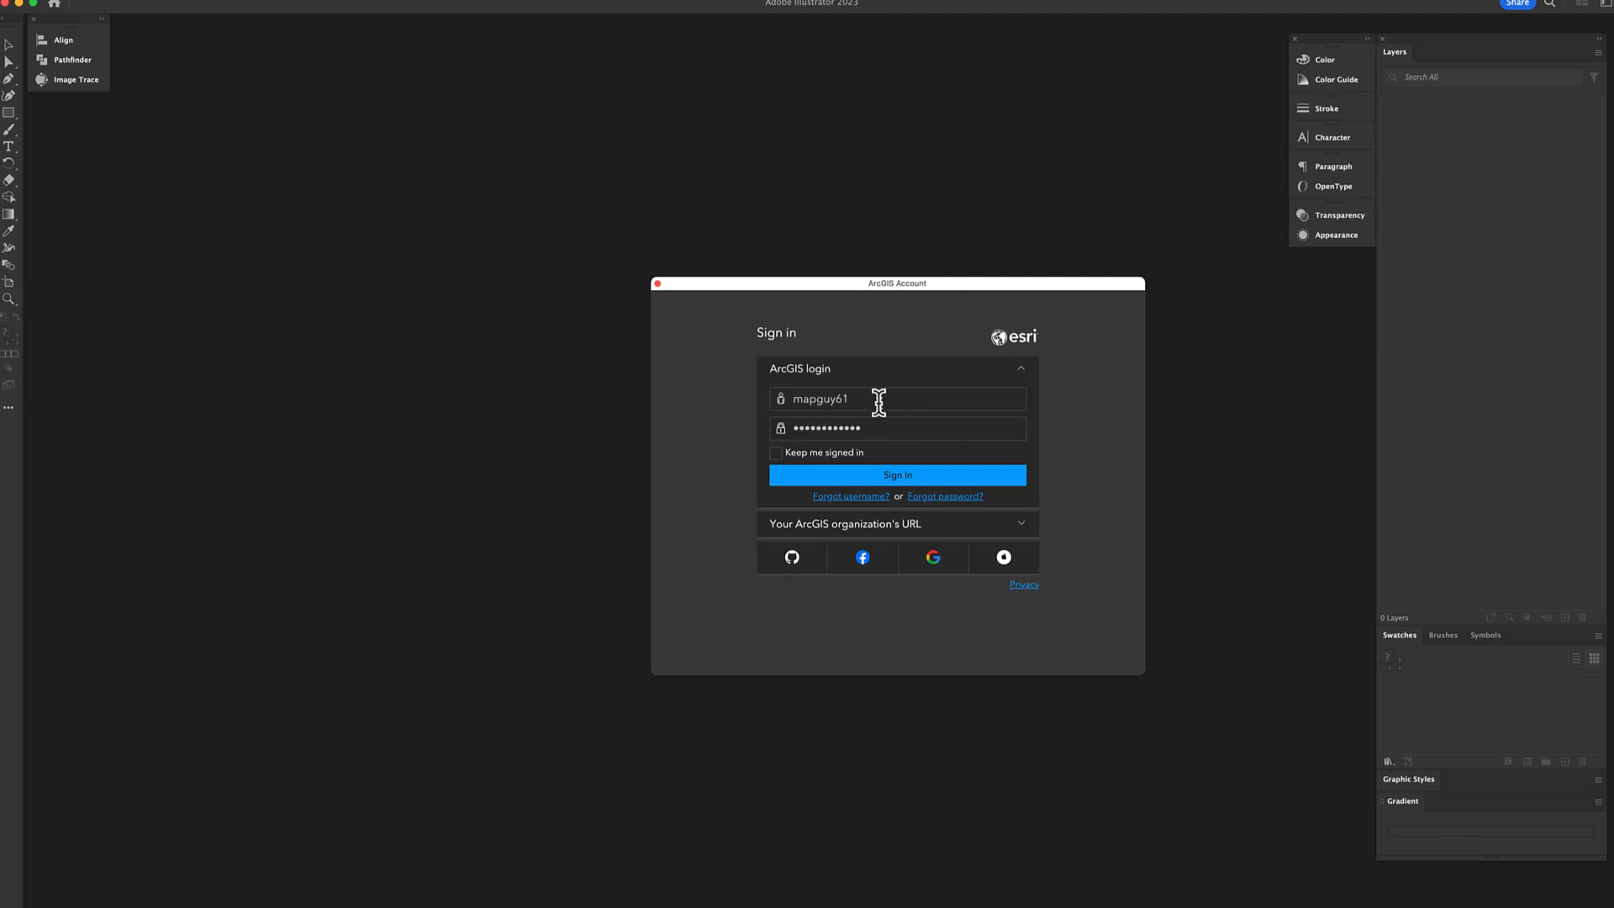
pyautogui.click(898, 474)
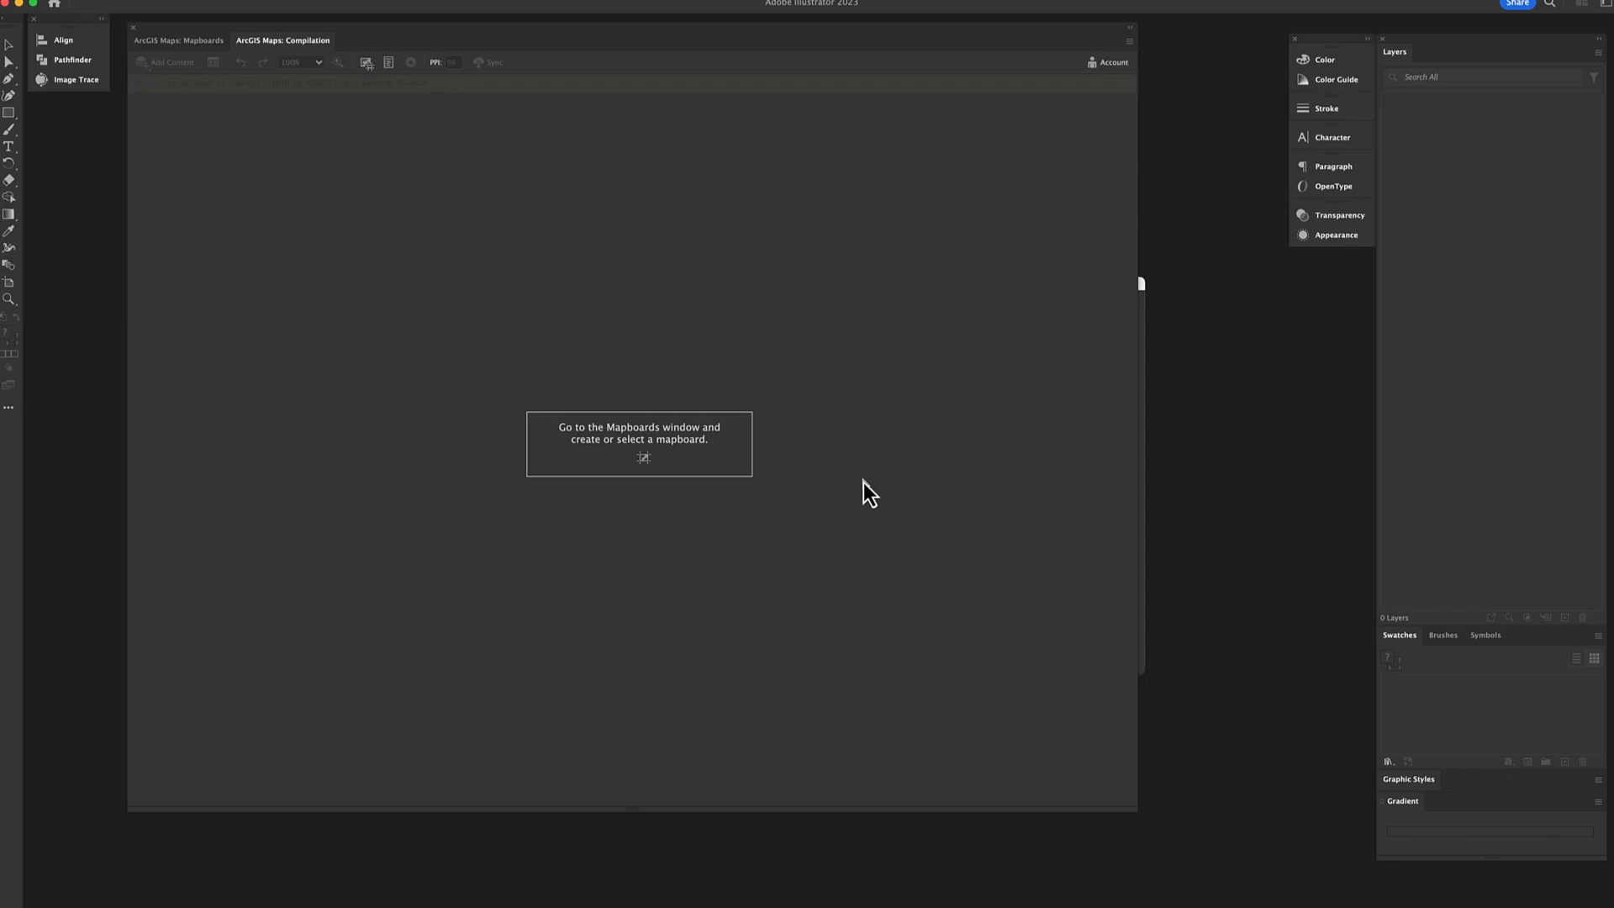
# In Mapboards, jump the map to Manhattan, NY, USA via place search and clear the search box
pyautogui.click(173, 41)
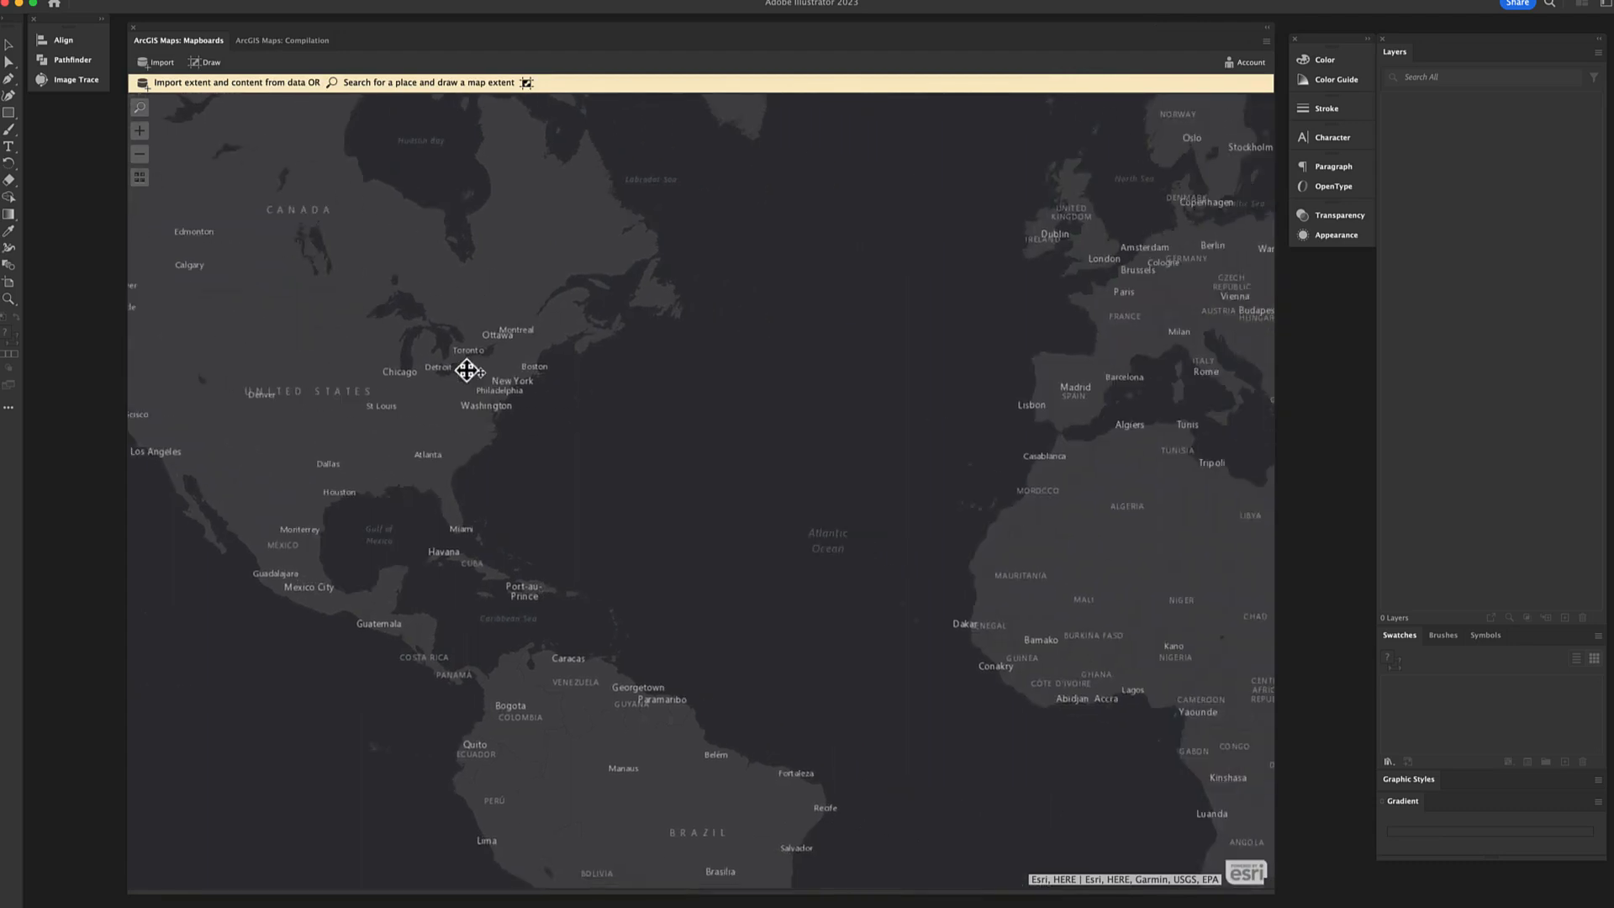
pyautogui.moveTo(469, 370); pyautogui.dragTo(252, 205)
pyautogui.write('manhattan,ny')
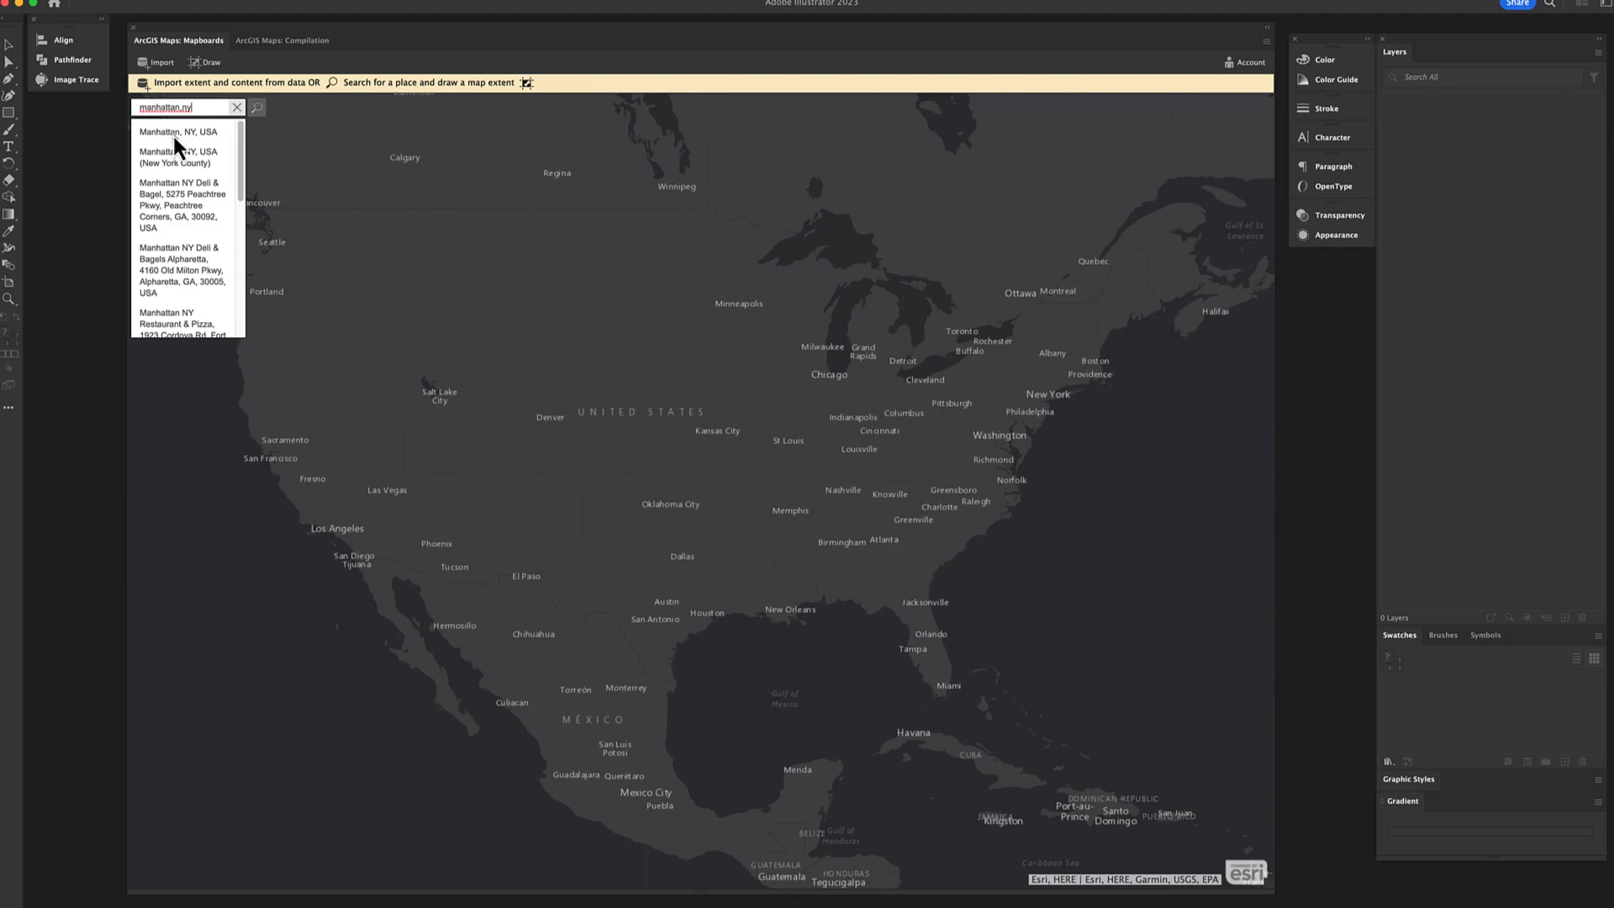
pyautogui.click(177, 131)
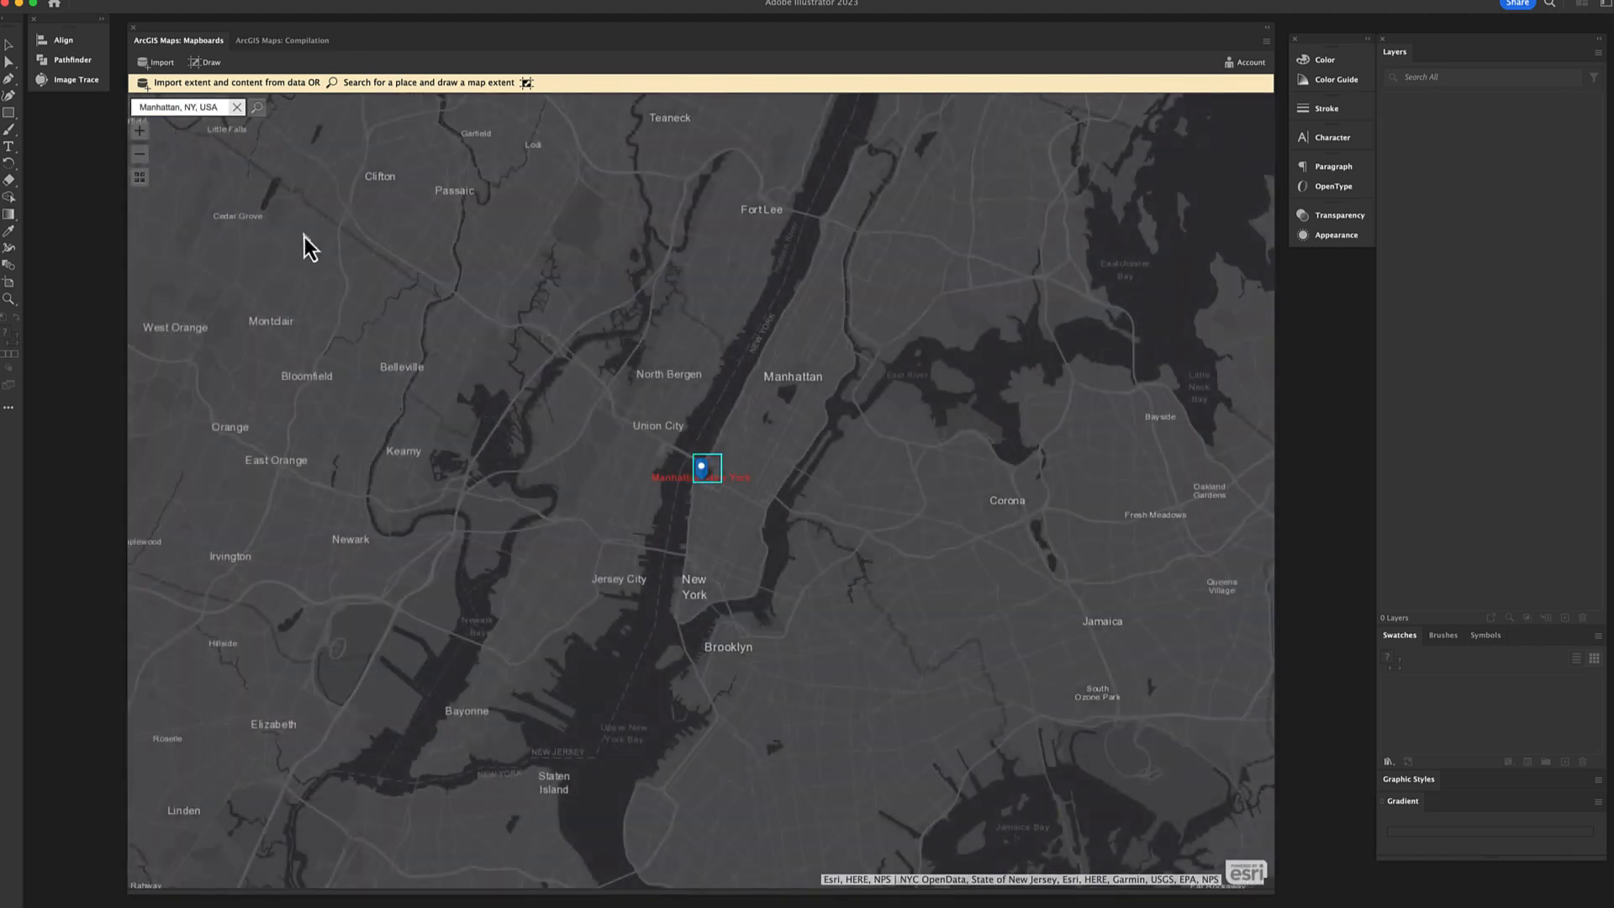
pyautogui.moveTo(173, 222)
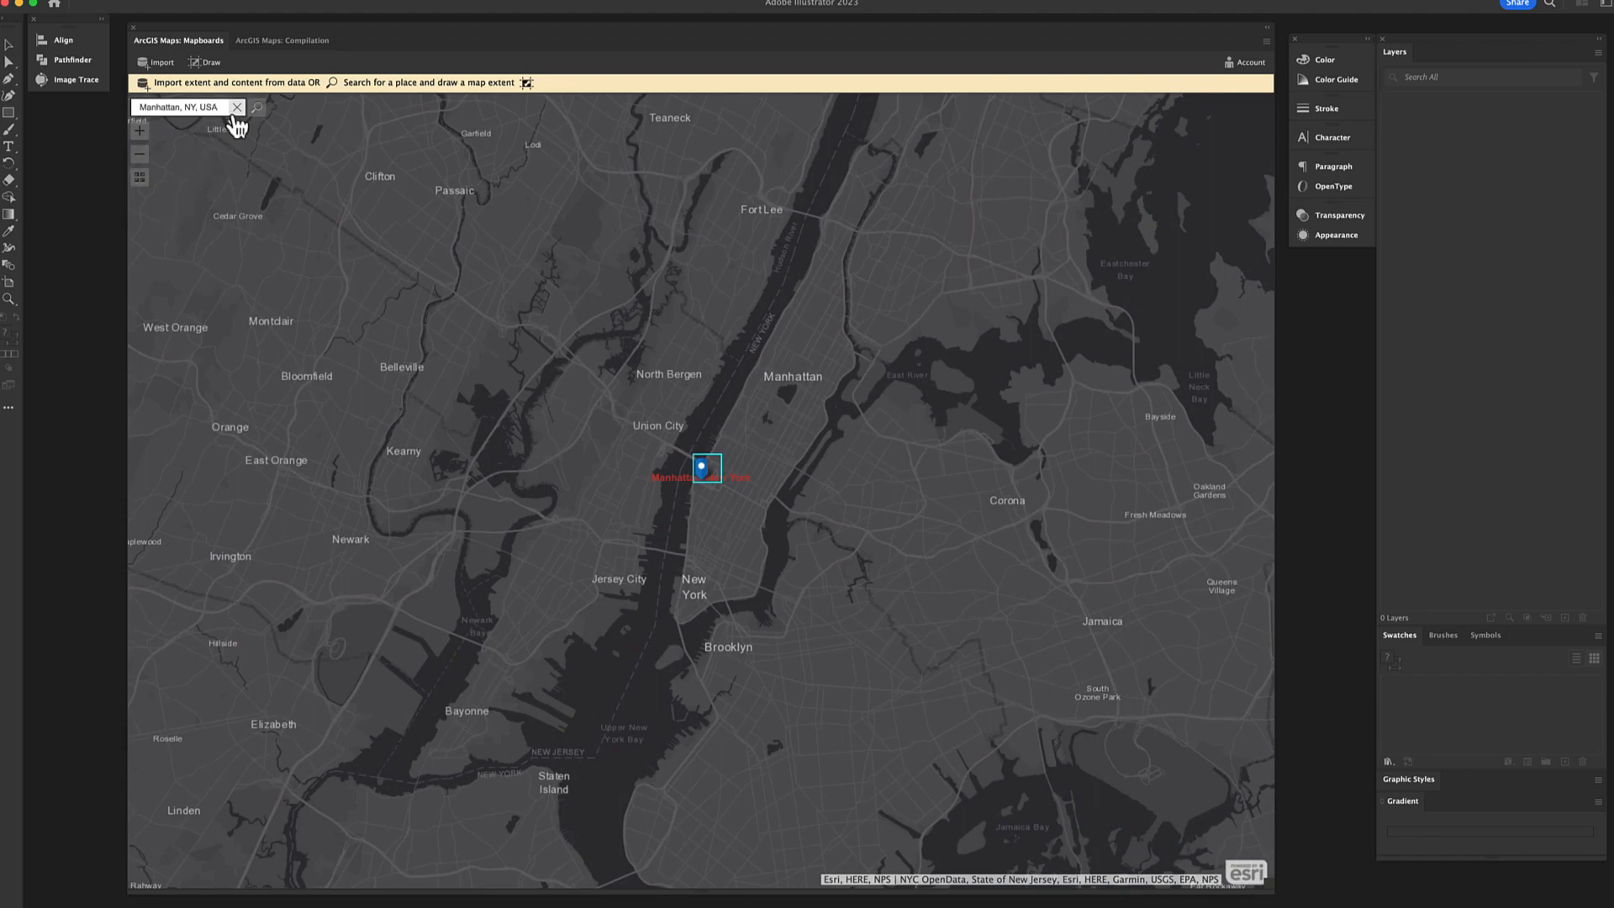
pyautogui.click(236, 108)
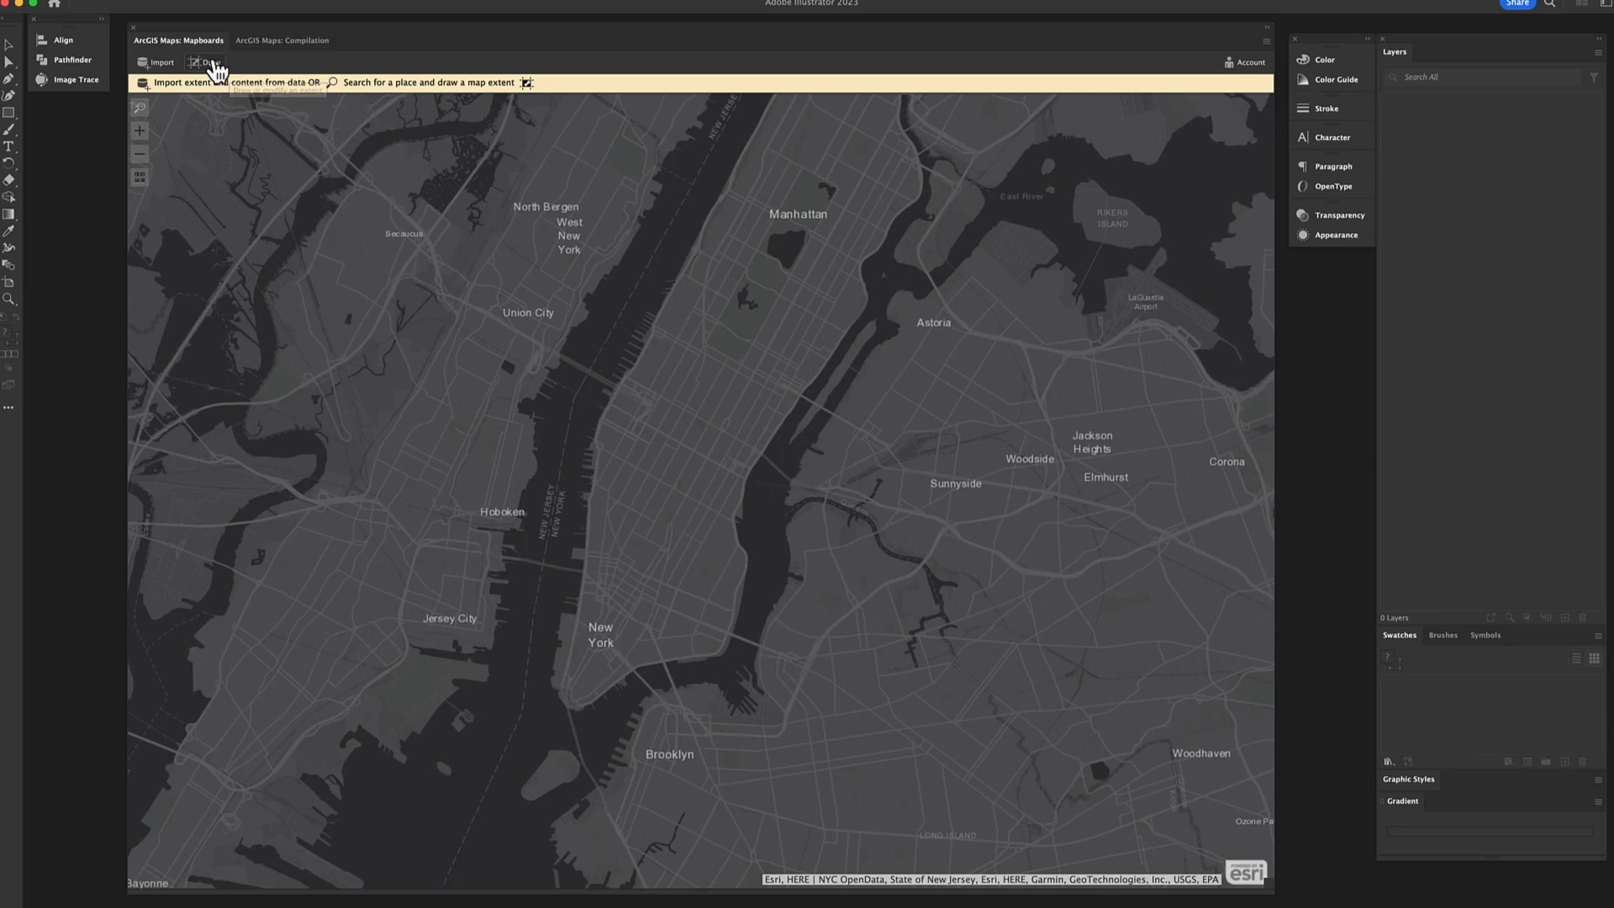
# Draw a map extent over lower Manhattan and set its preset to PRINT > Legal (612 x 1008 pt)
pyautogui.click(207, 60)
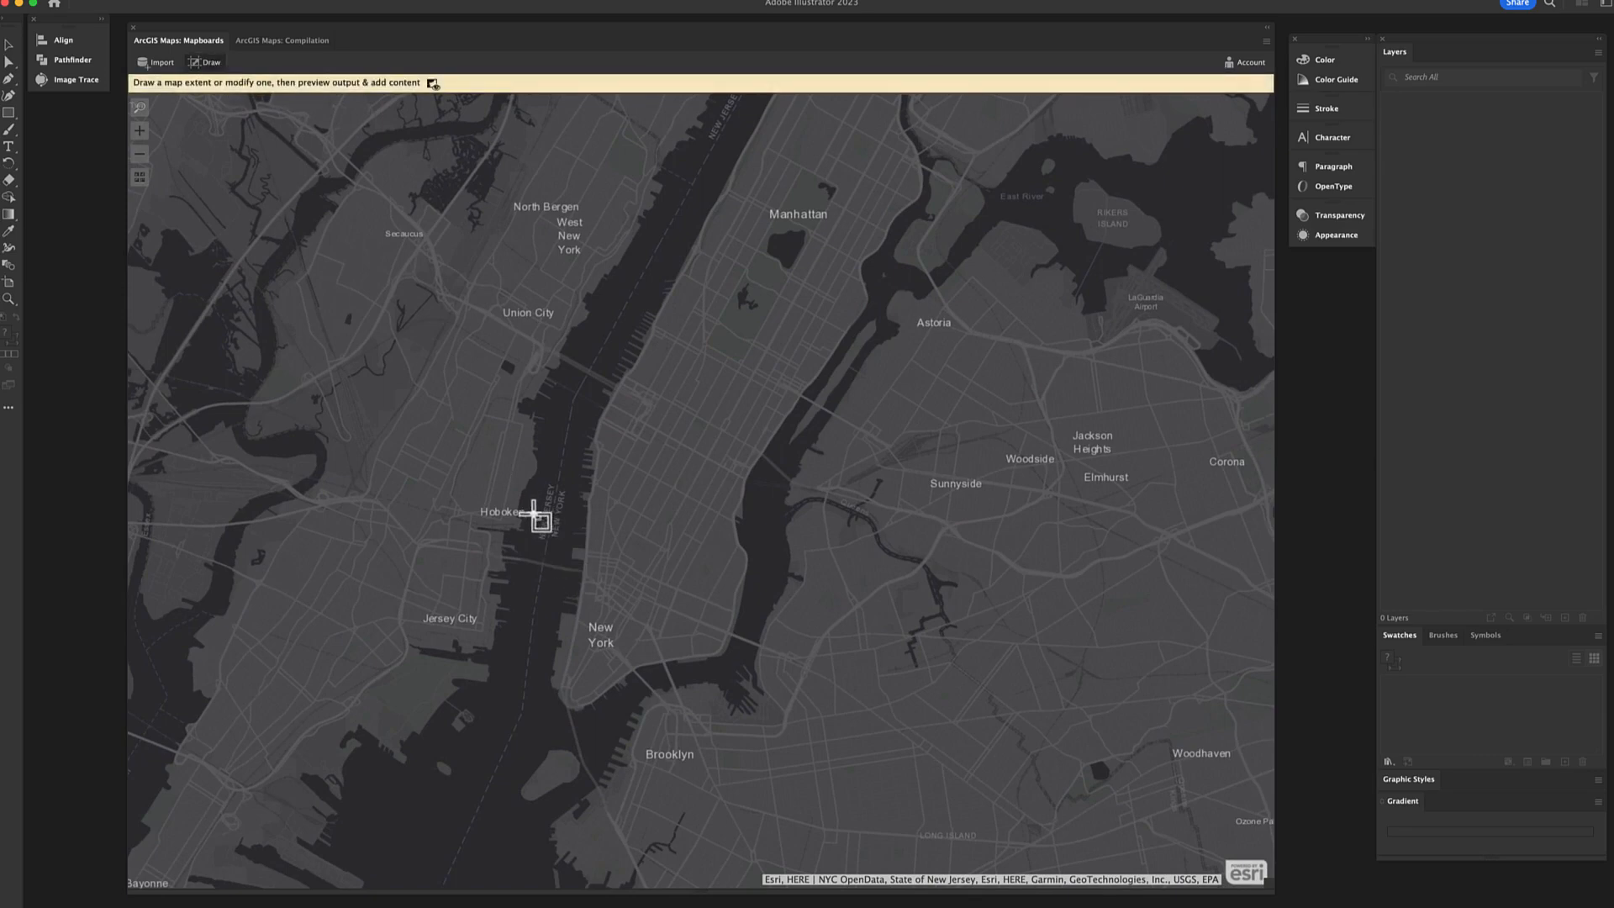
pyautogui.moveTo(535, 504); pyautogui.dragTo(809, 654)
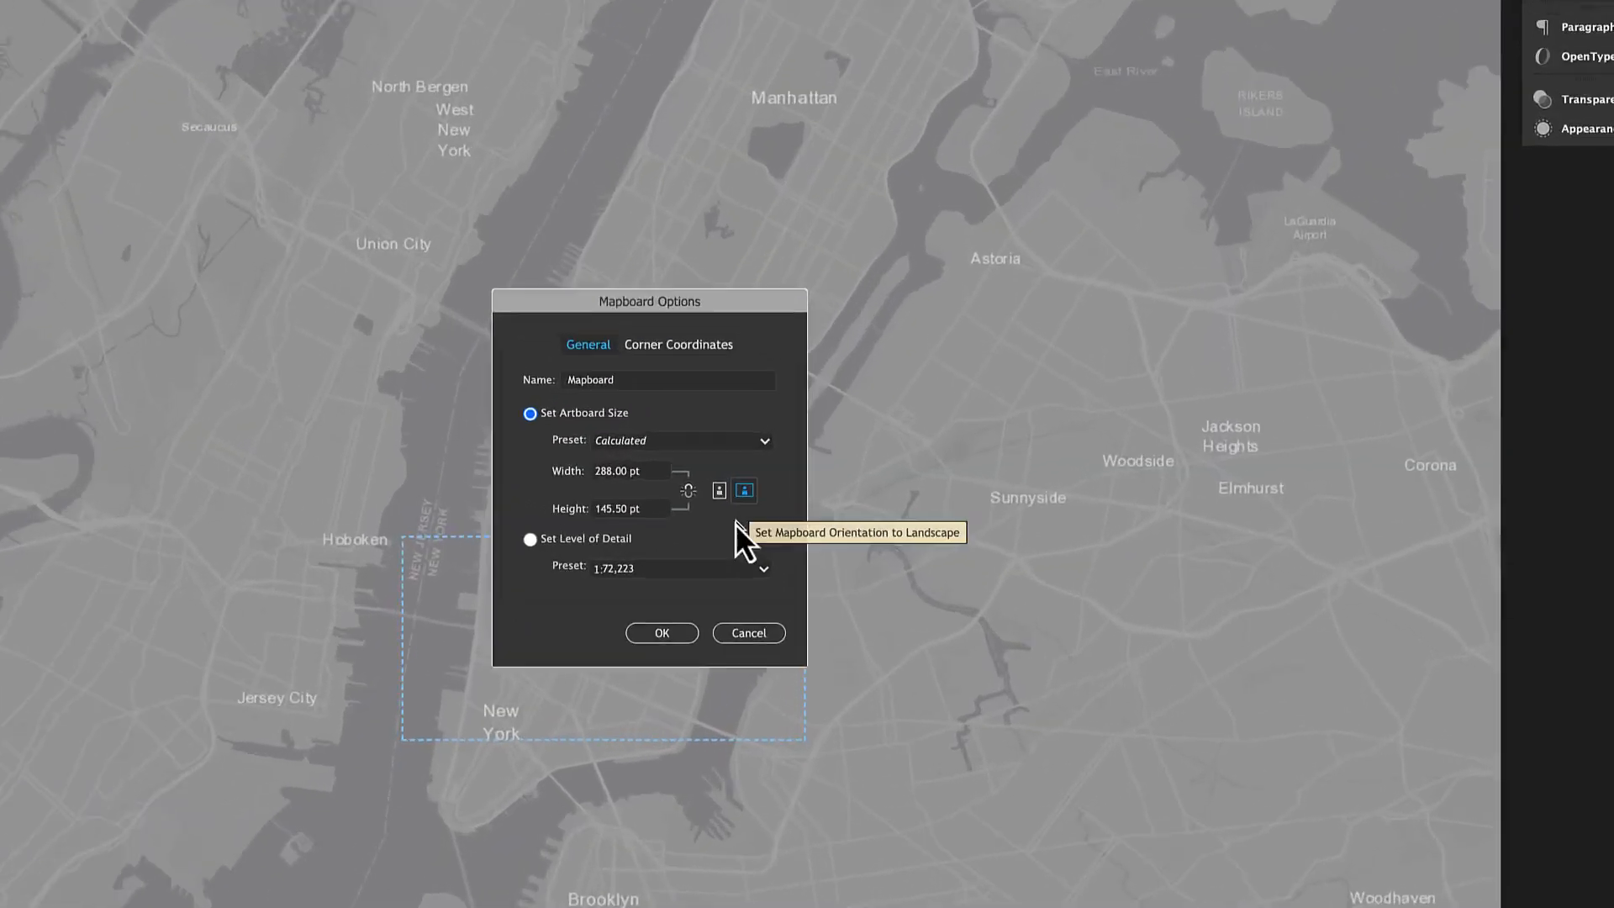
pyautogui.click(763, 440)
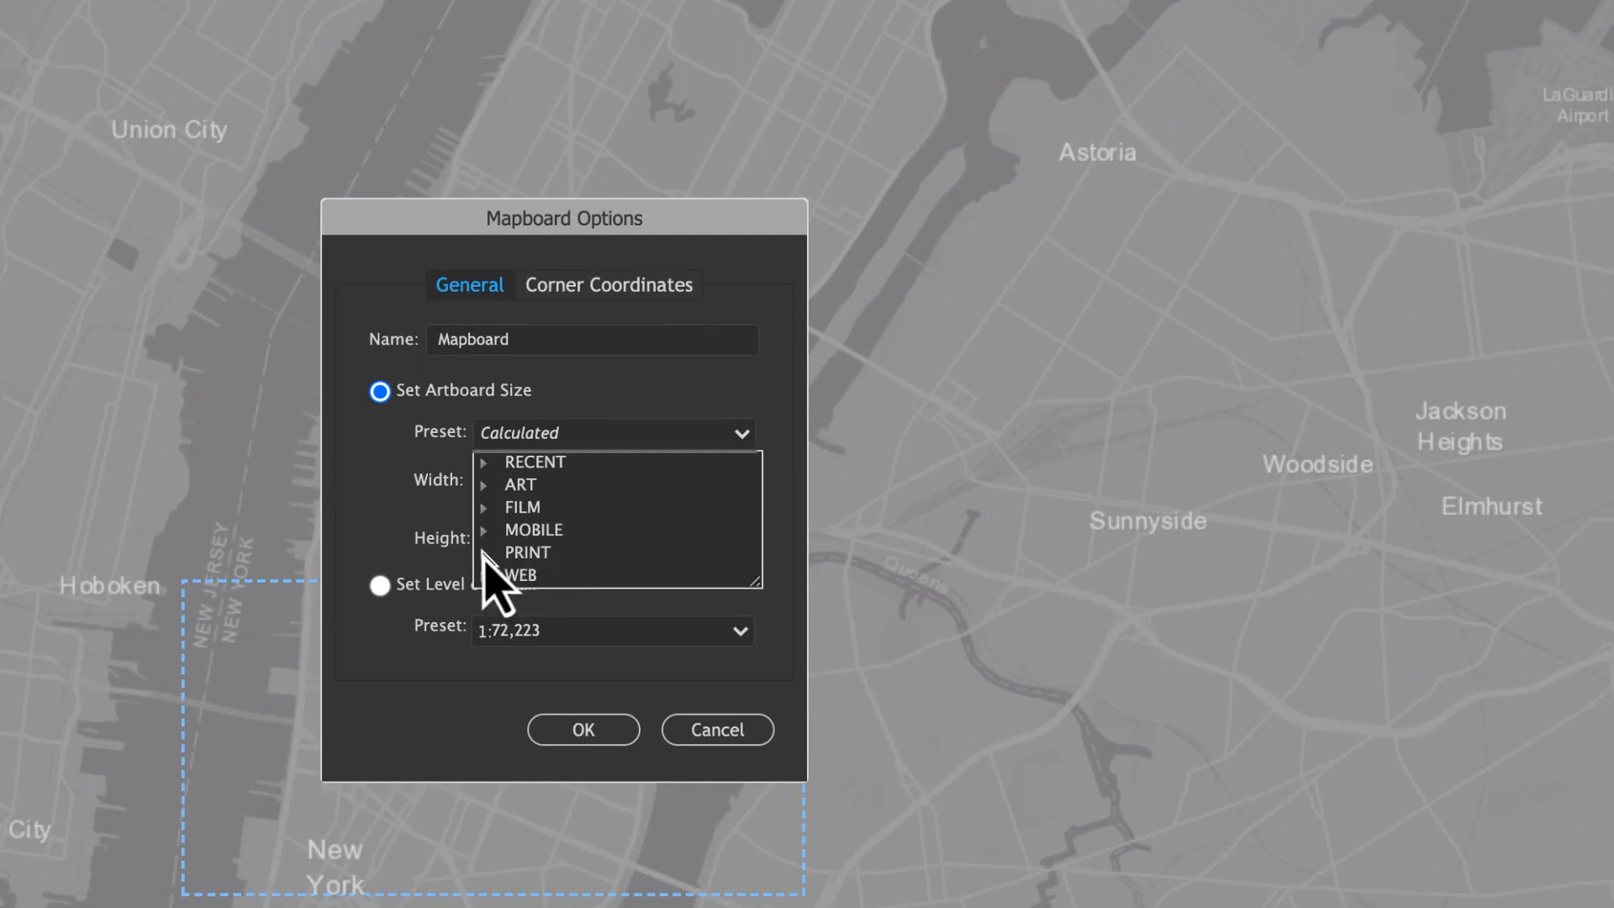
pyautogui.click(526, 551)
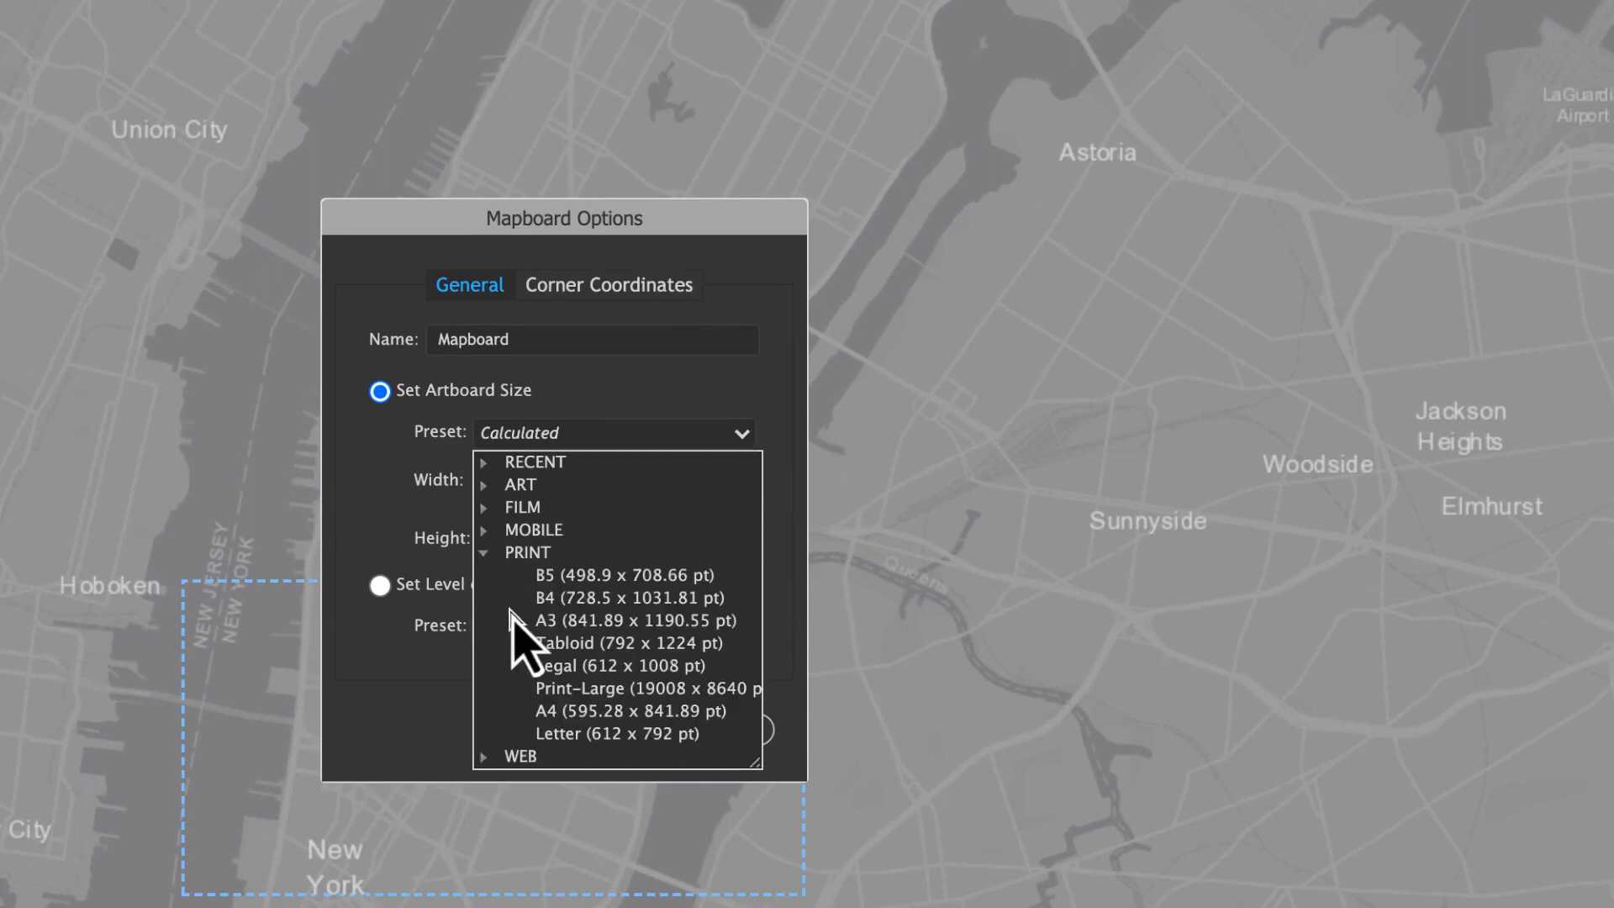
pyautogui.click(565, 666)
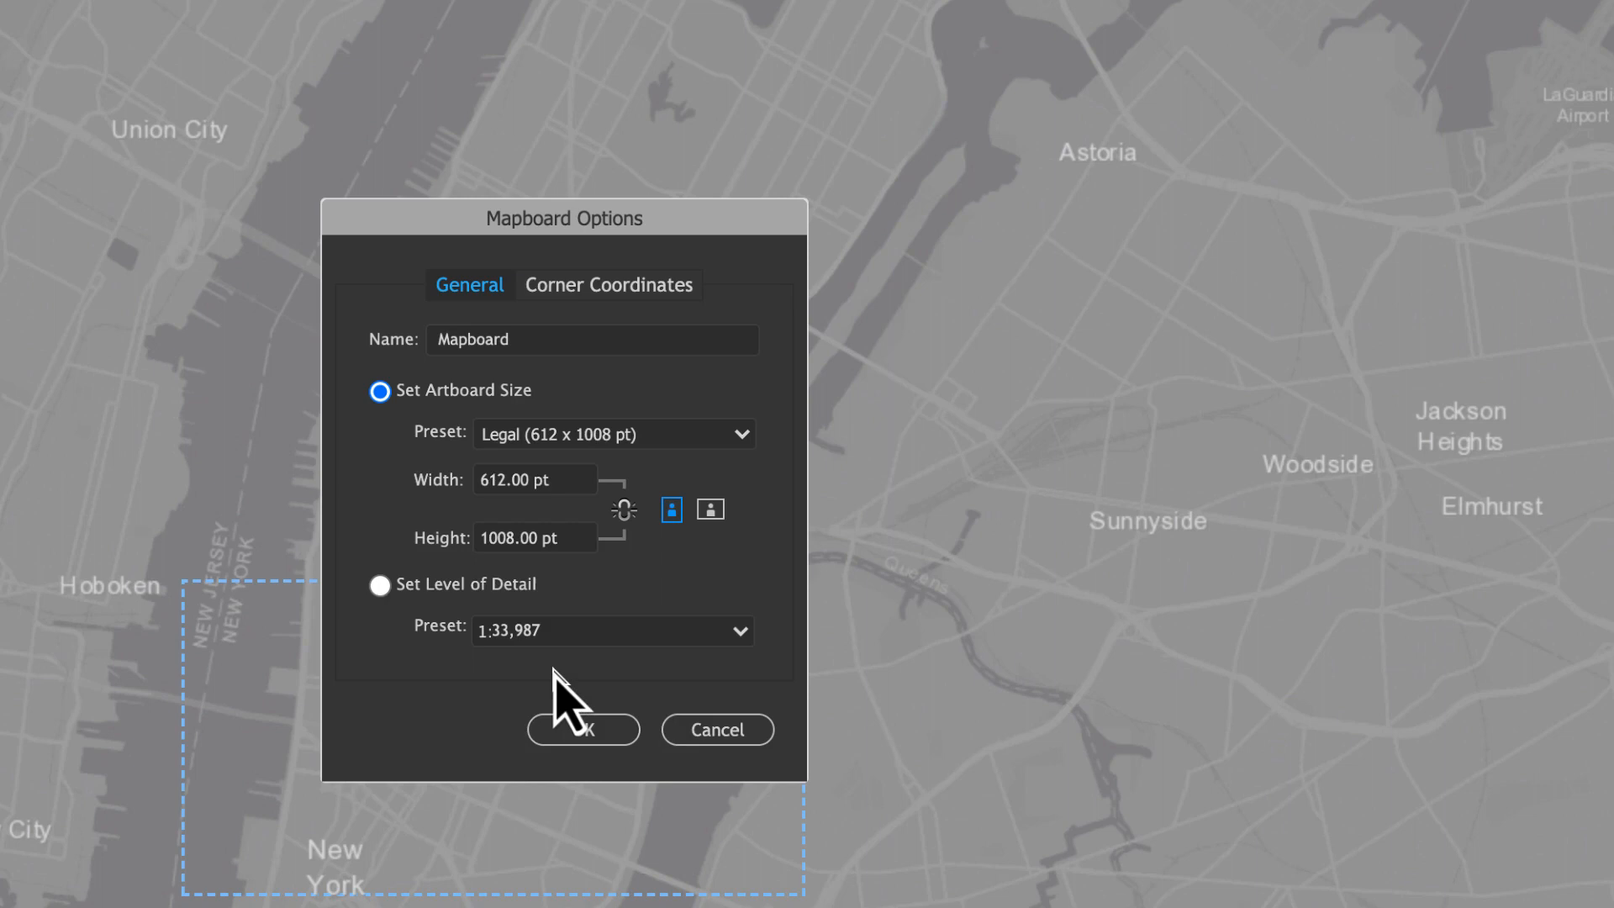
pyautogui.moveTo(673, 802)
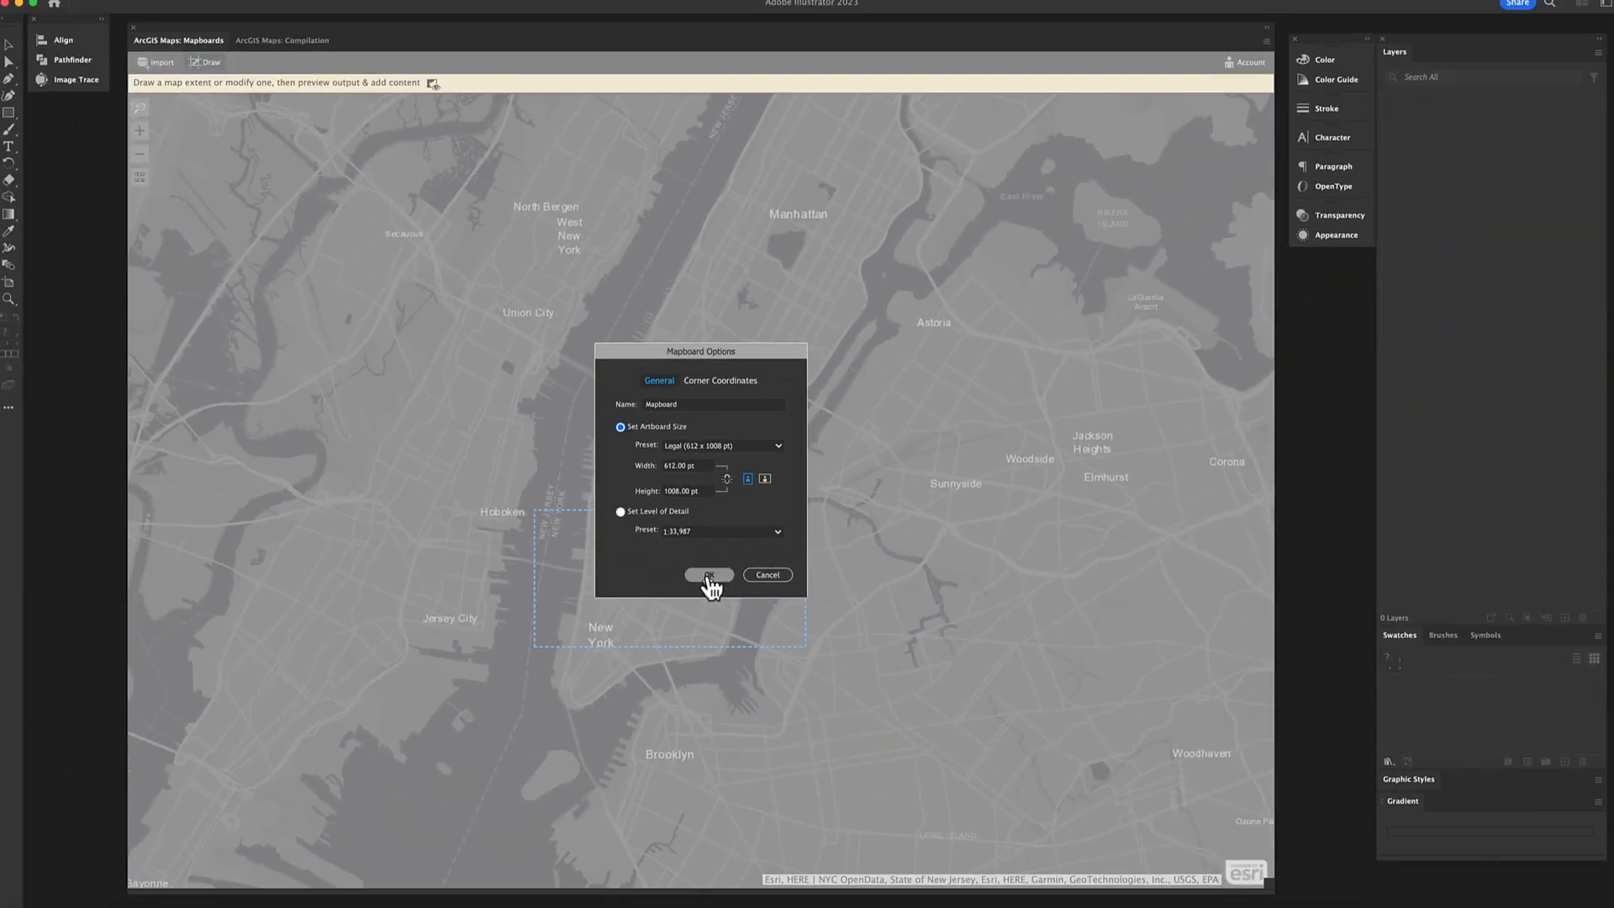
# Apply the mapboard settings, creating a landscape 1008 by 612 pt mapboard over lower Manhattan
pyautogui.click(708, 575)
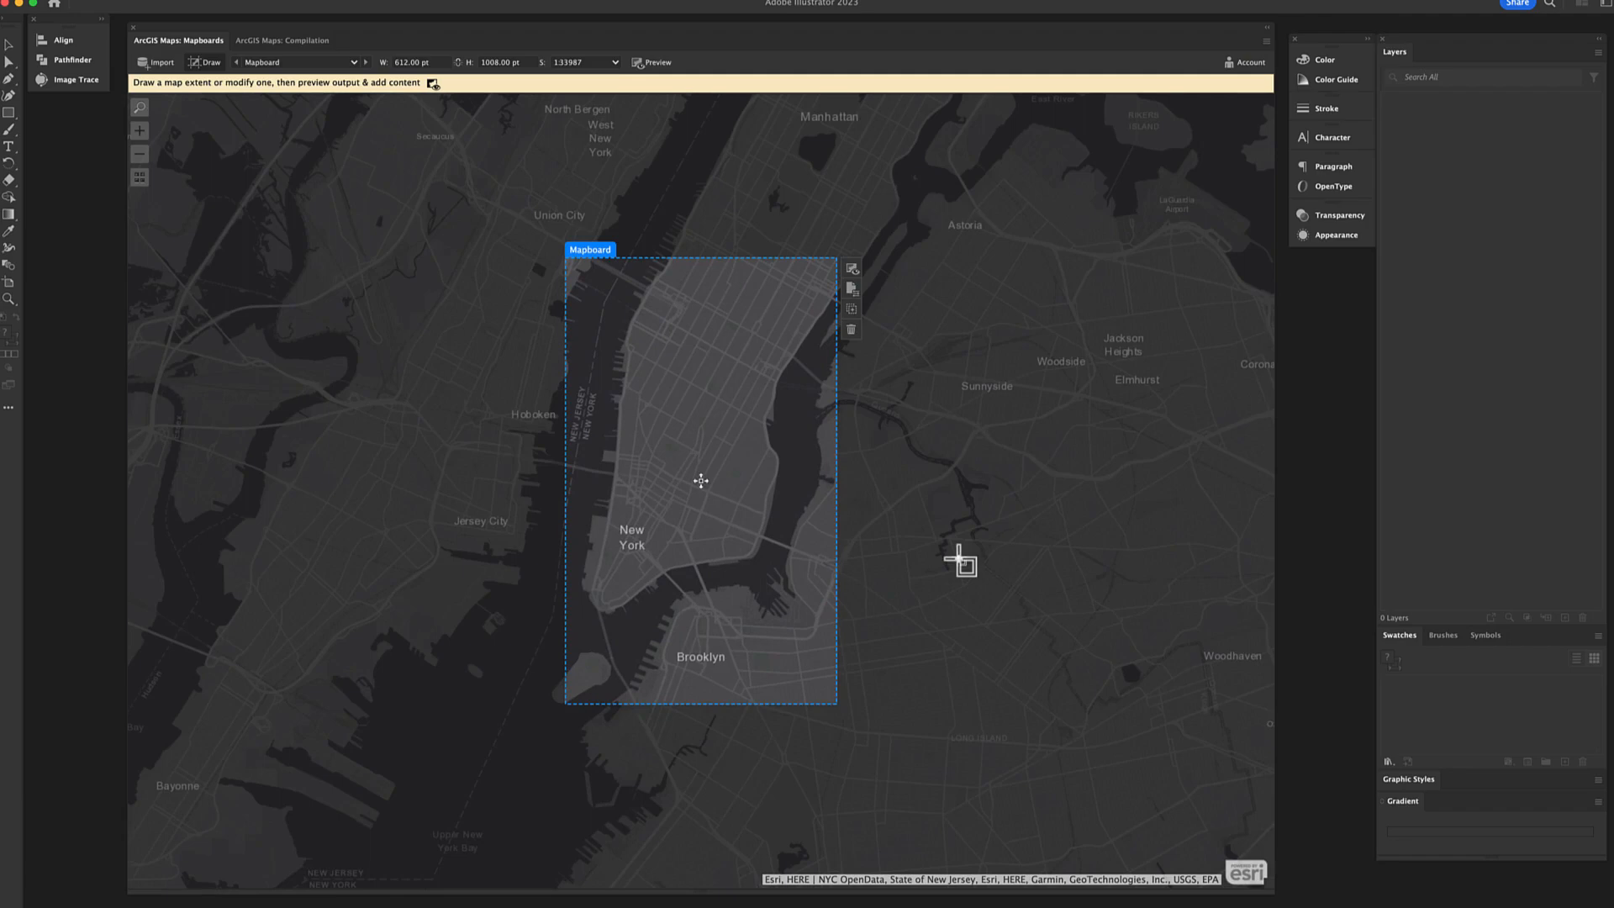
pyautogui.moveTo(861, 293)
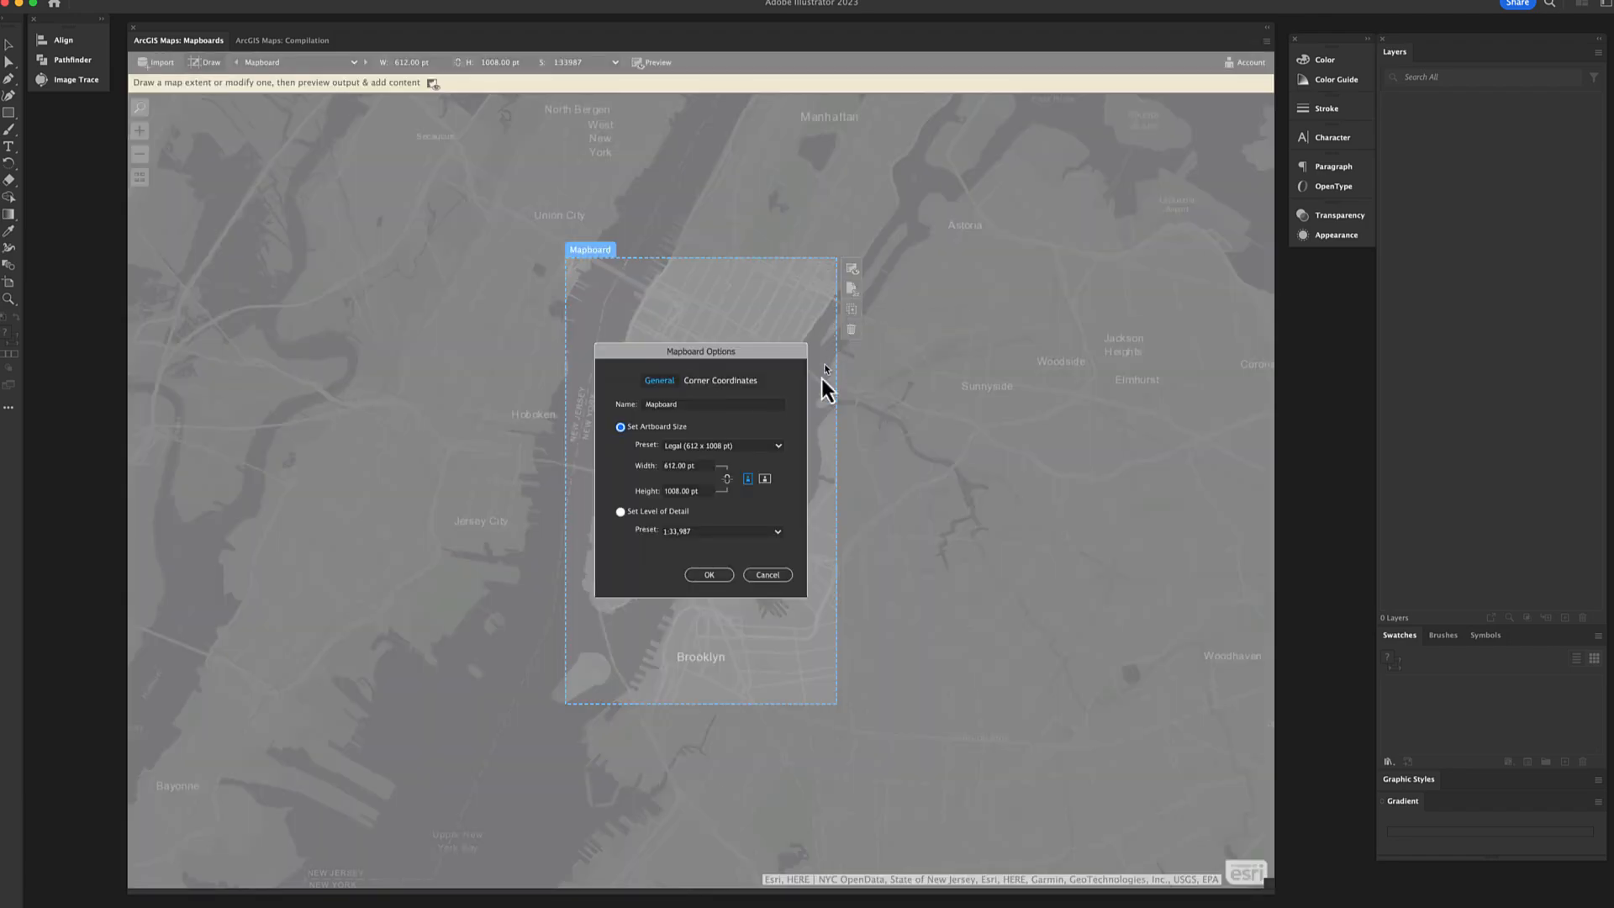
pyautogui.click(764, 479)
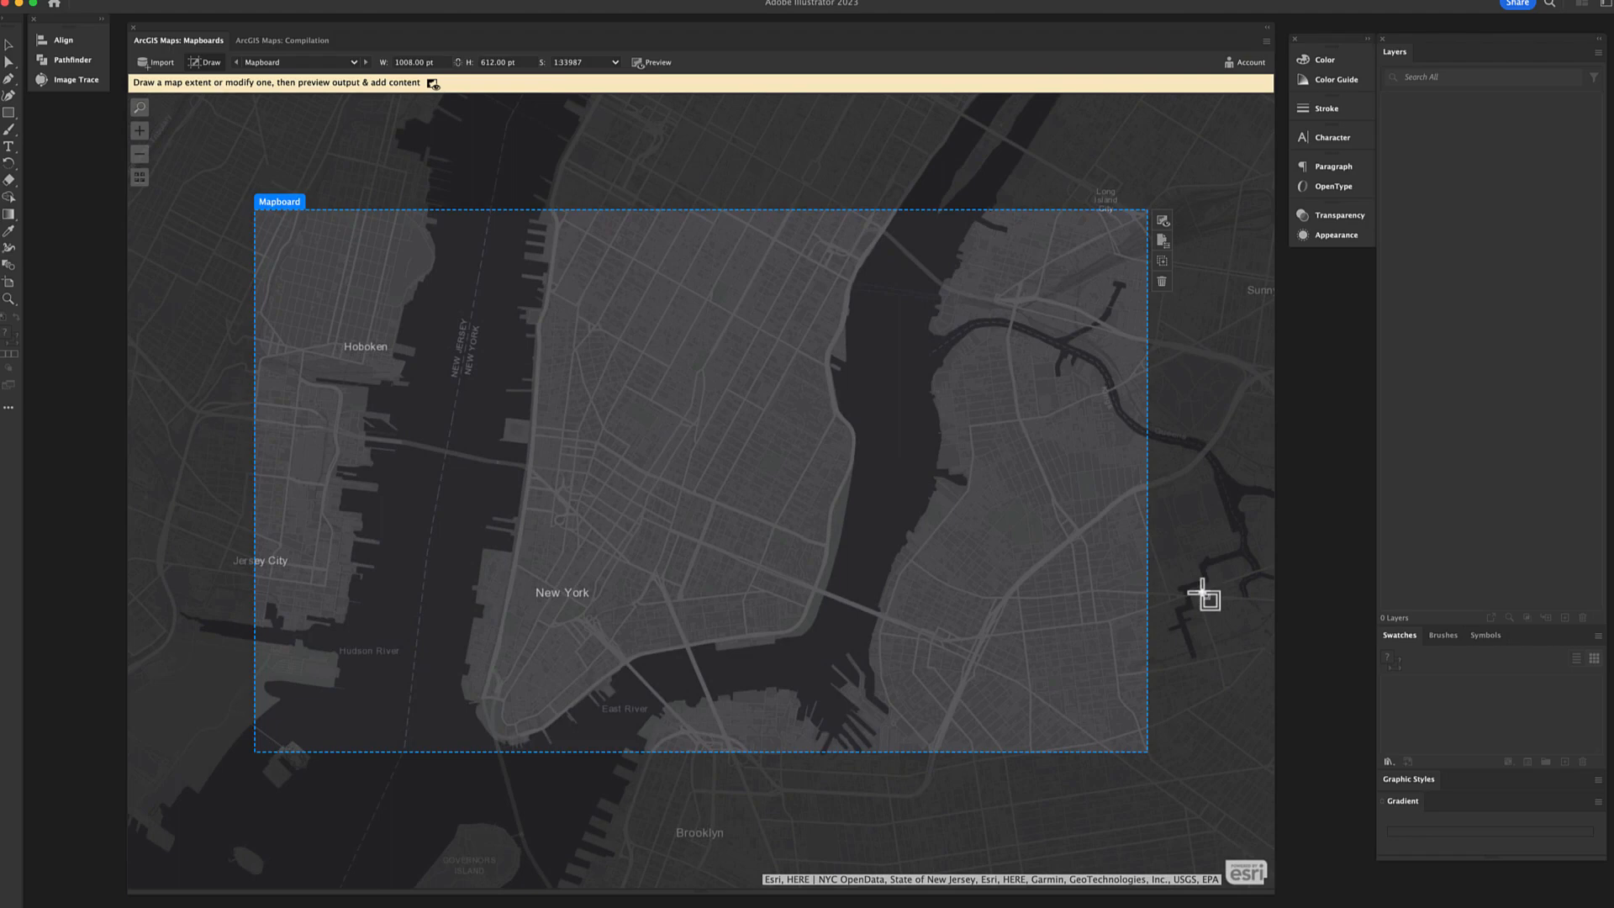
pyautogui.moveTo(1167, 220)
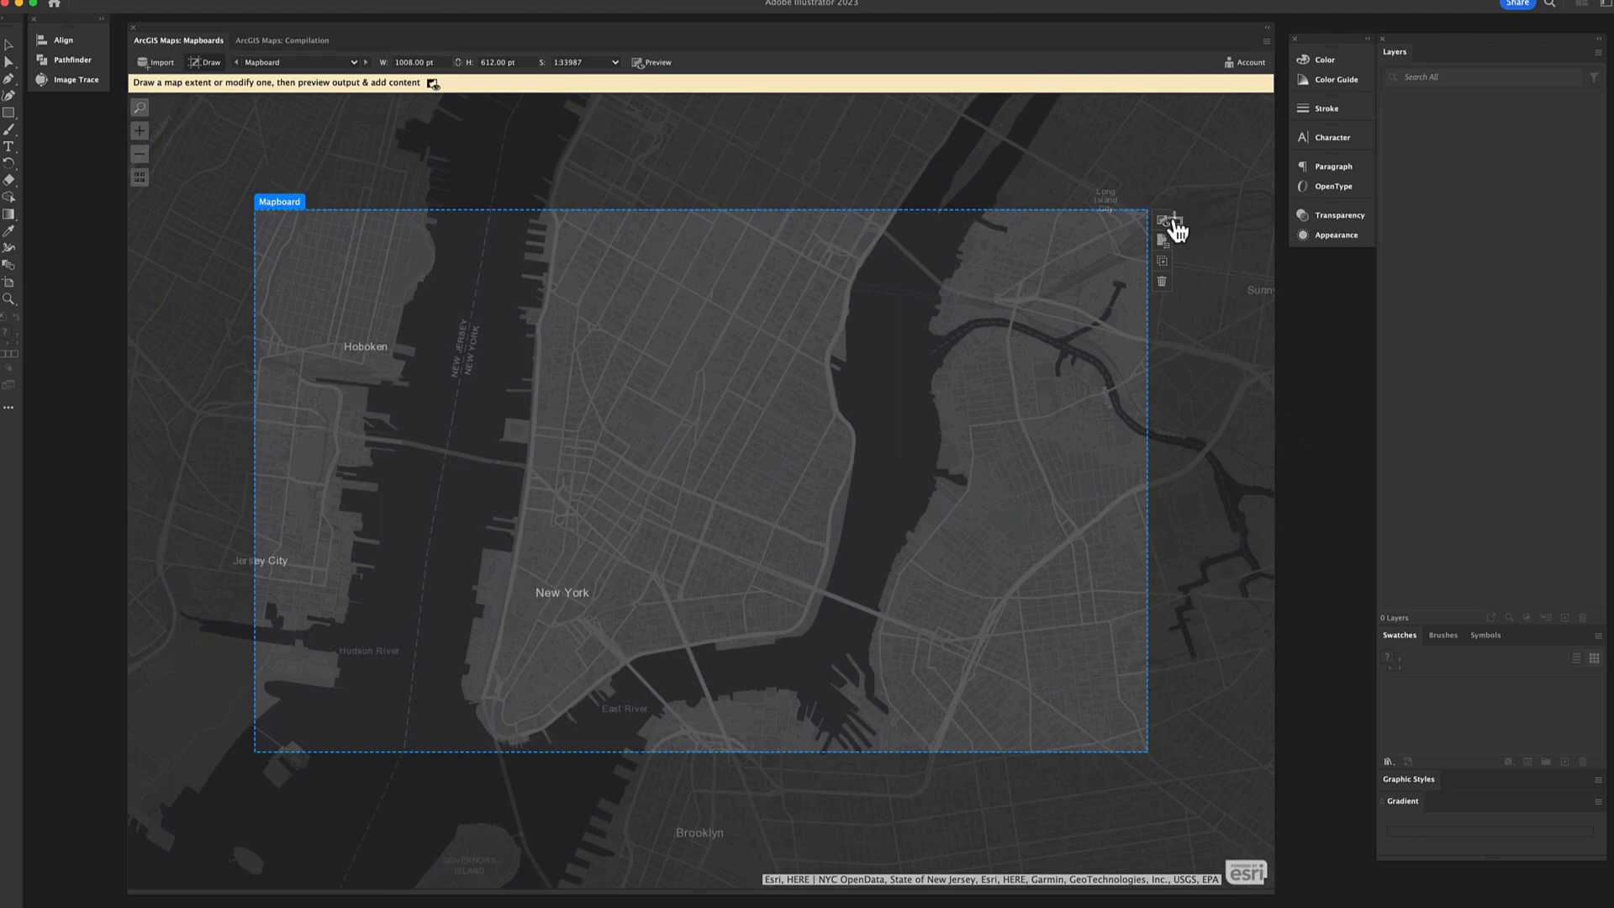
pyautogui.moveTo(1167, 222)
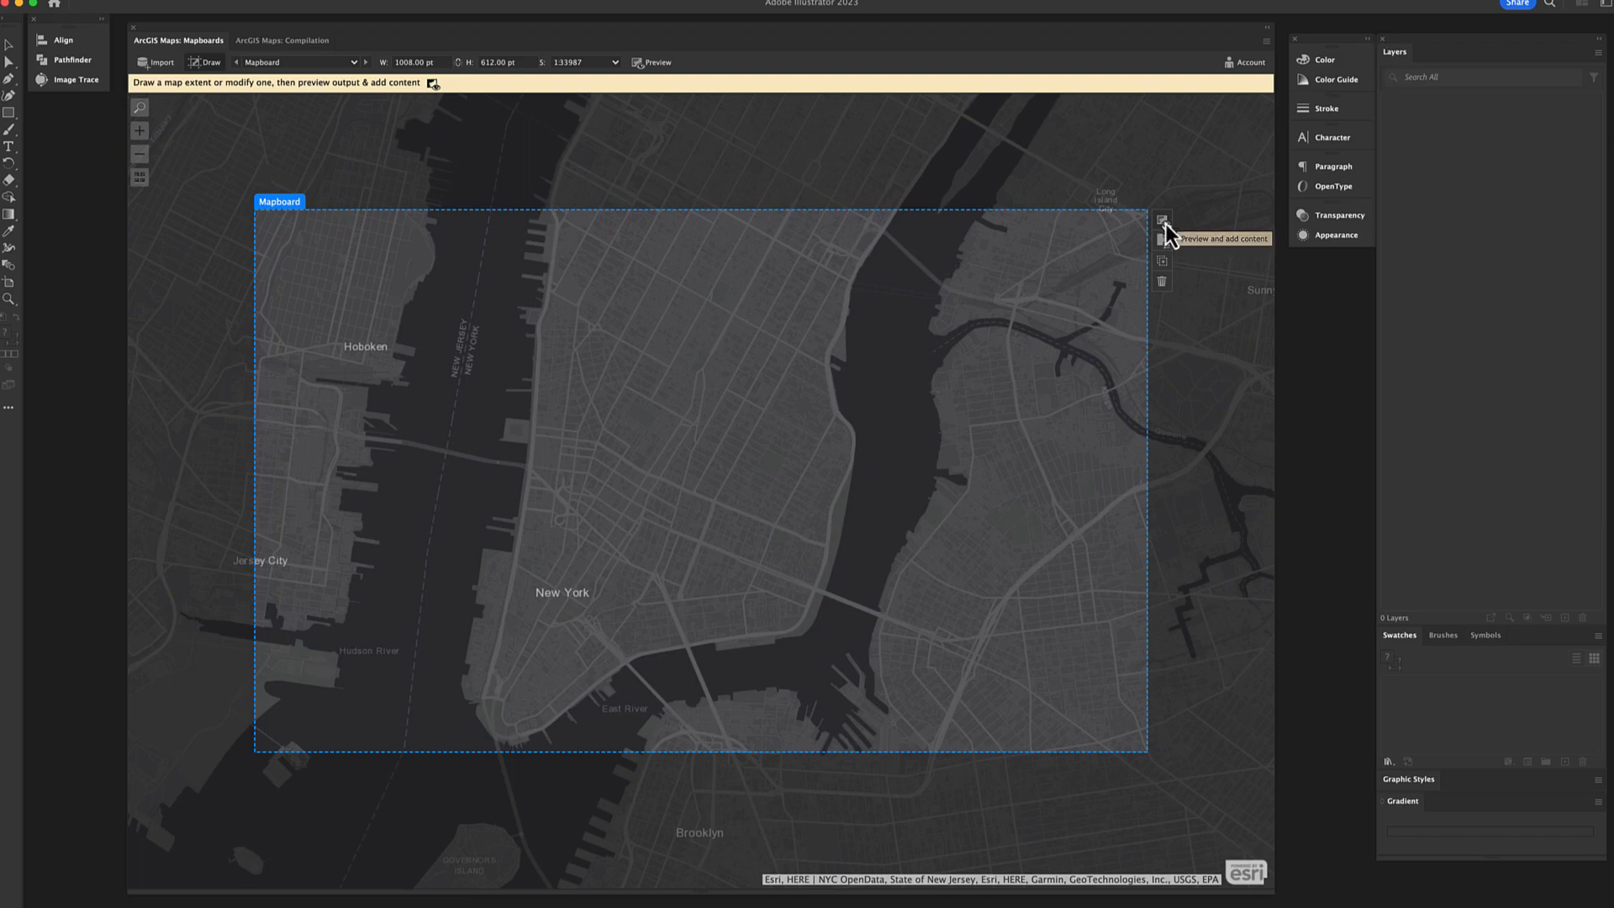
# Preview and add content, then switch the basemap from Topographic to Streets via Select Basemap
pyautogui.click(1162, 222)
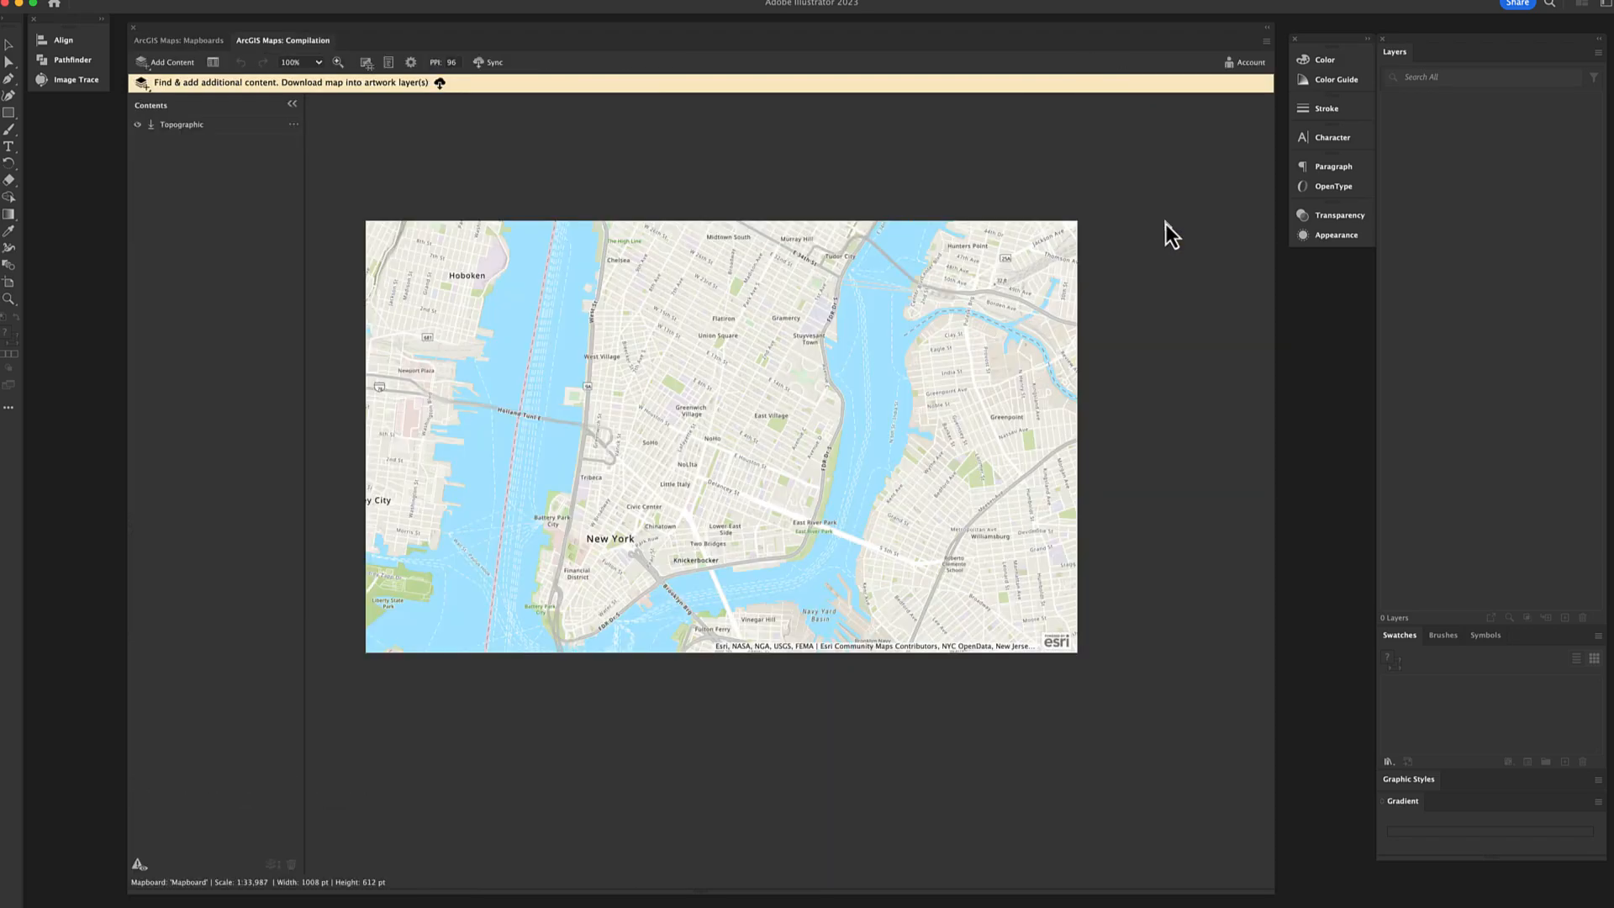
pyautogui.moveTo(345, 144)
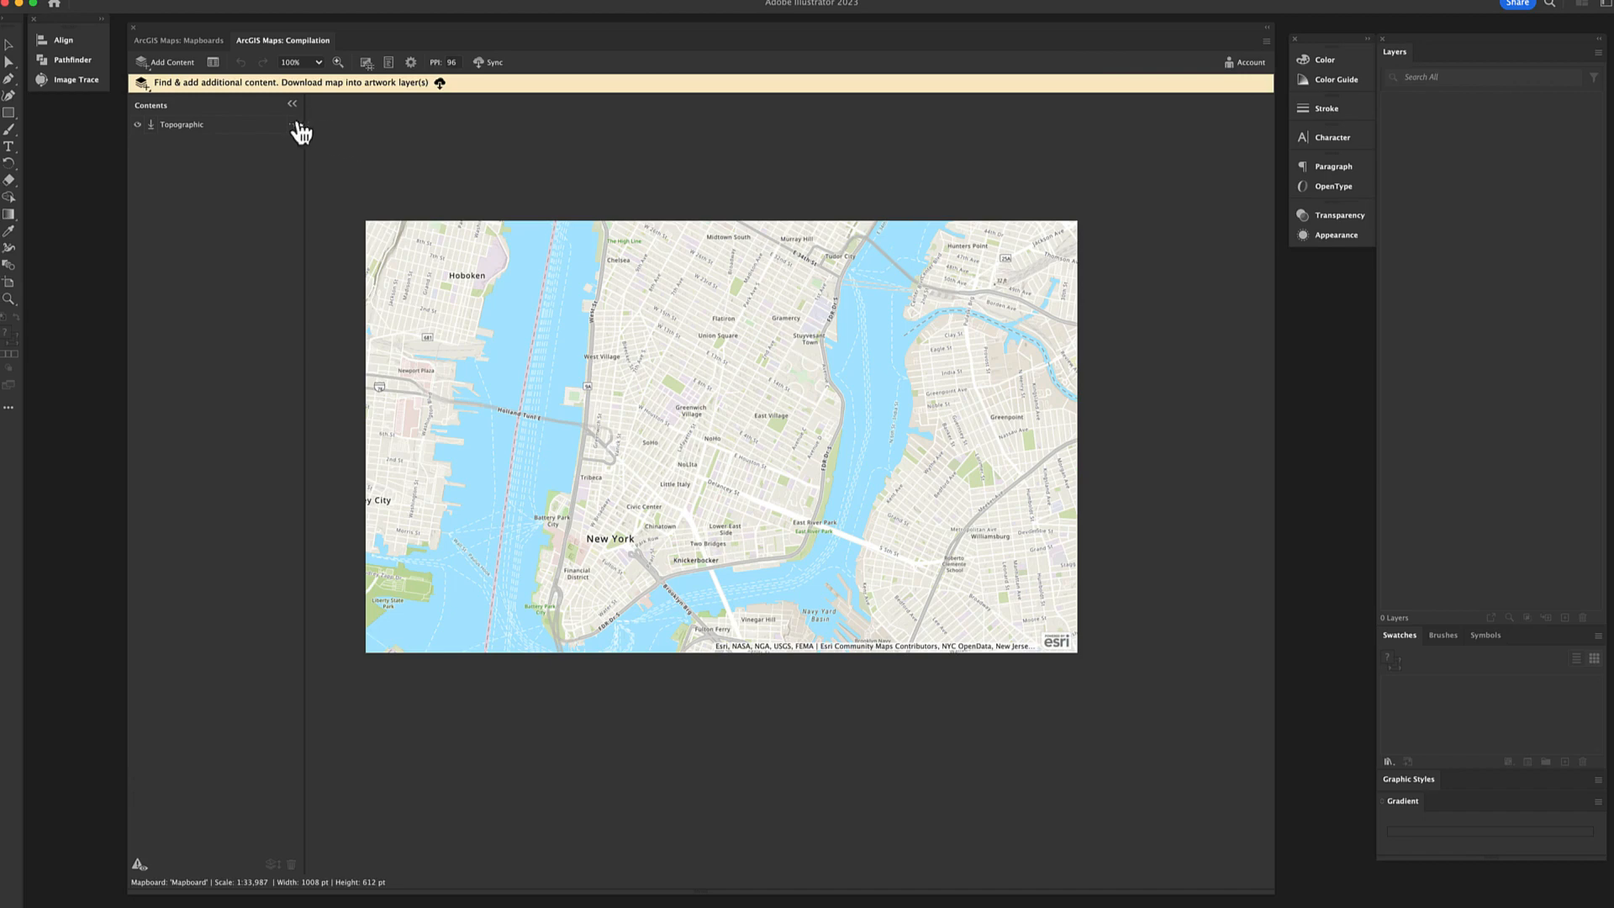
pyautogui.click(293, 124)
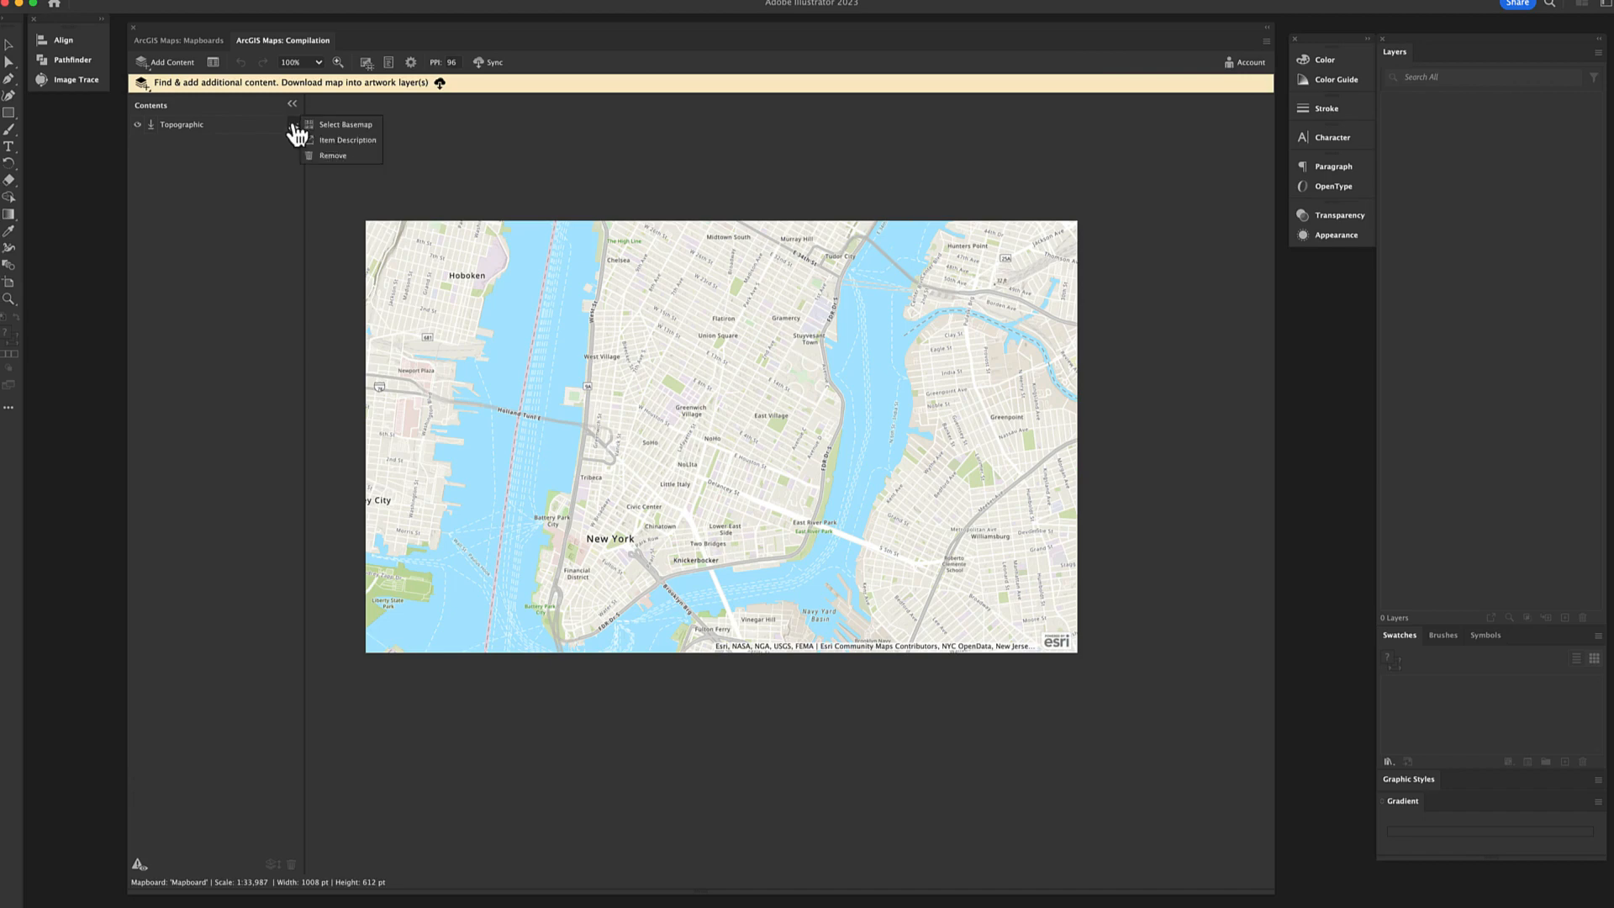
pyautogui.click(346, 124)
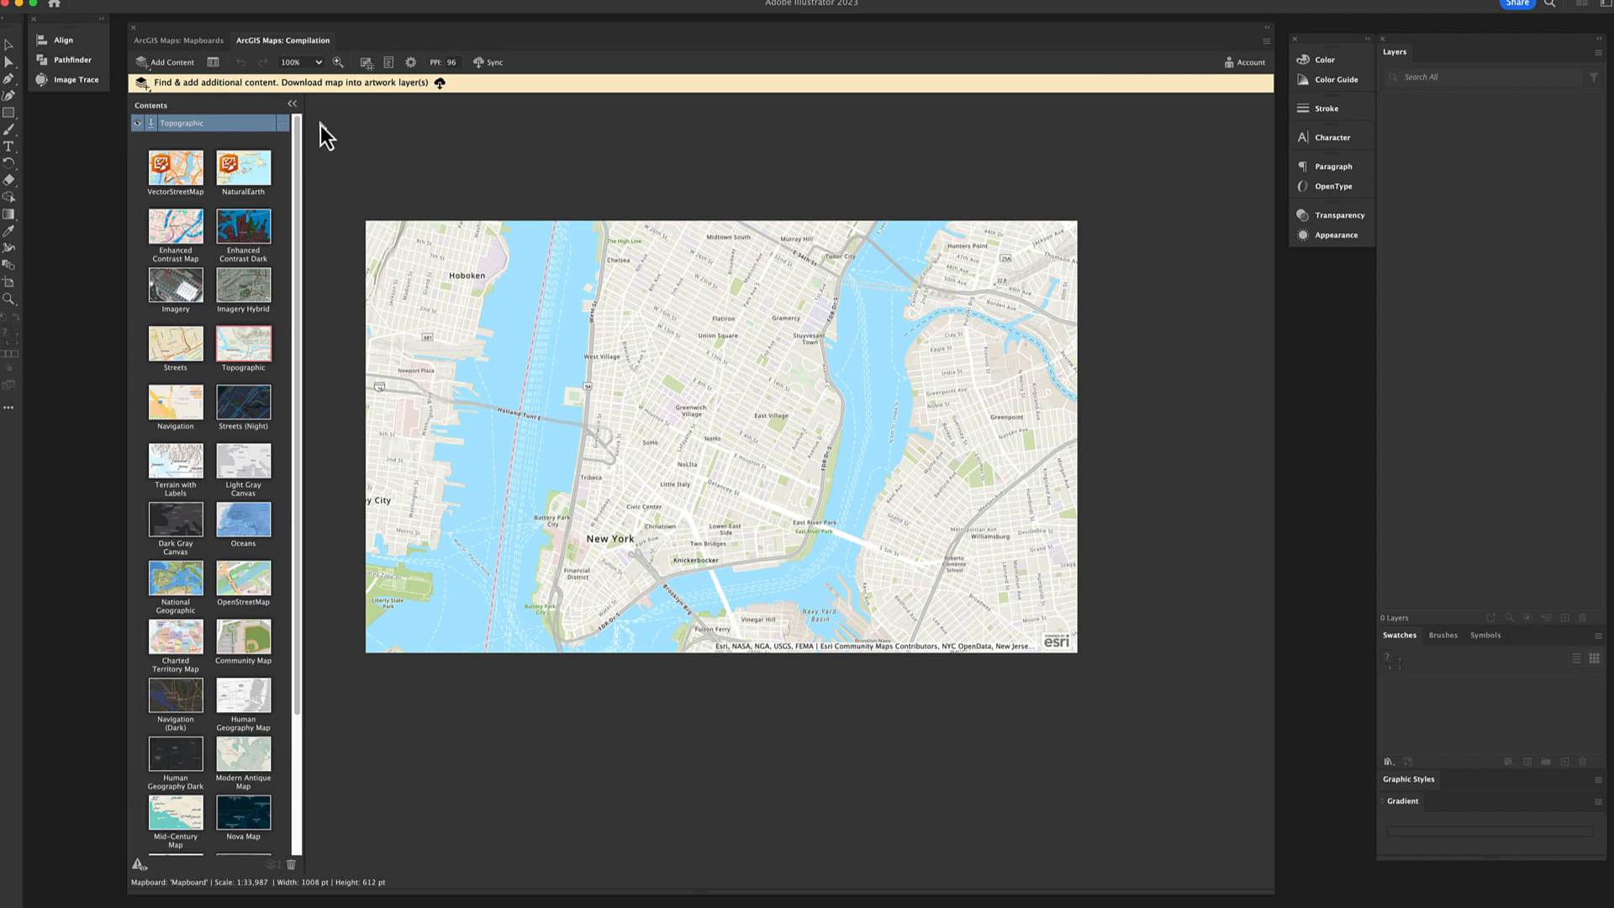
pyautogui.moveTo(224, 298)
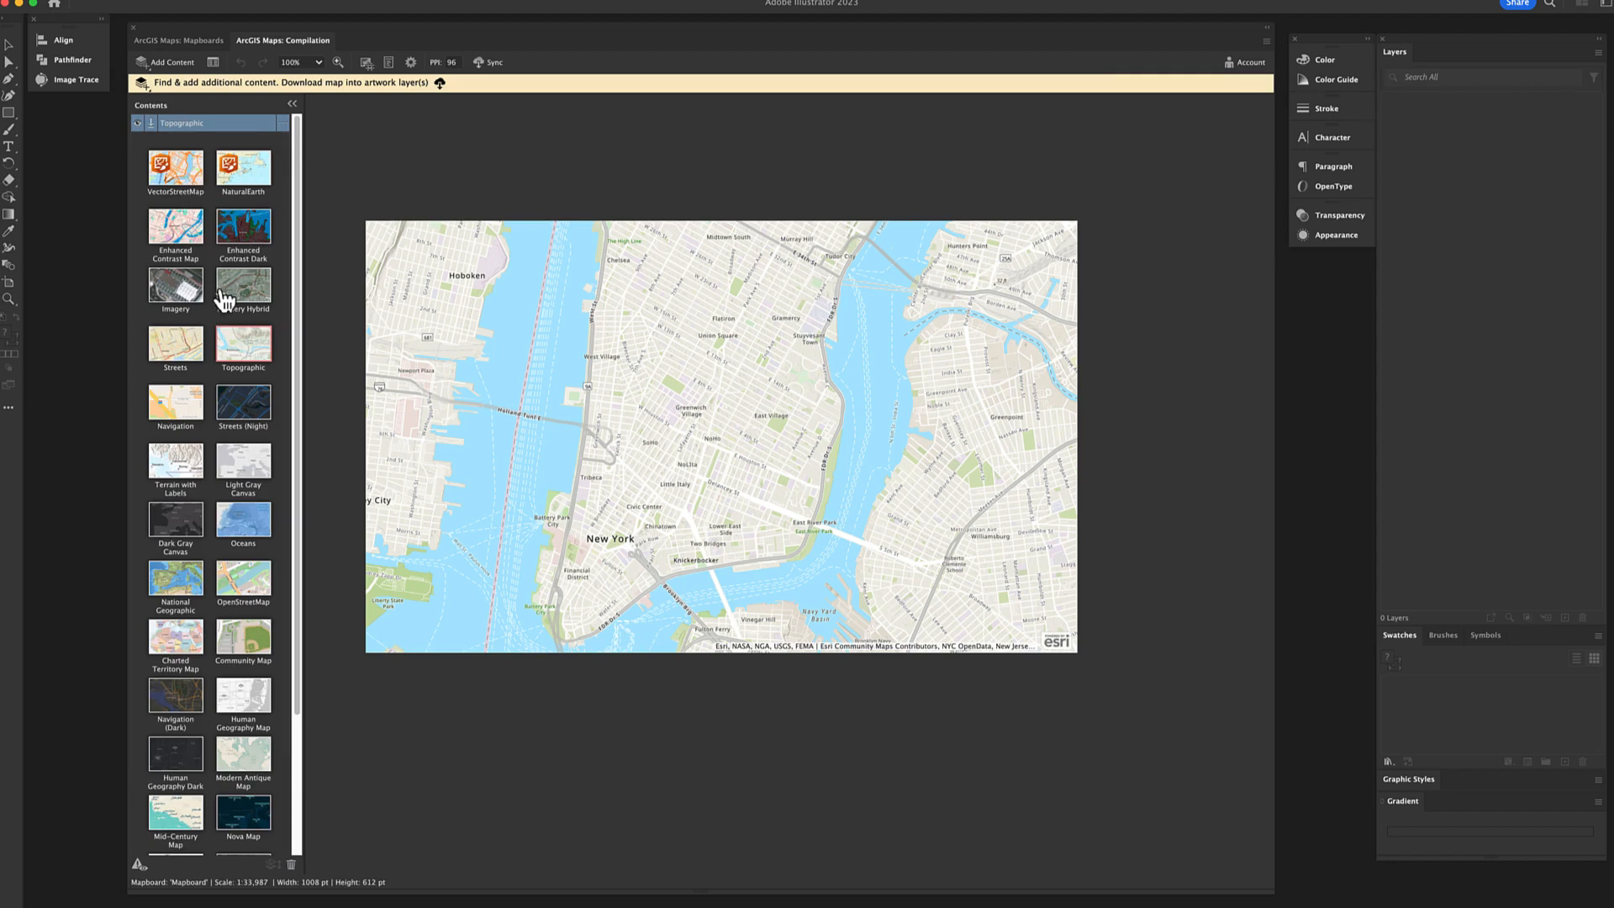
pyautogui.click(174, 343)
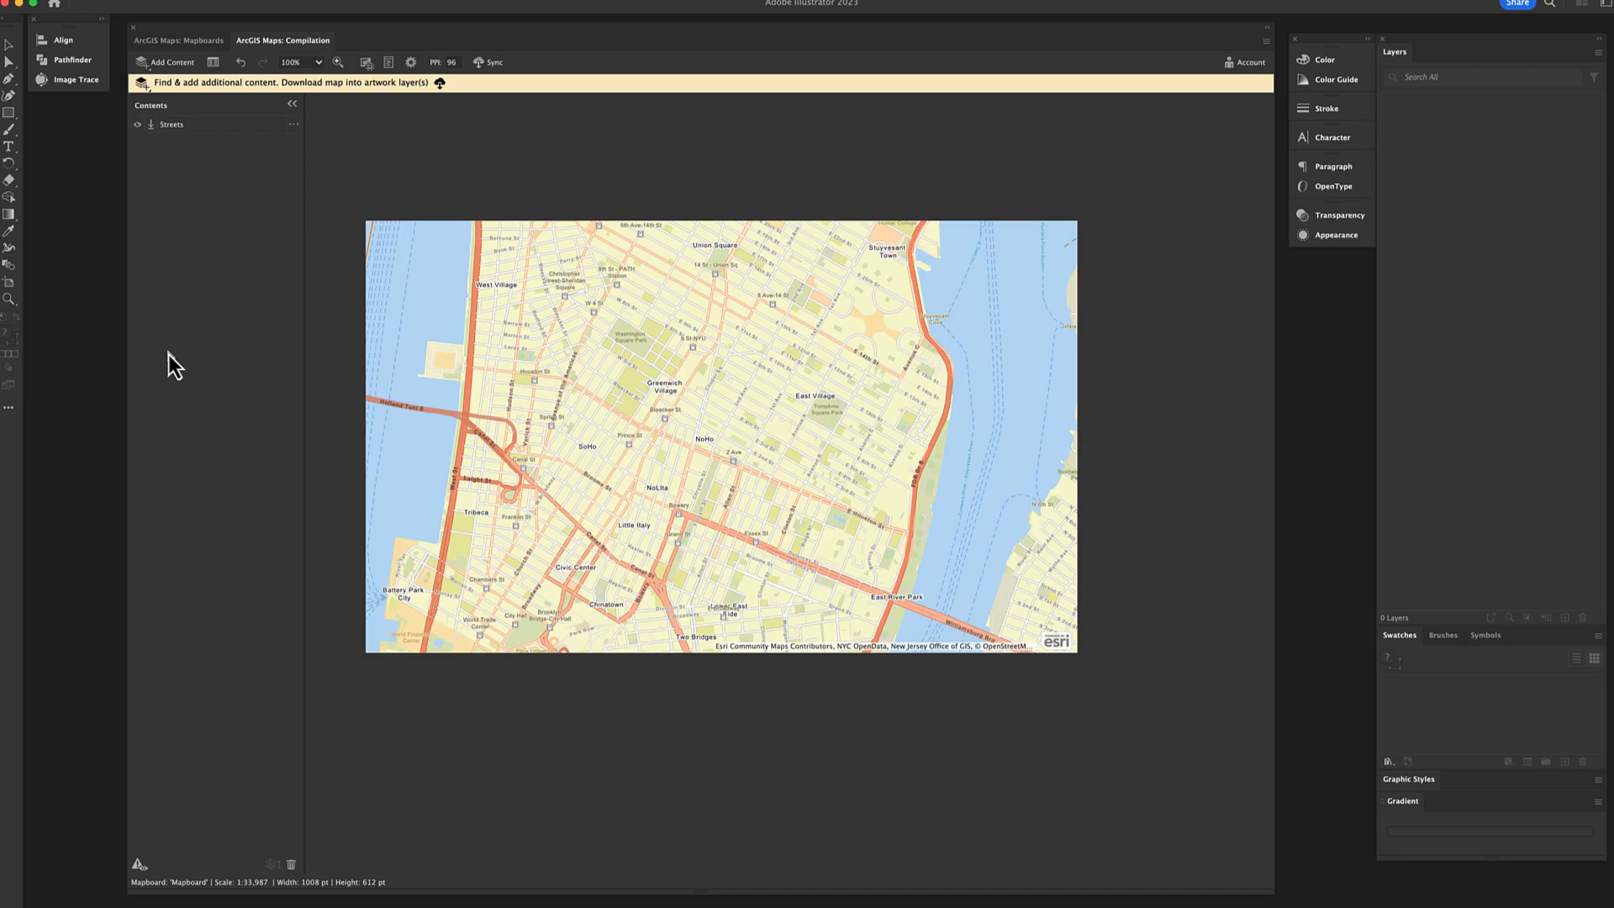
pyautogui.moveTo(178, 200)
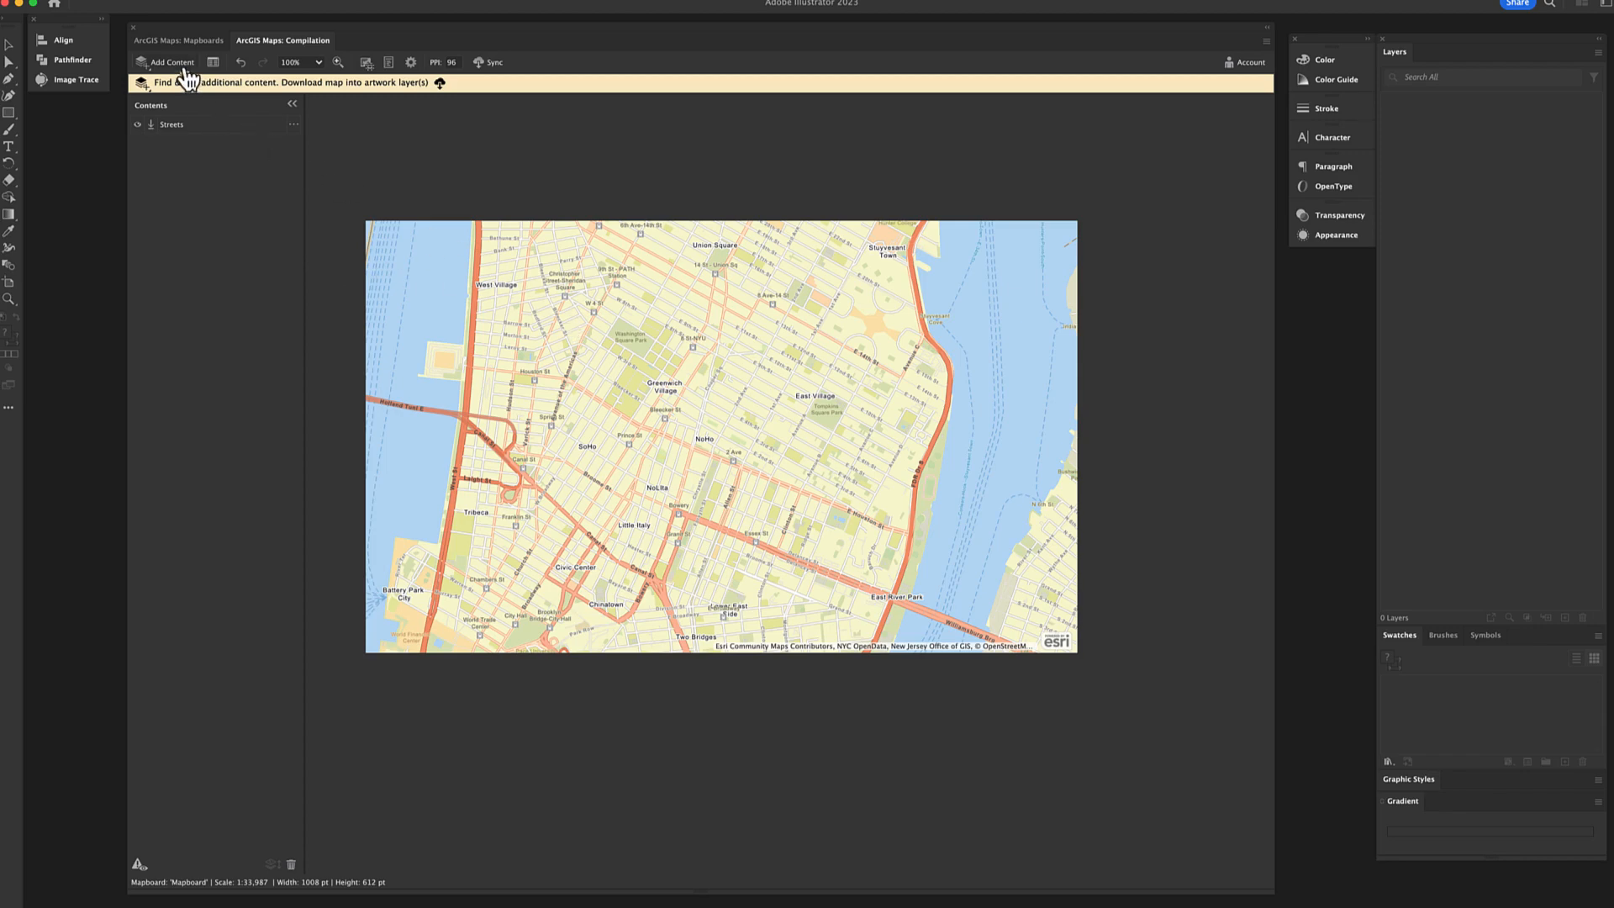
# From Add Content > Add Layers, expand Maps for Creative Cloud and its Sample Data category
pyautogui.click(171, 62)
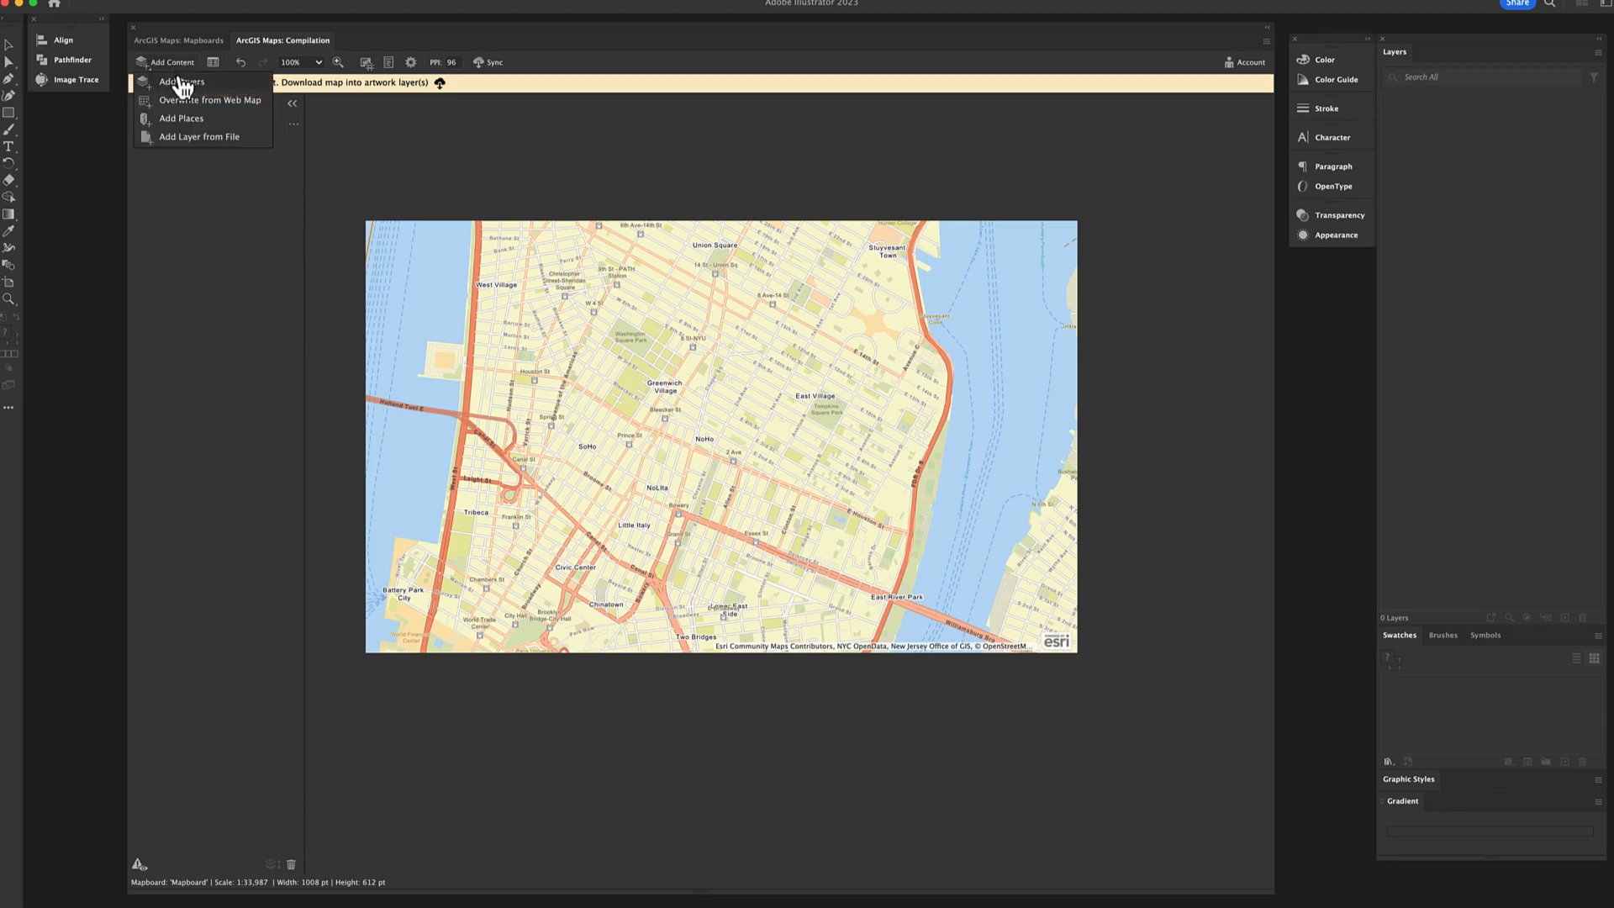
pyautogui.click(178, 82)
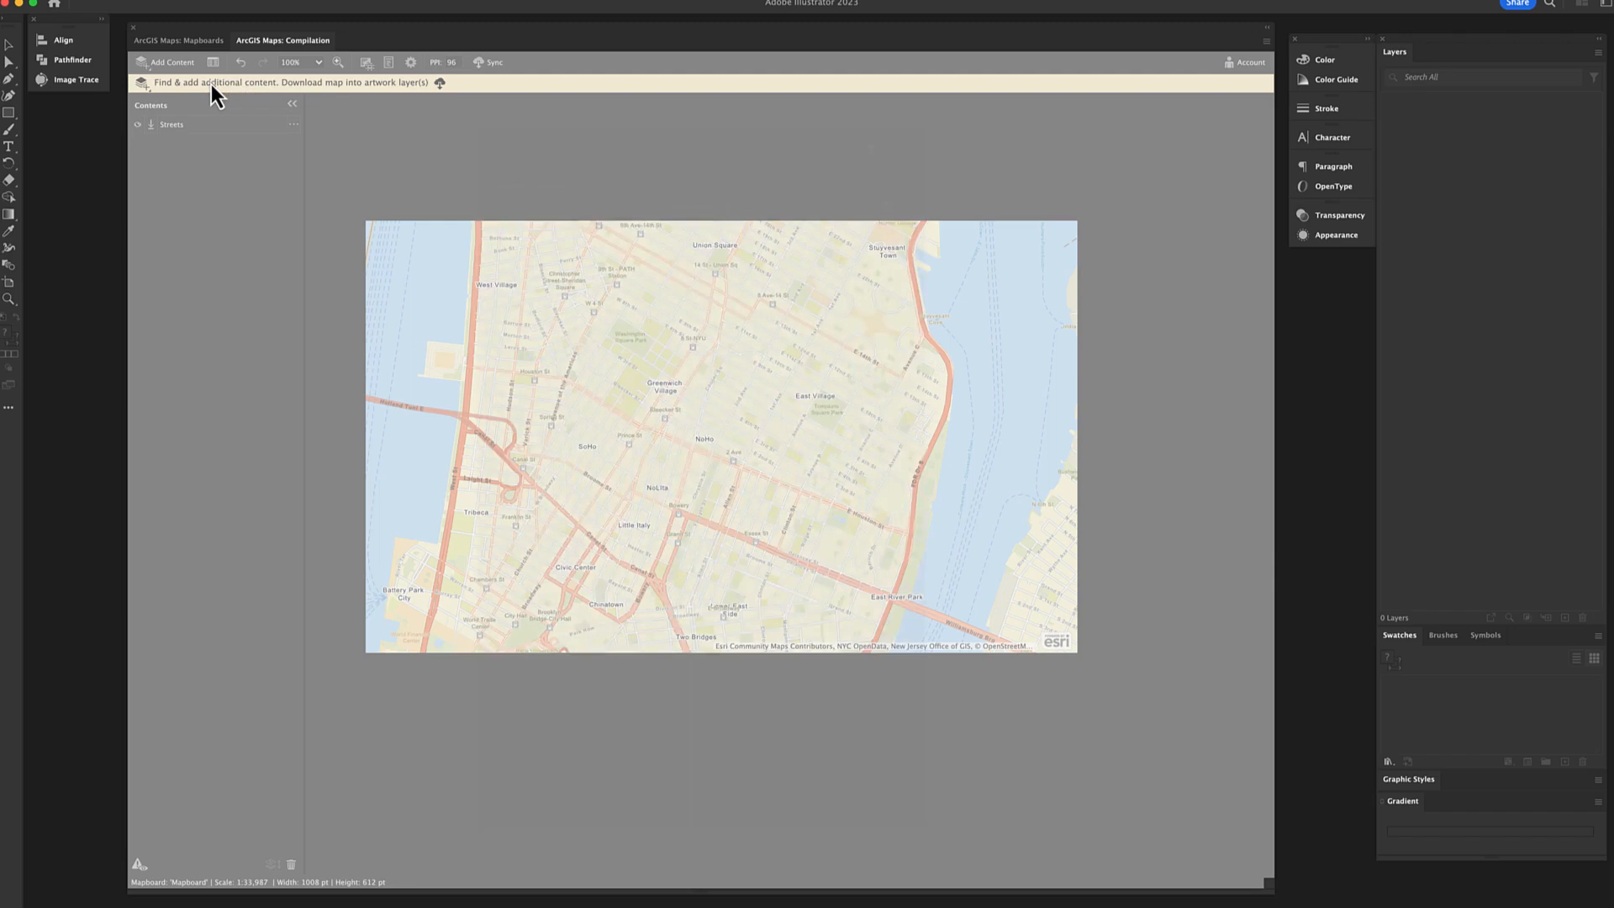
pyautogui.click(172, 62)
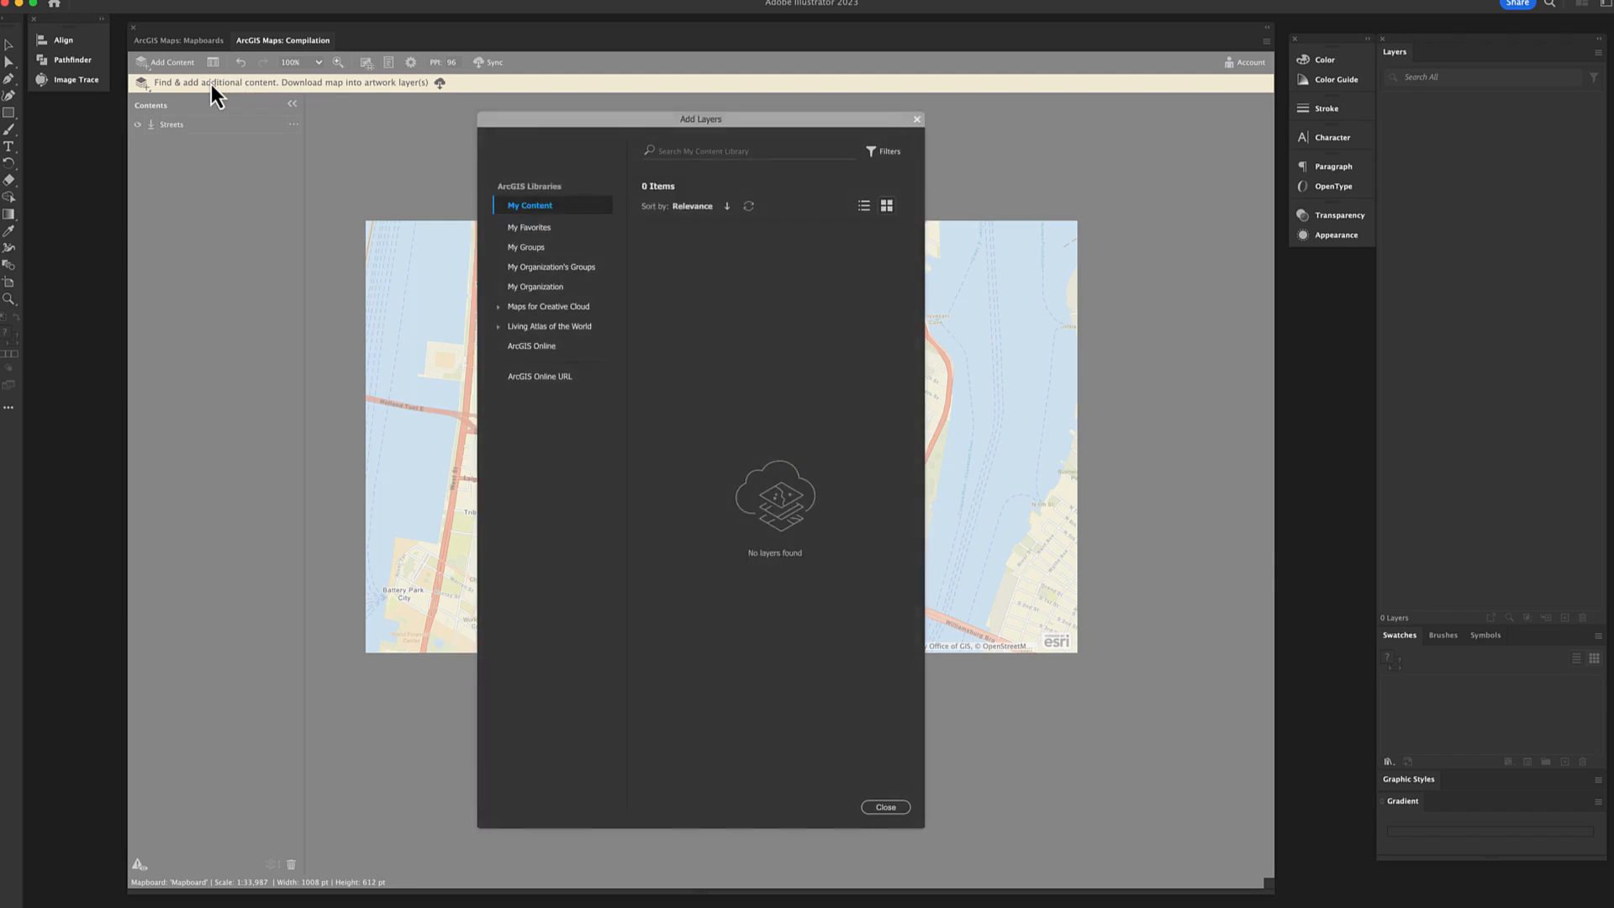
pyautogui.click(548, 306)
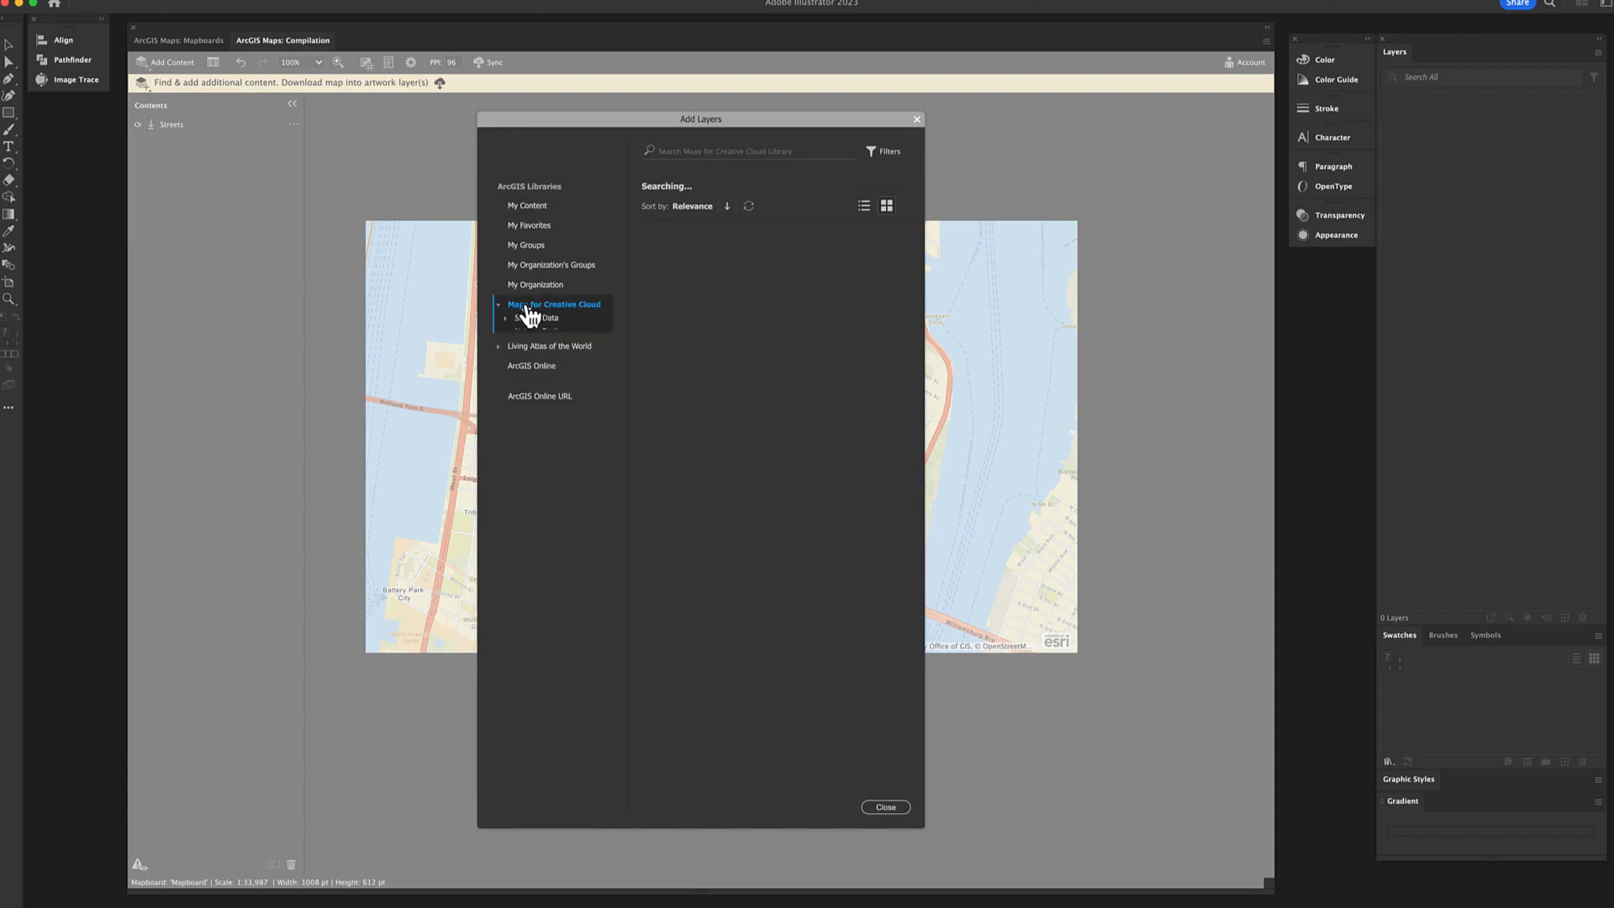
pyautogui.click(555, 305)
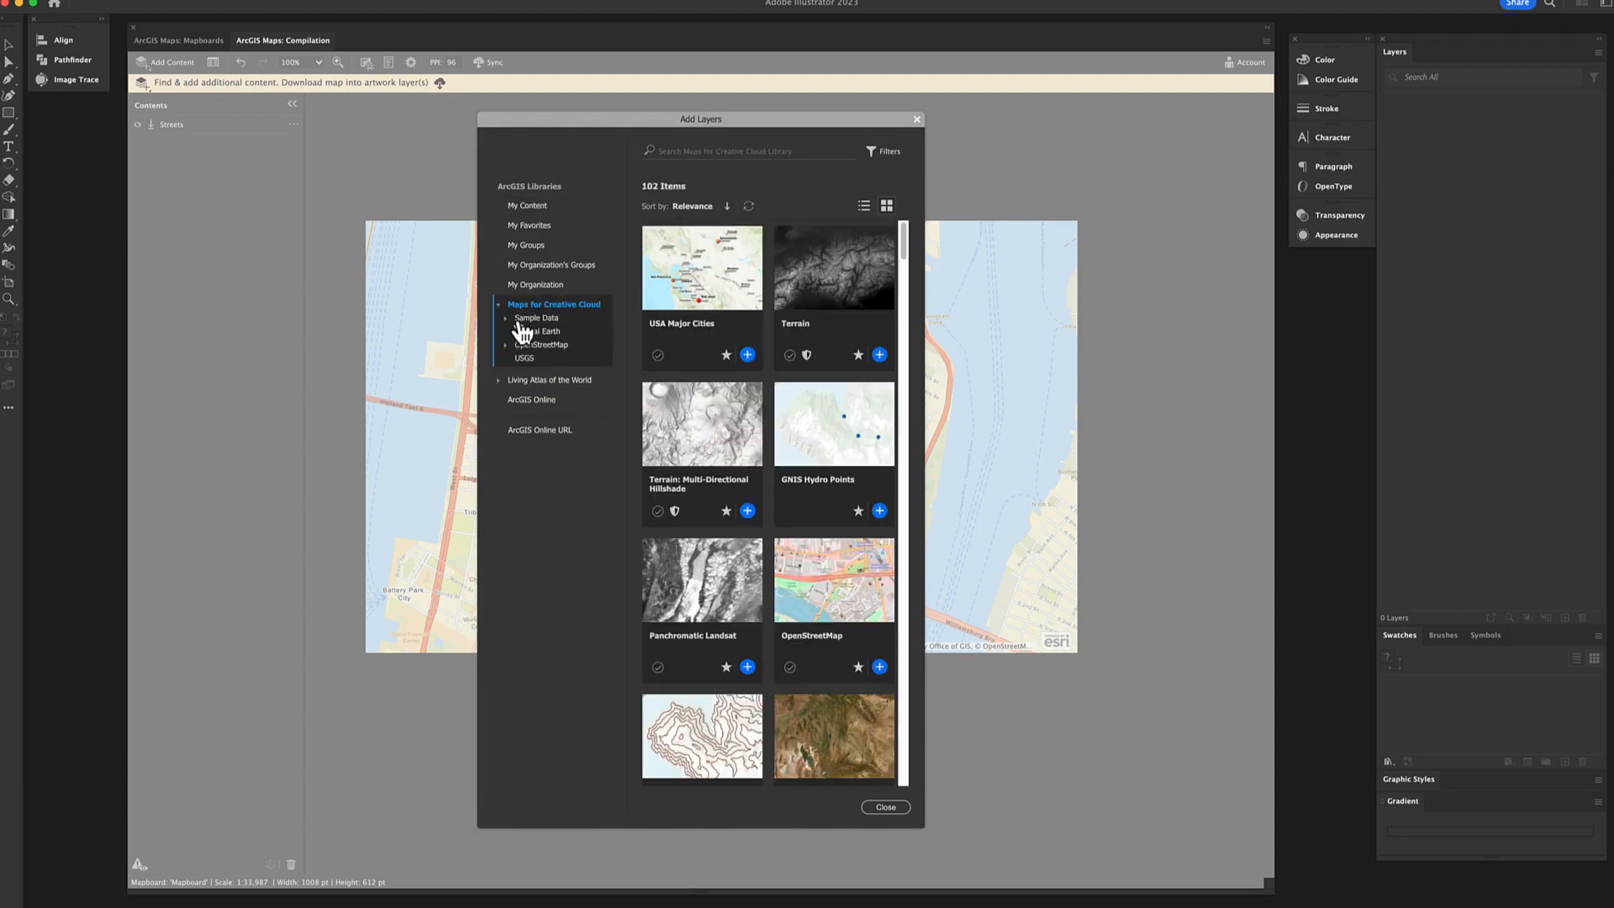
pyautogui.click(536, 318)
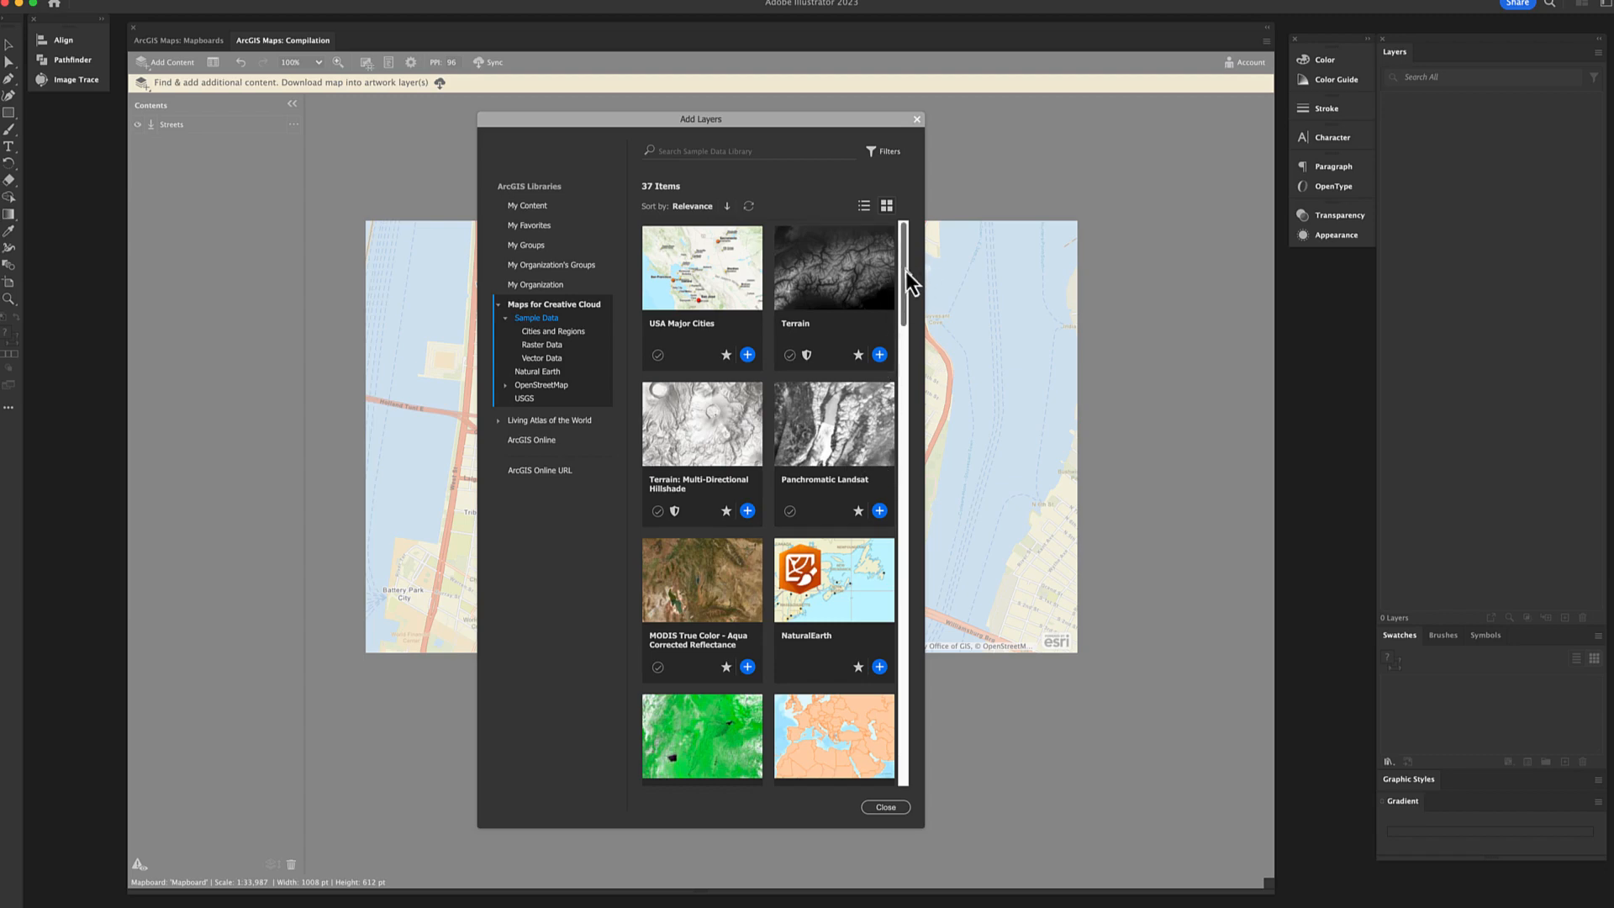
# Open the OpenStreetMap collection and scroll its 47 layers down to the Educational layer
pyautogui.scroll(-3)
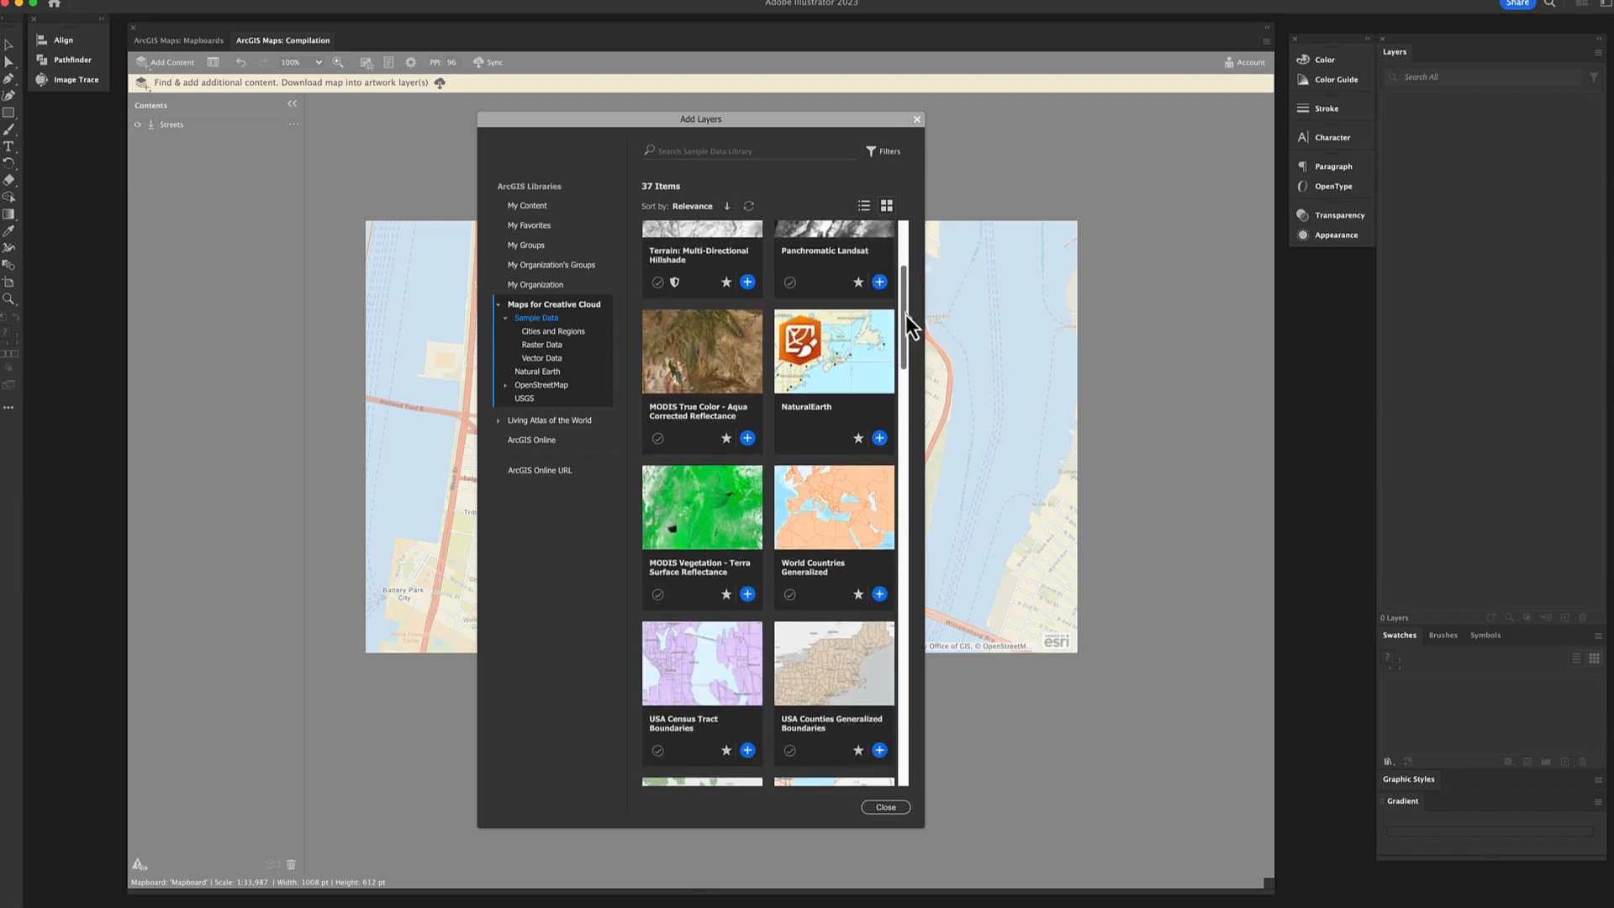
pyautogui.scroll(-3)
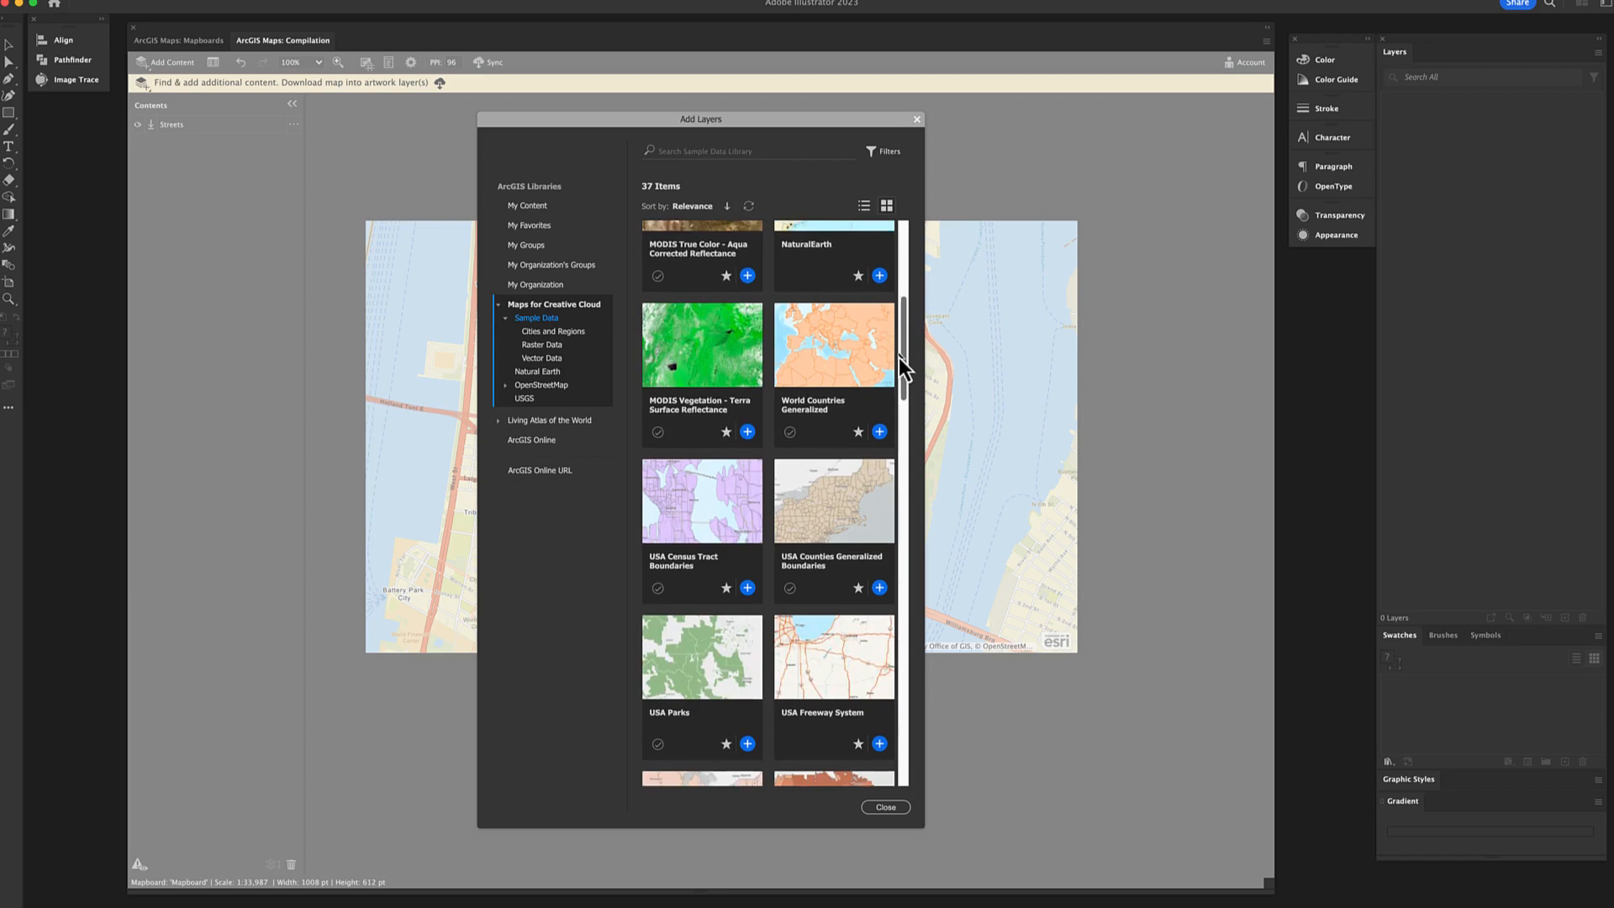
pyautogui.scroll(-3)
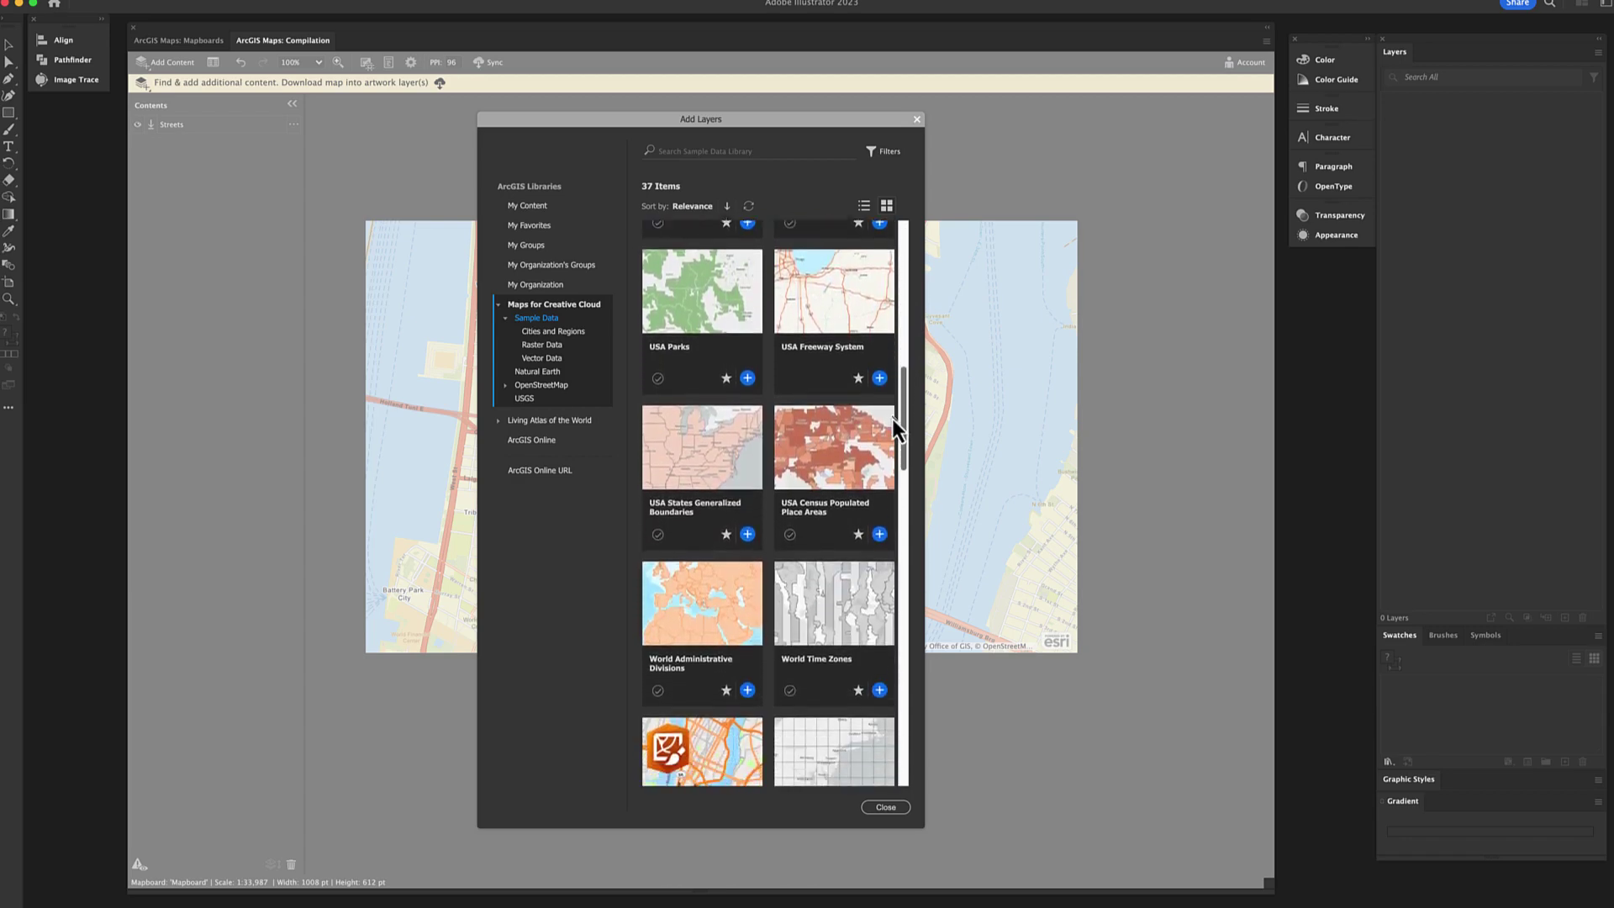
pyautogui.scroll(-3)
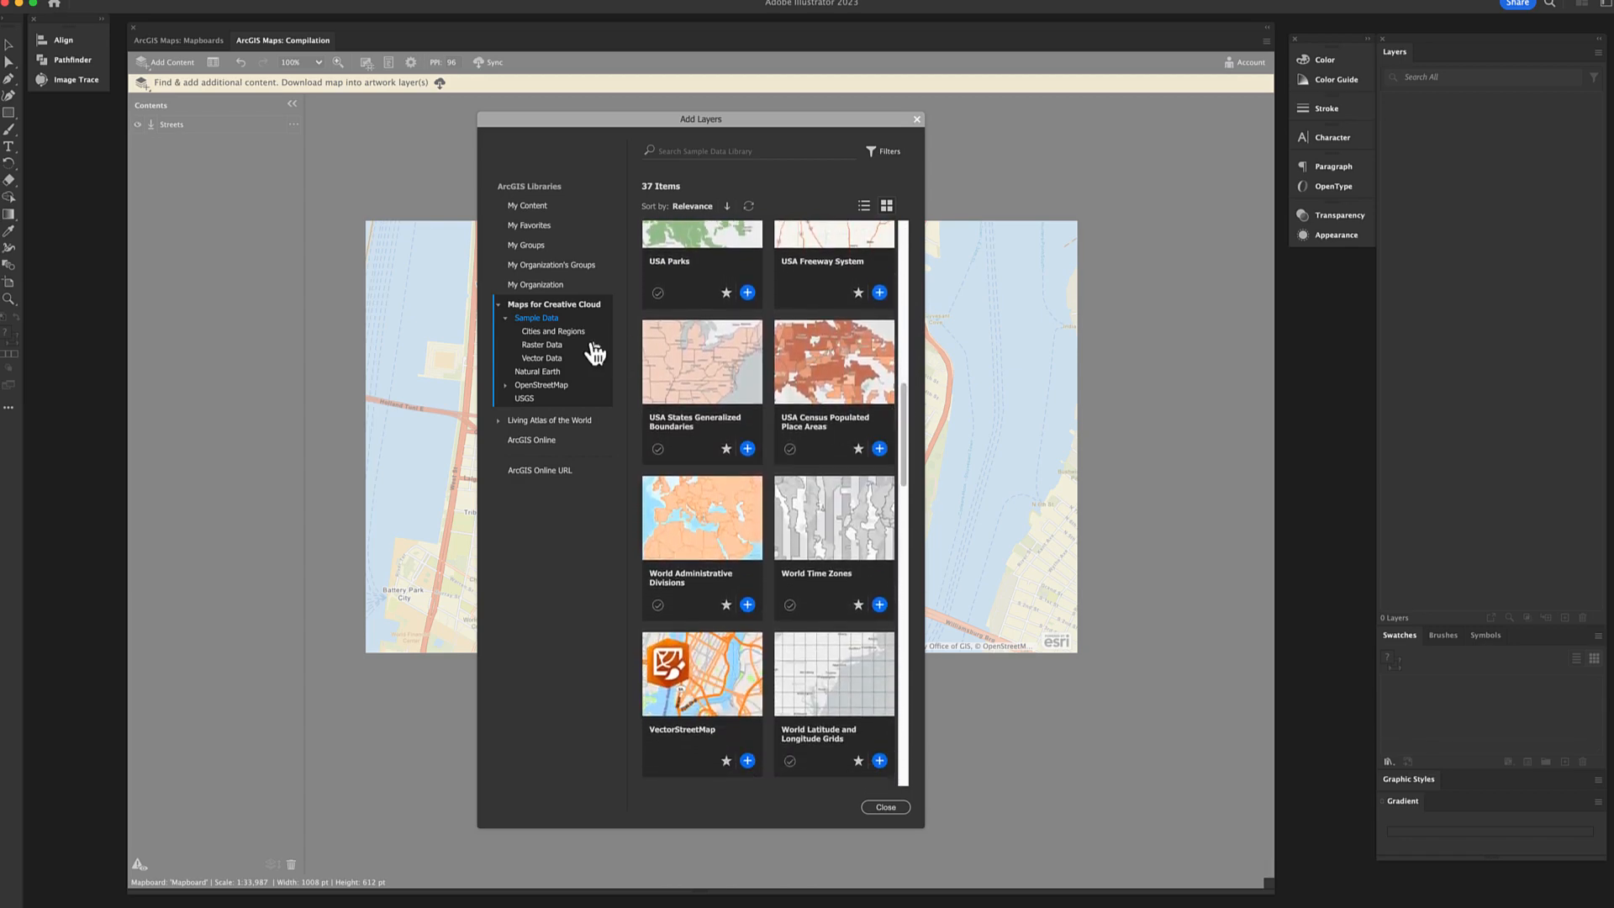
pyautogui.click(542, 383)
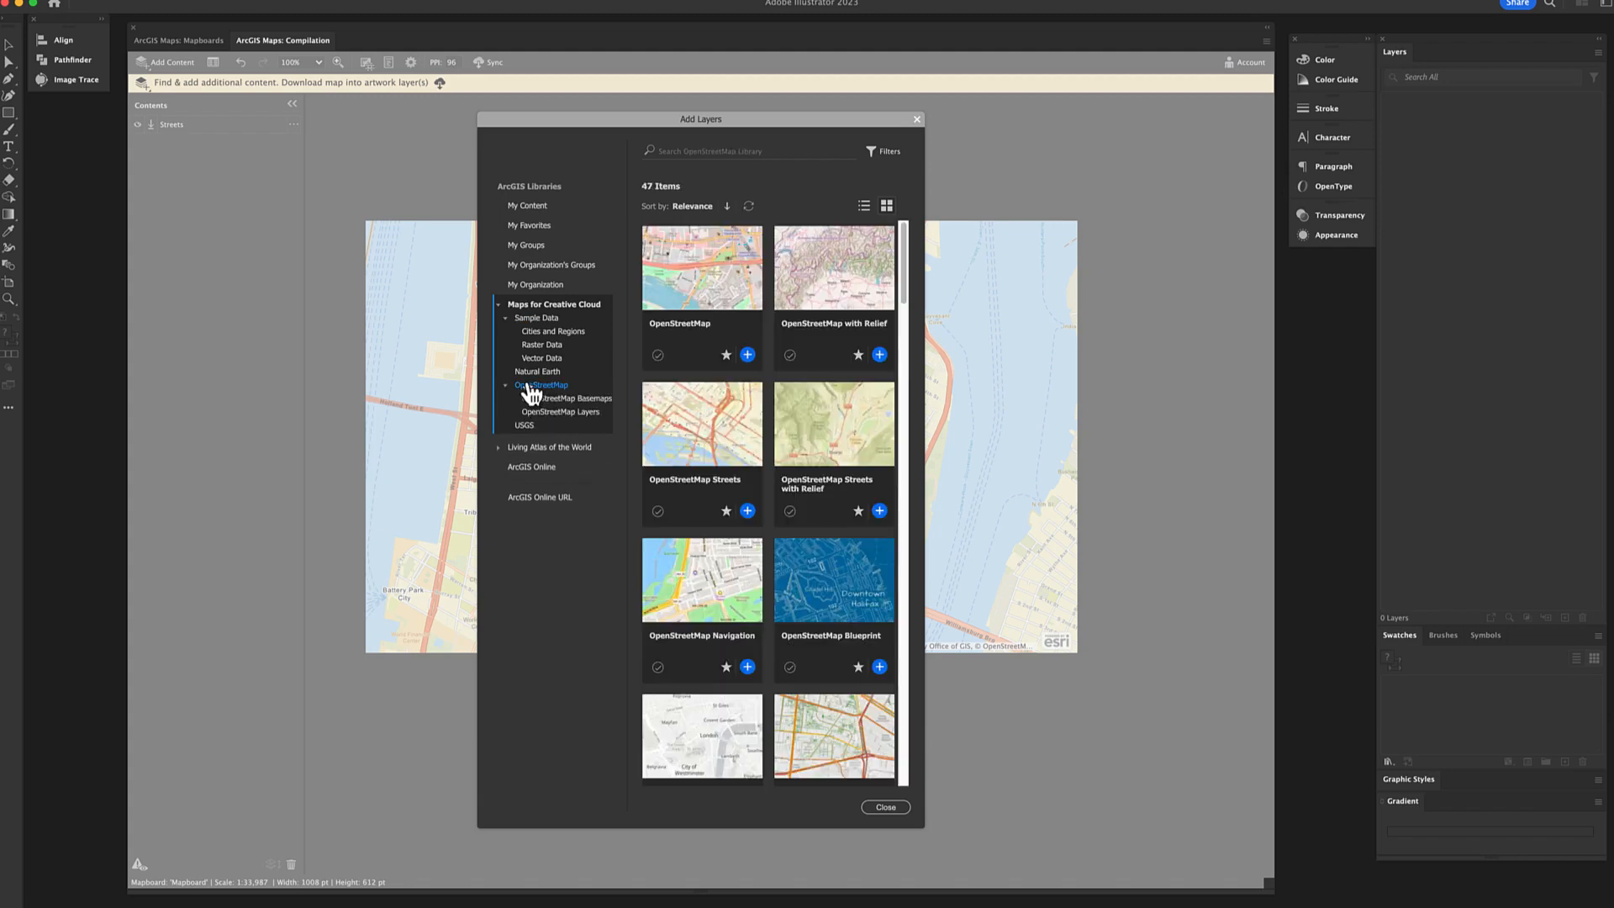
pyautogui.scroll(-3)
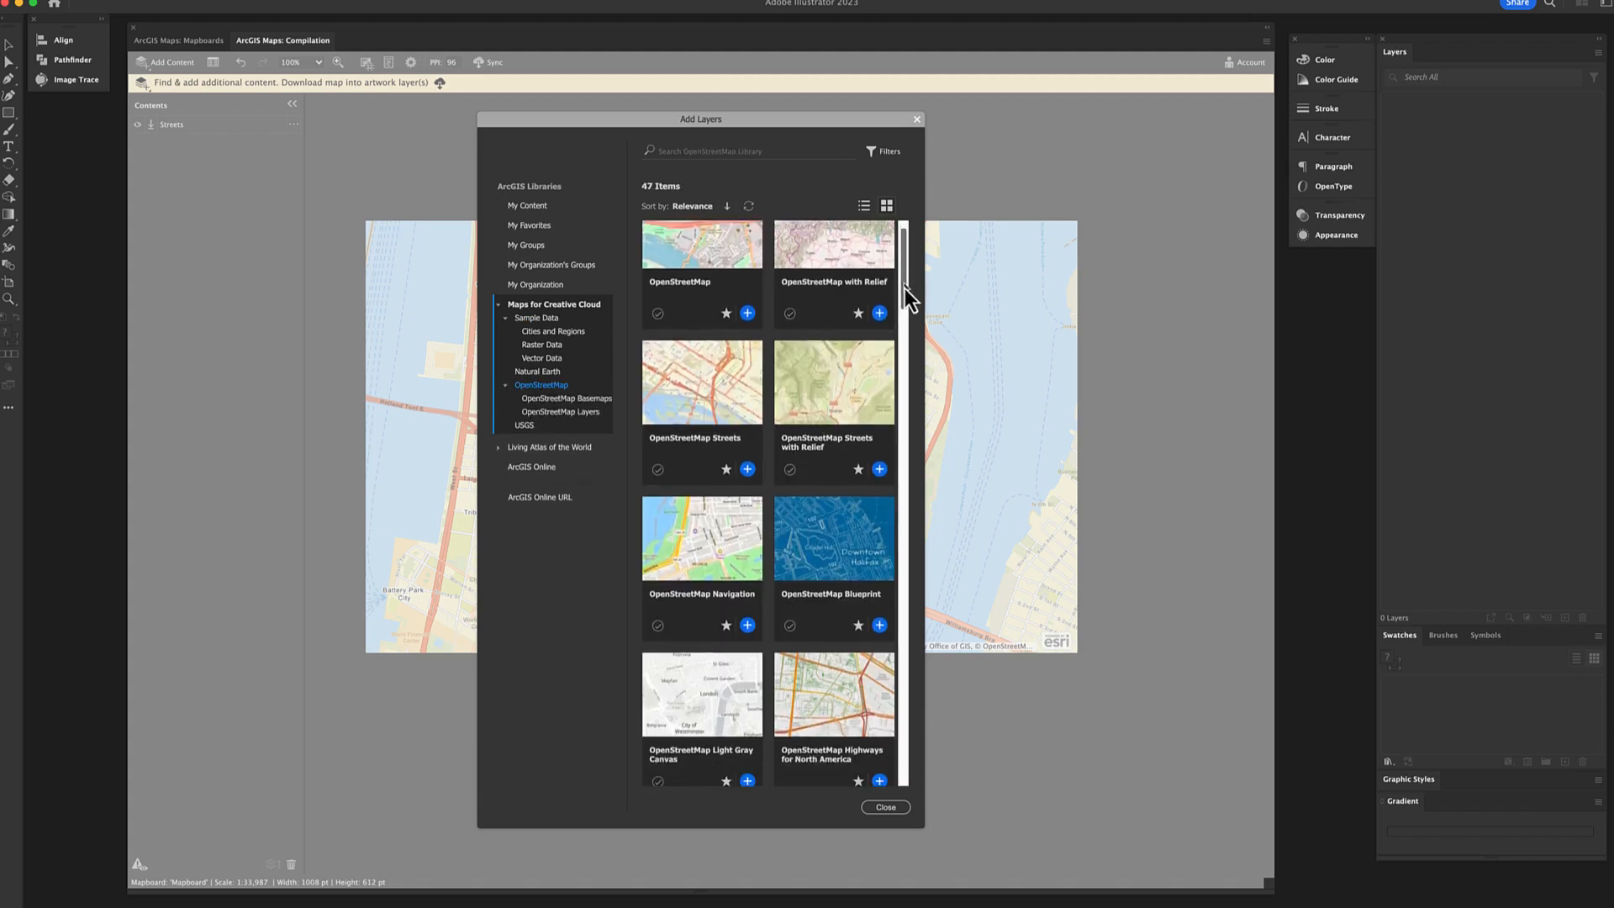
pyautogui.scroll(-3)
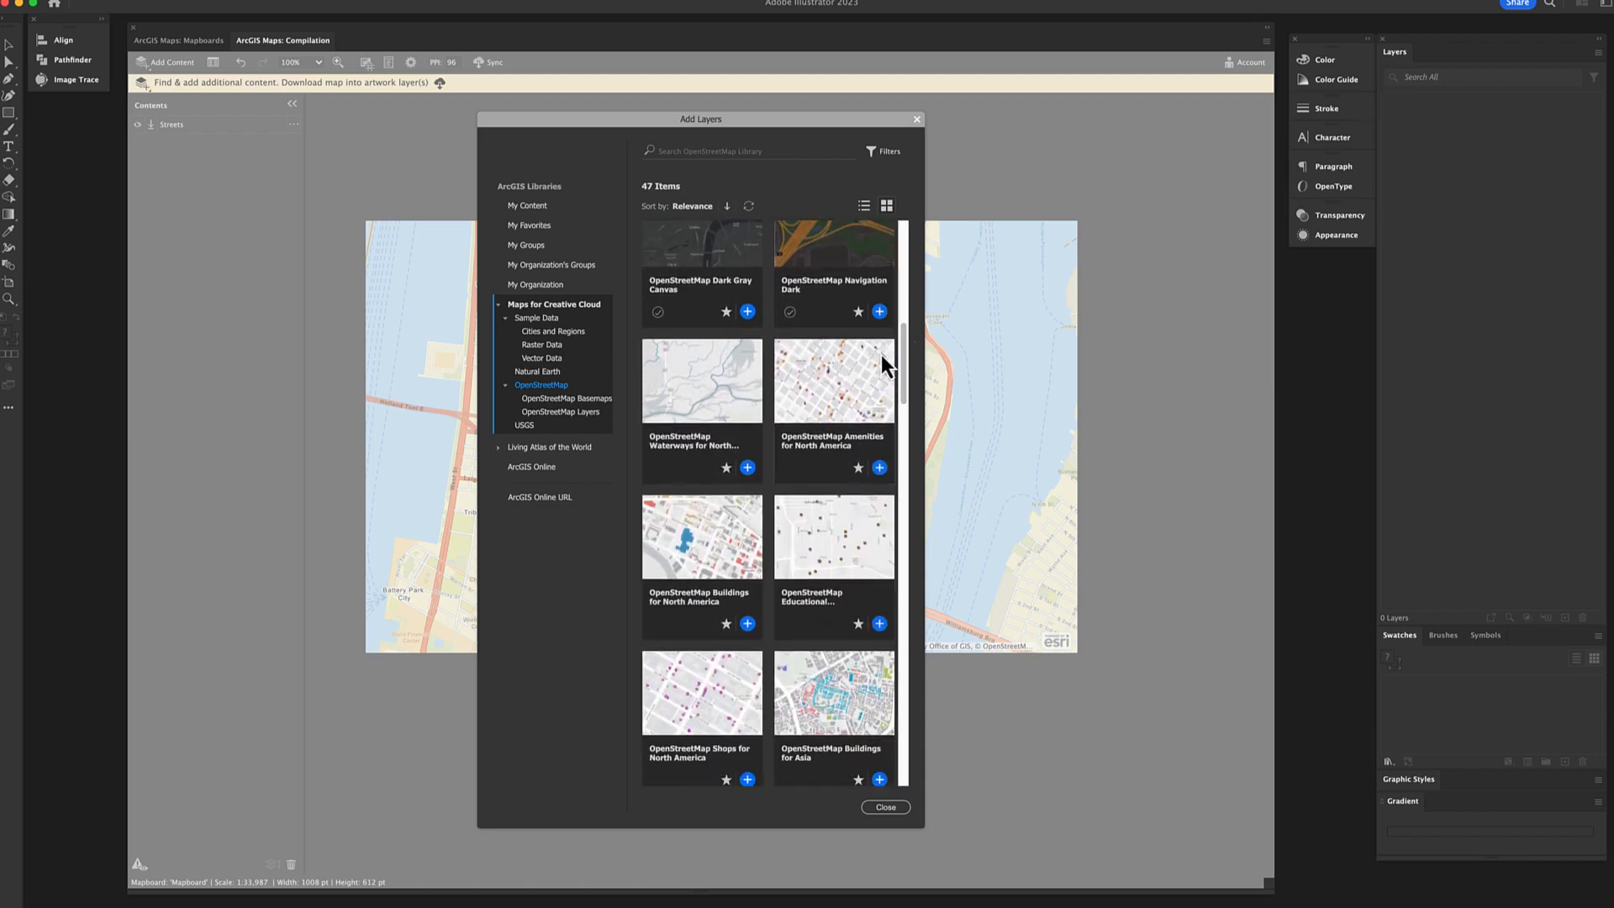
pyautogui.moveTo(837, 556)
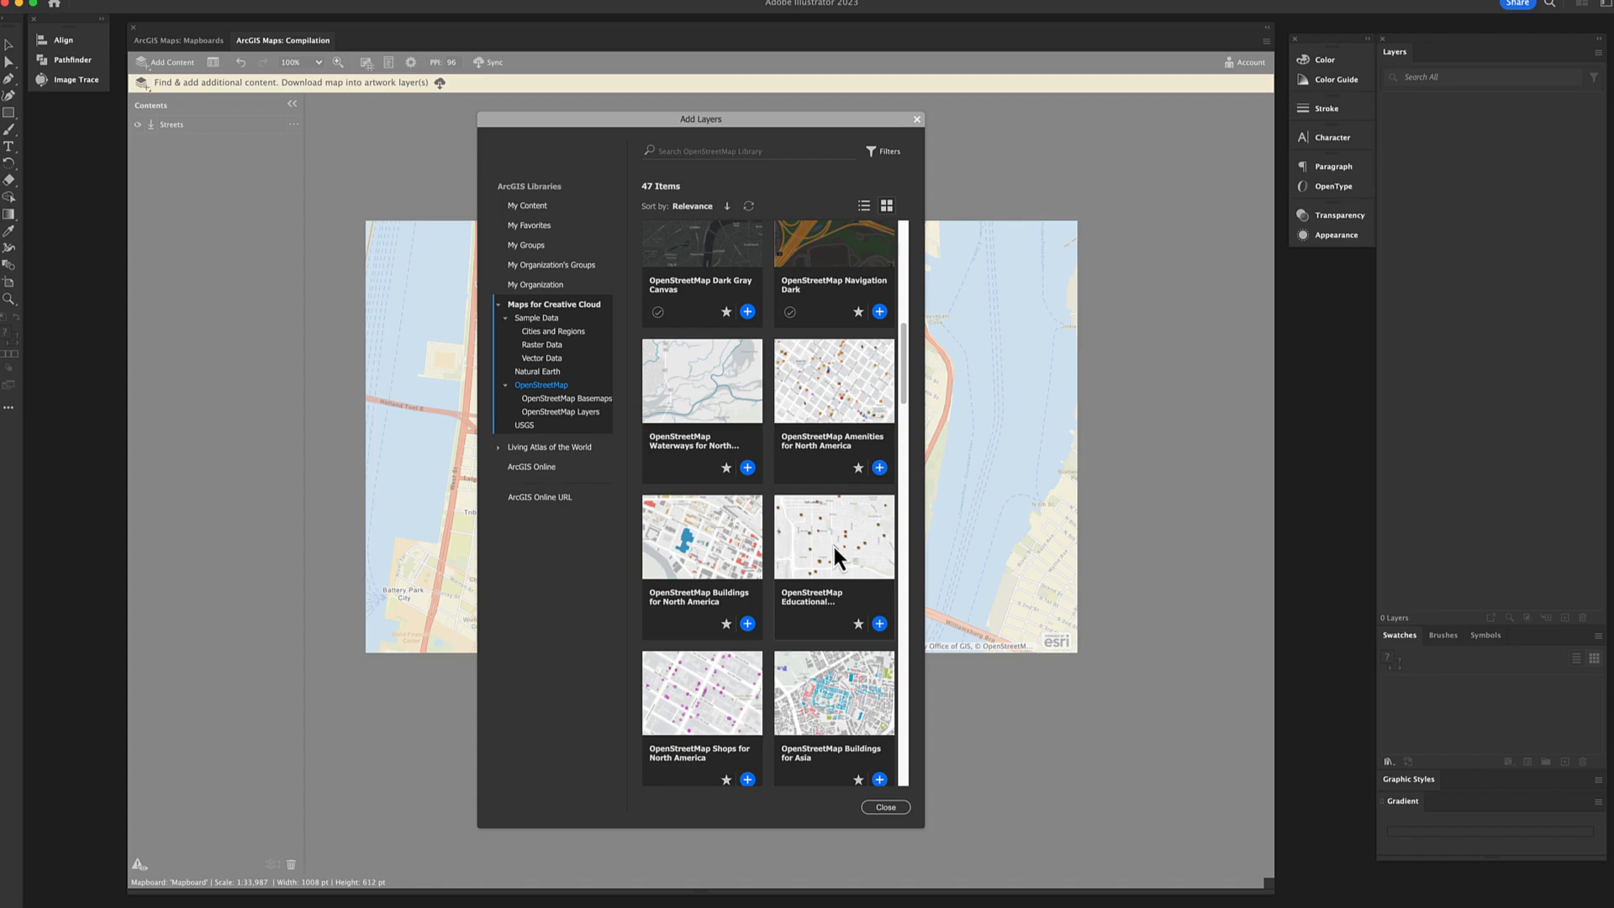
pyautogui.scroll(-3)
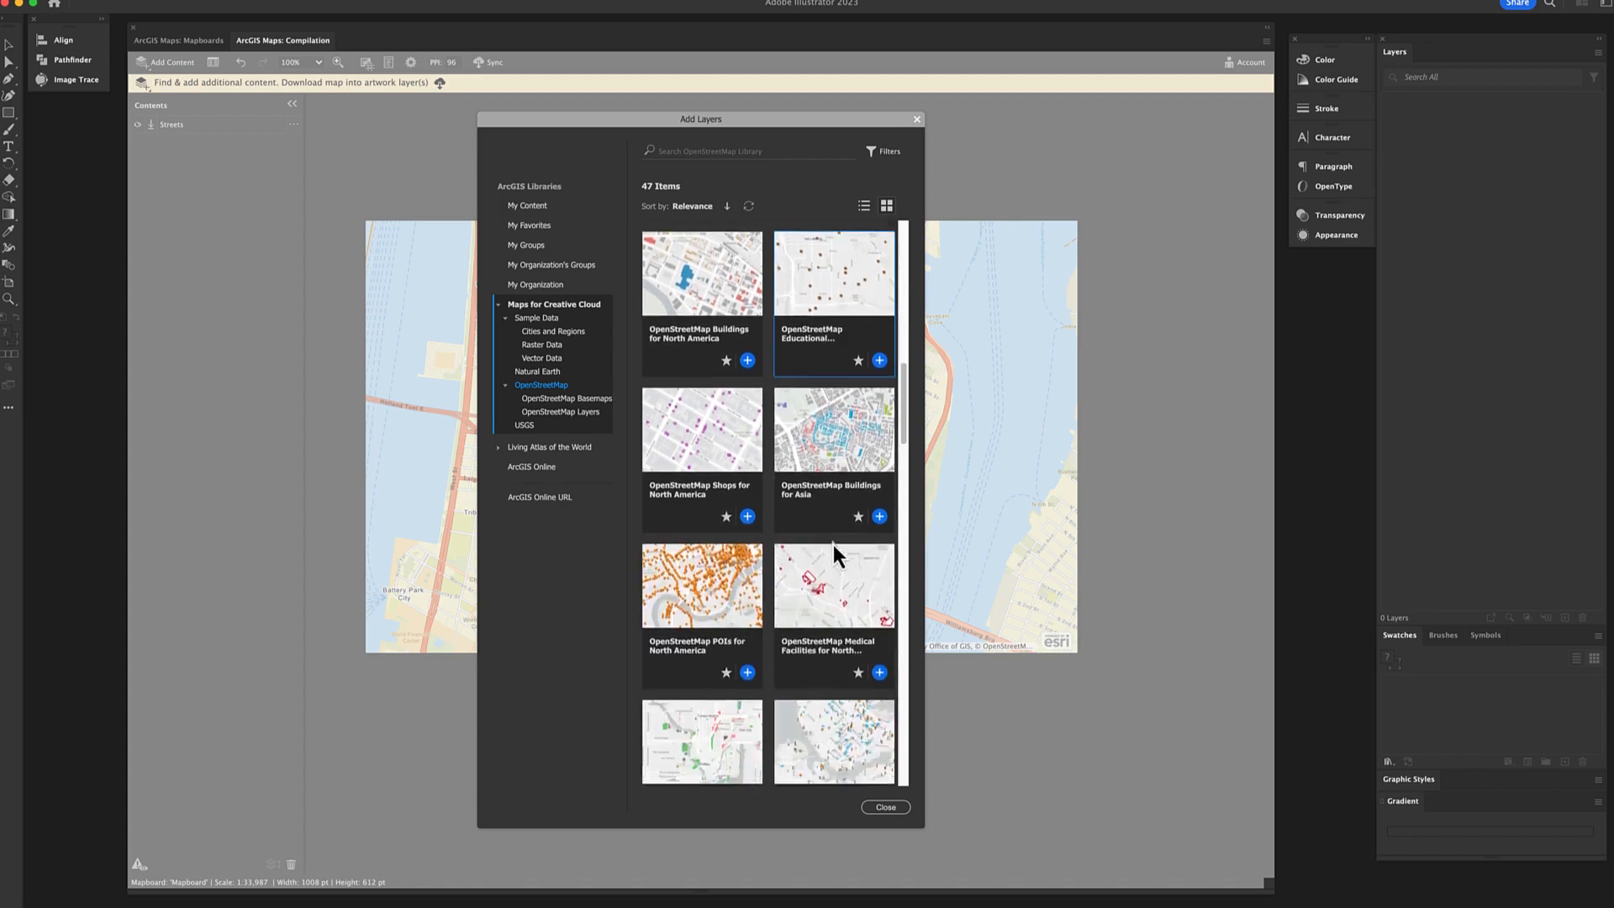
# Add the OpenStreetMap Educational Establishments layer from its details popup and close the layer library
pyautogui.click(834, 273)
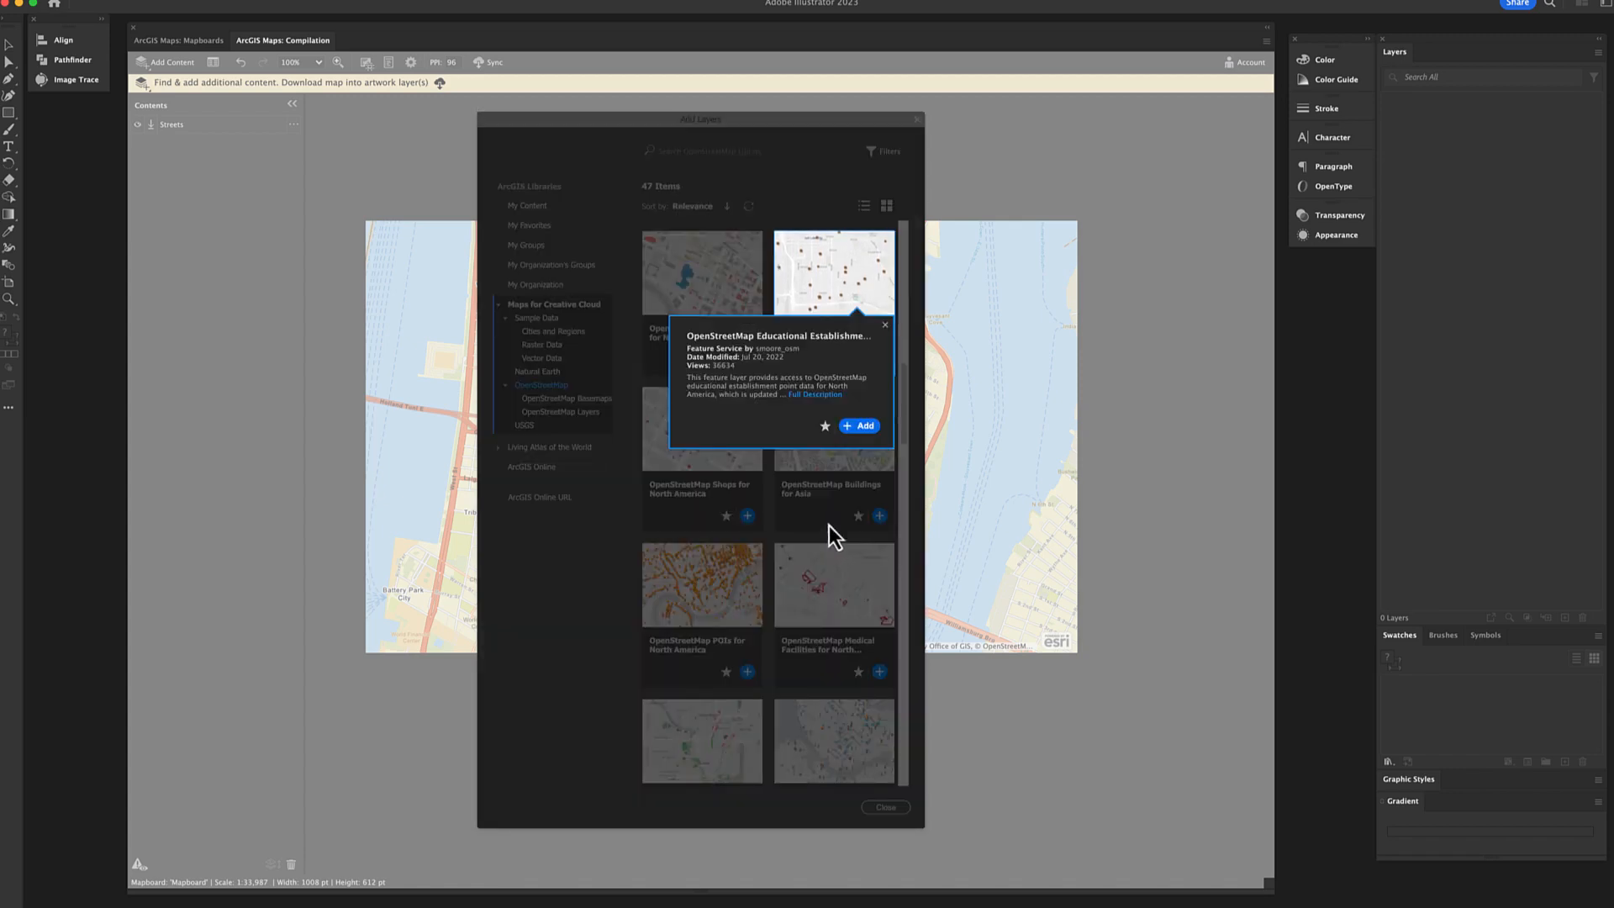
pyautogui.click(863, 425)
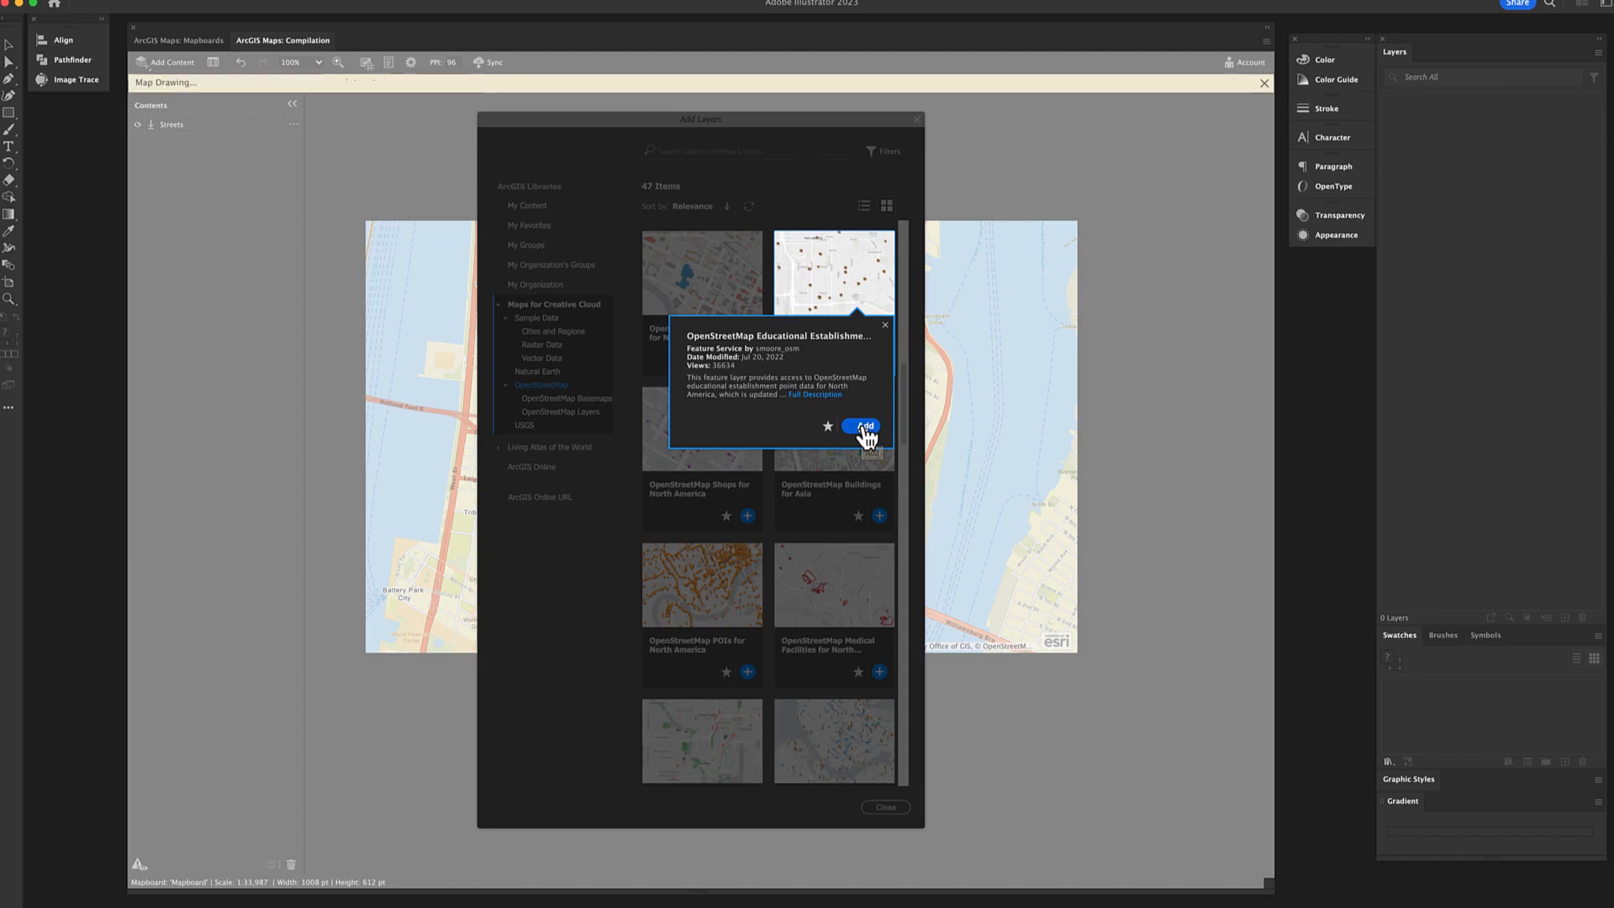
pyautogui.click(864, 427)
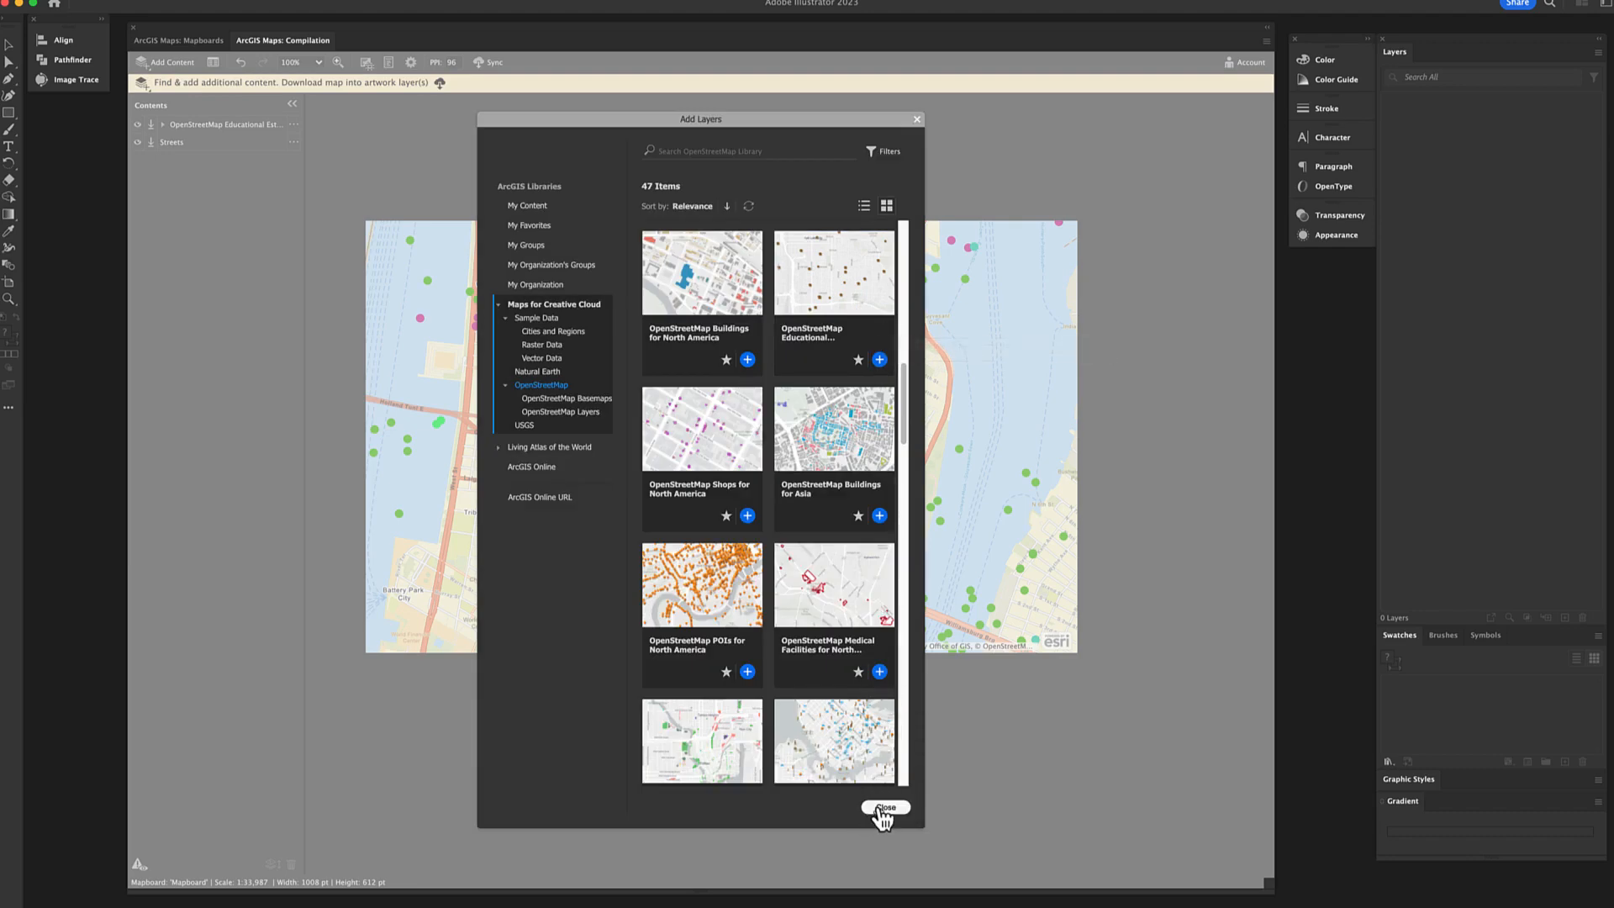
pyautogui.click(887, 807)
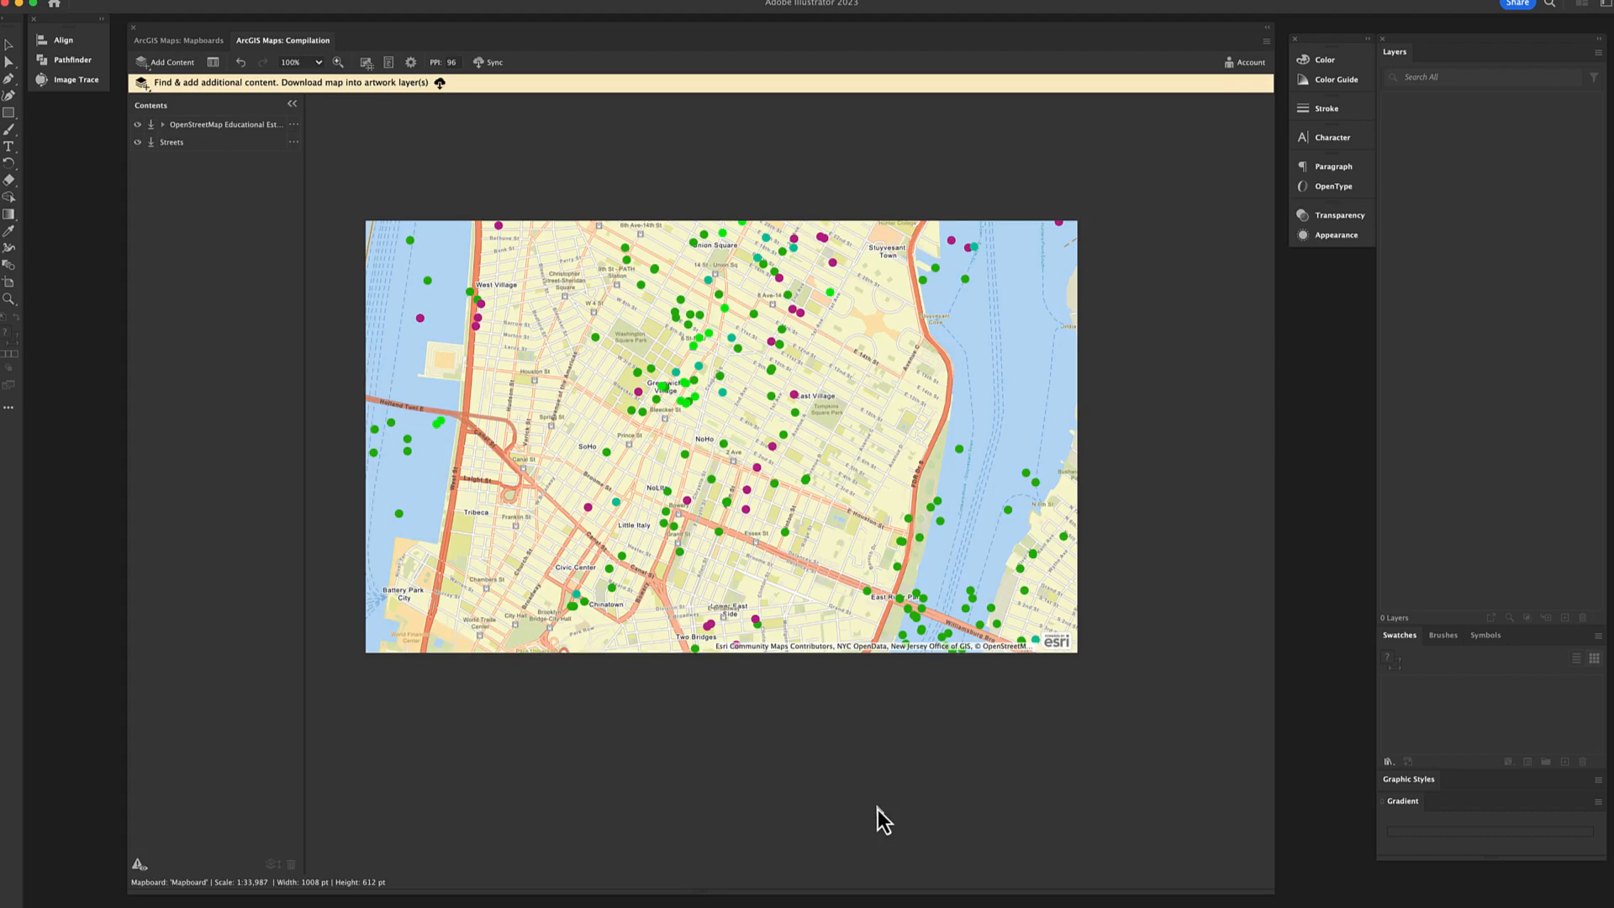
pyautogui.moveTo(787, 770)
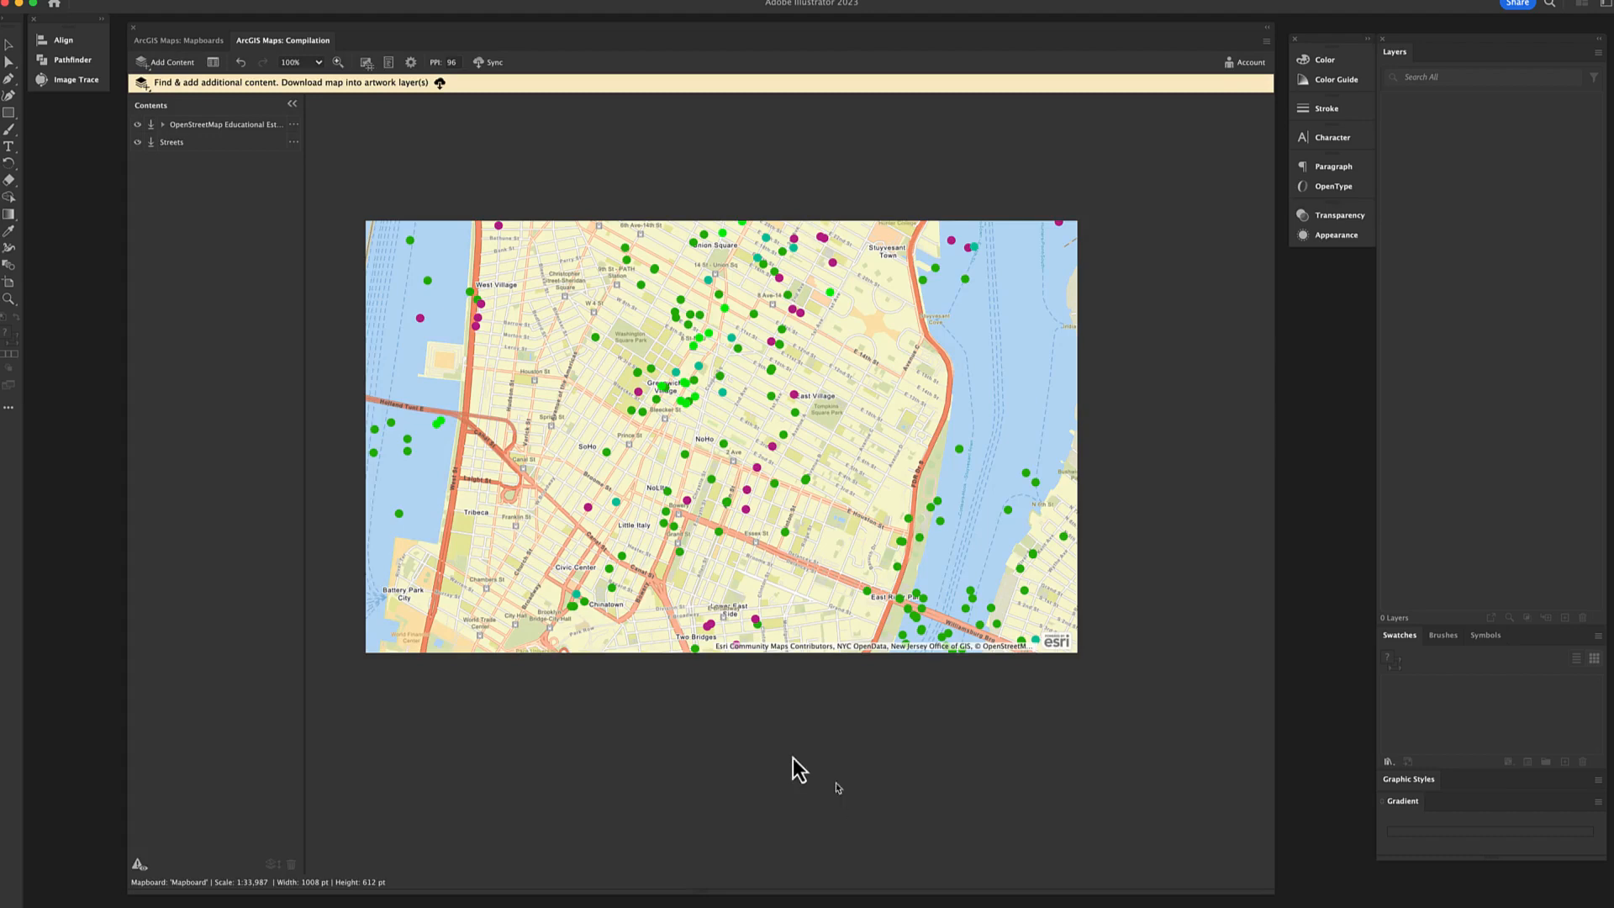
# Expand the Educational Establishments layer to its four categories and reach its '…' options menu
pyautogui.click(148, 125)
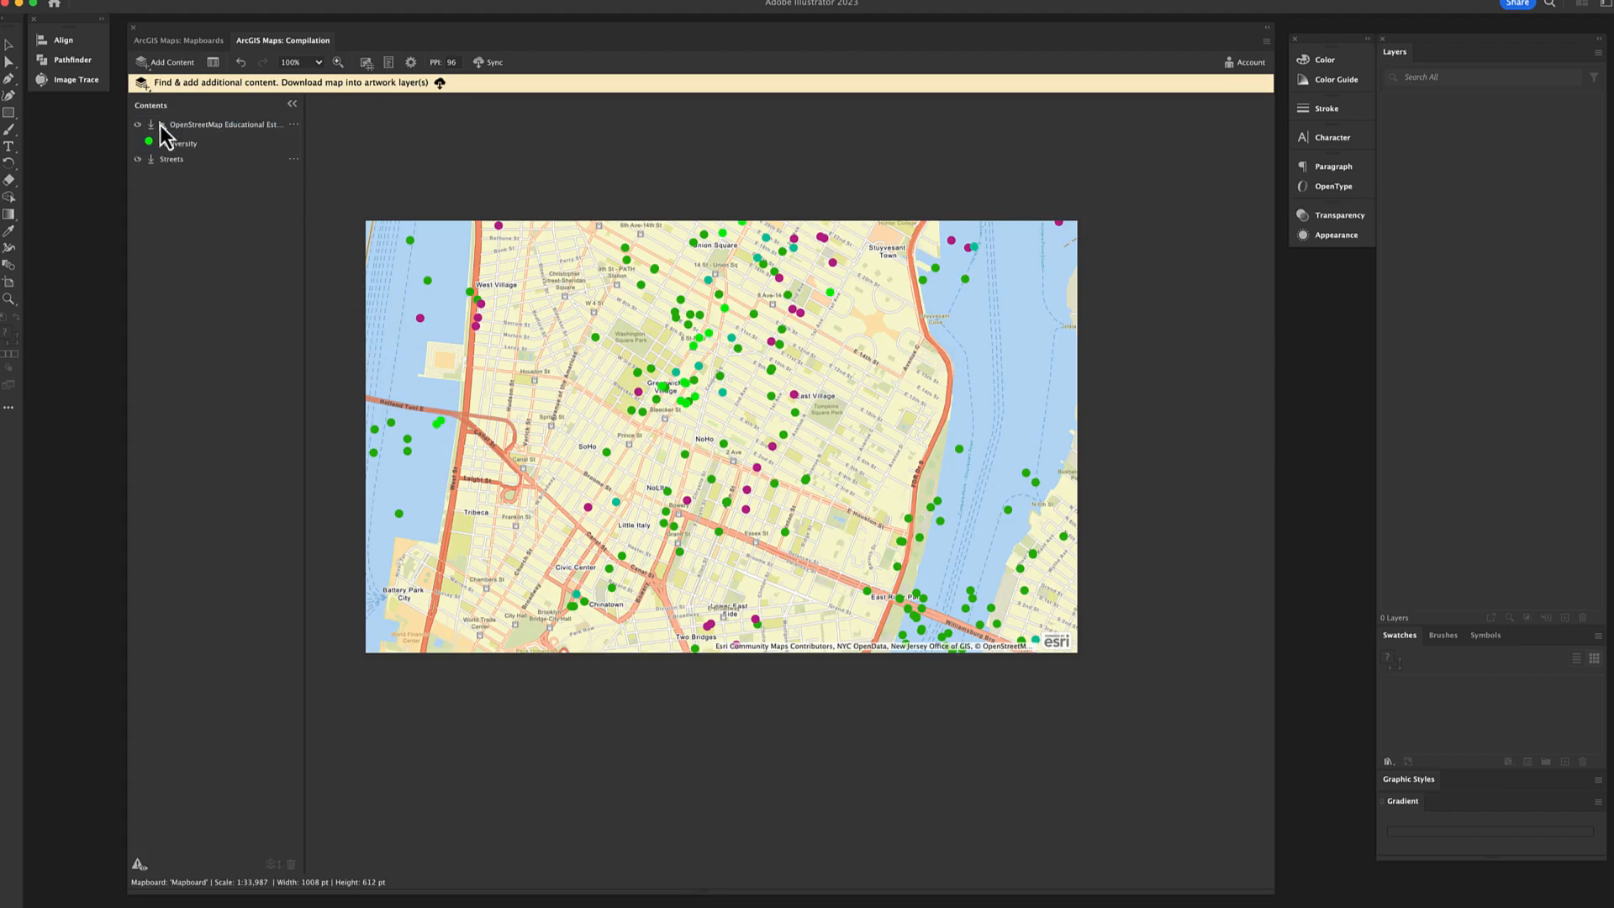
pyautogui.click(152, 124)
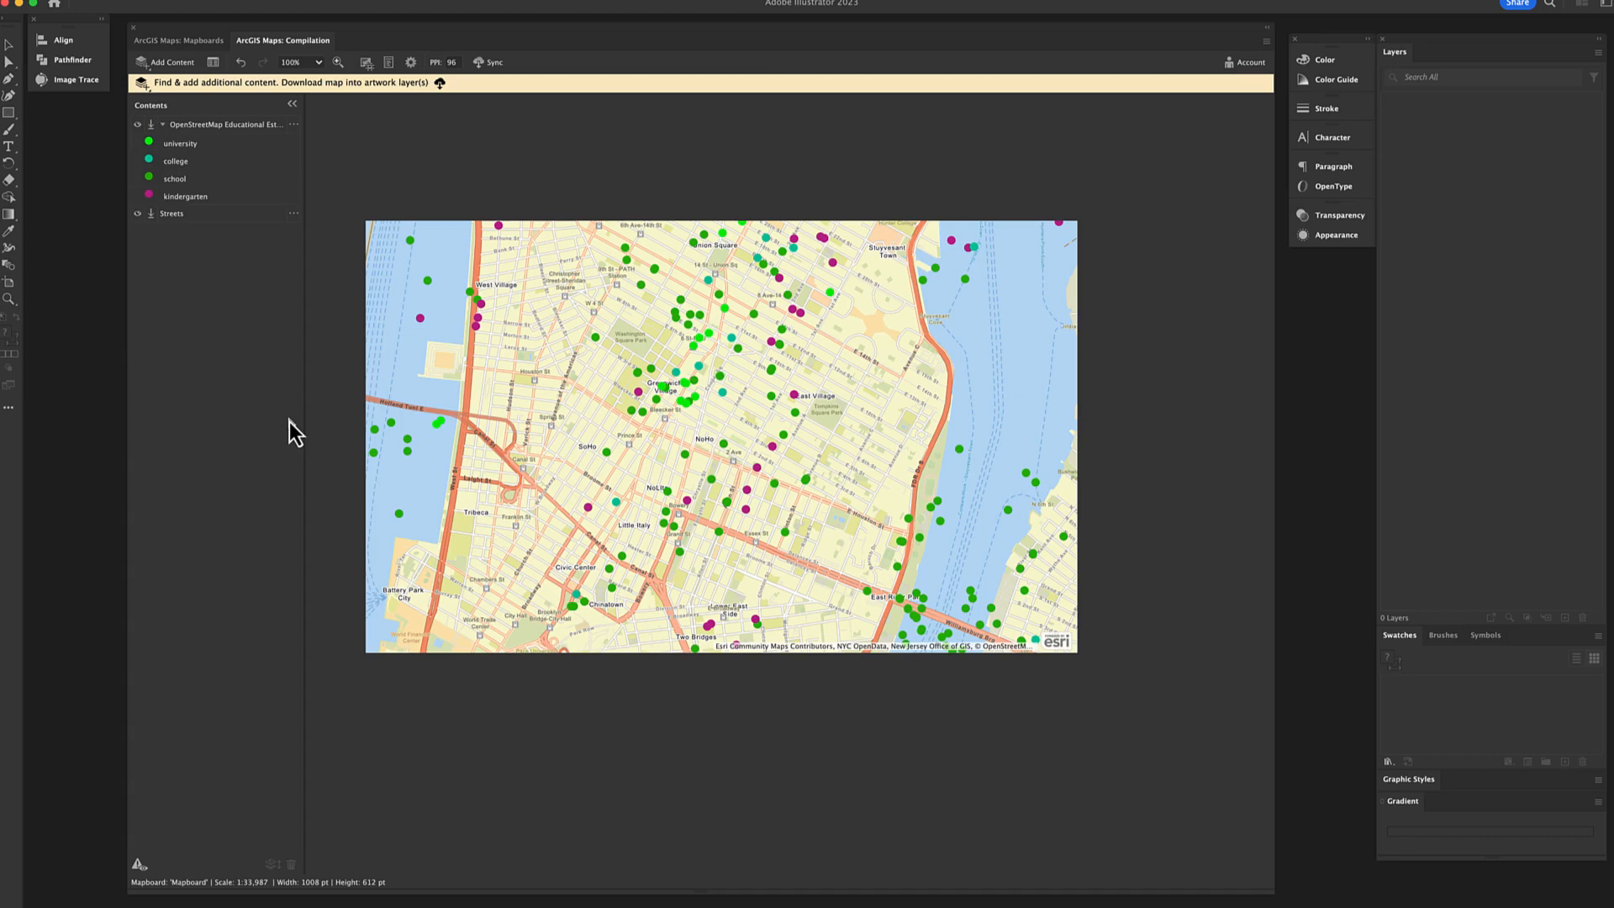
pyautogui.click(293, 213)
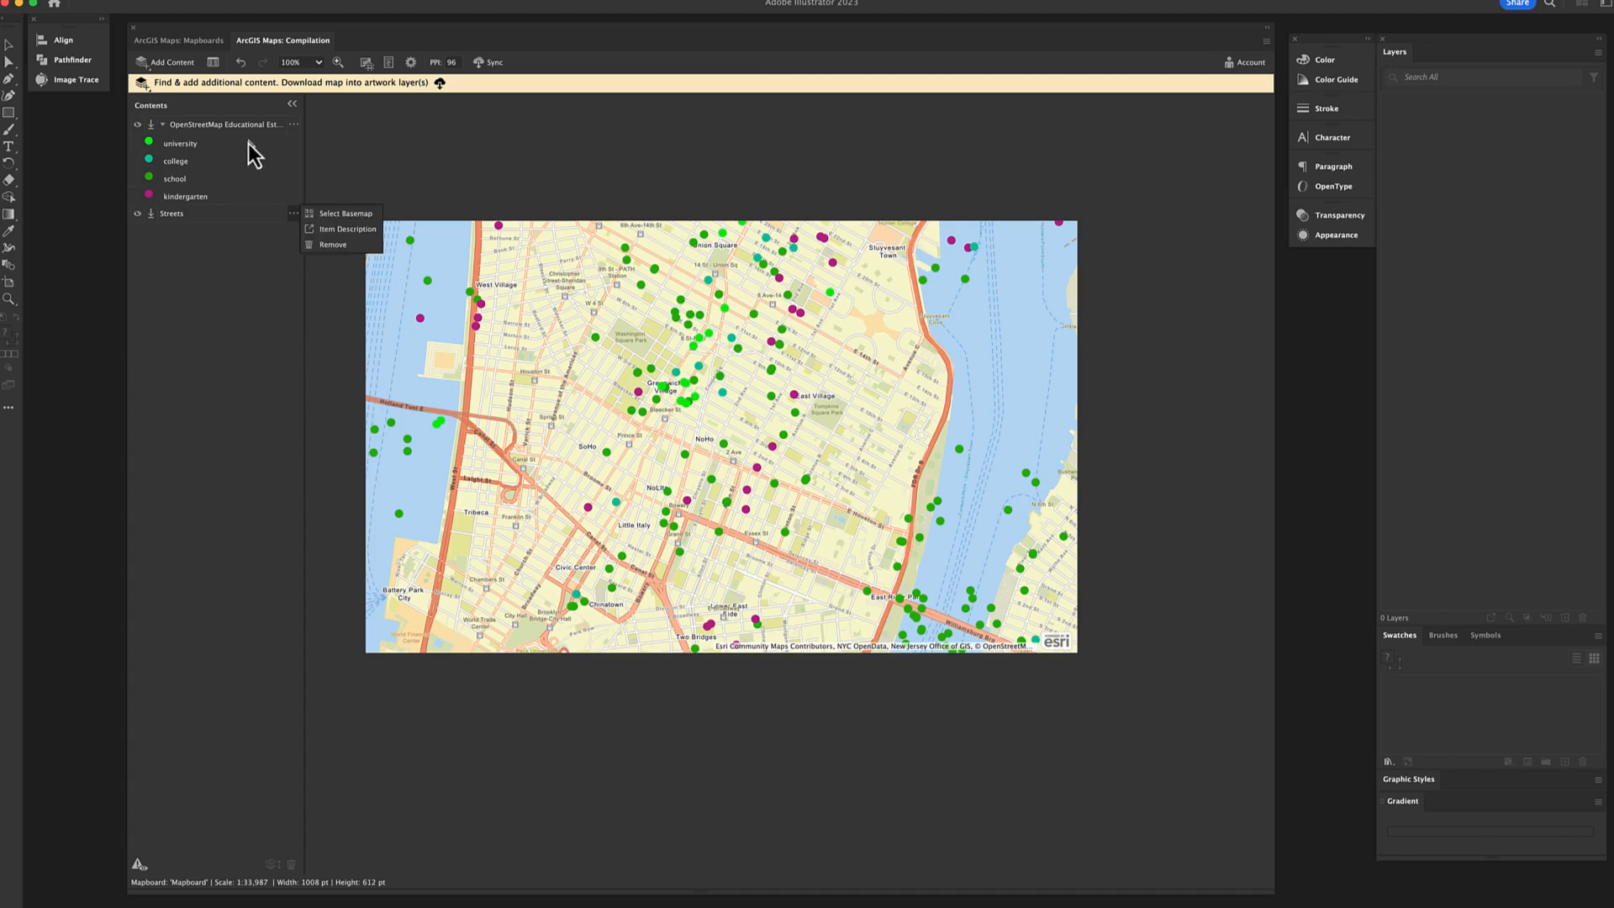
pyautogui.click(294, 124)
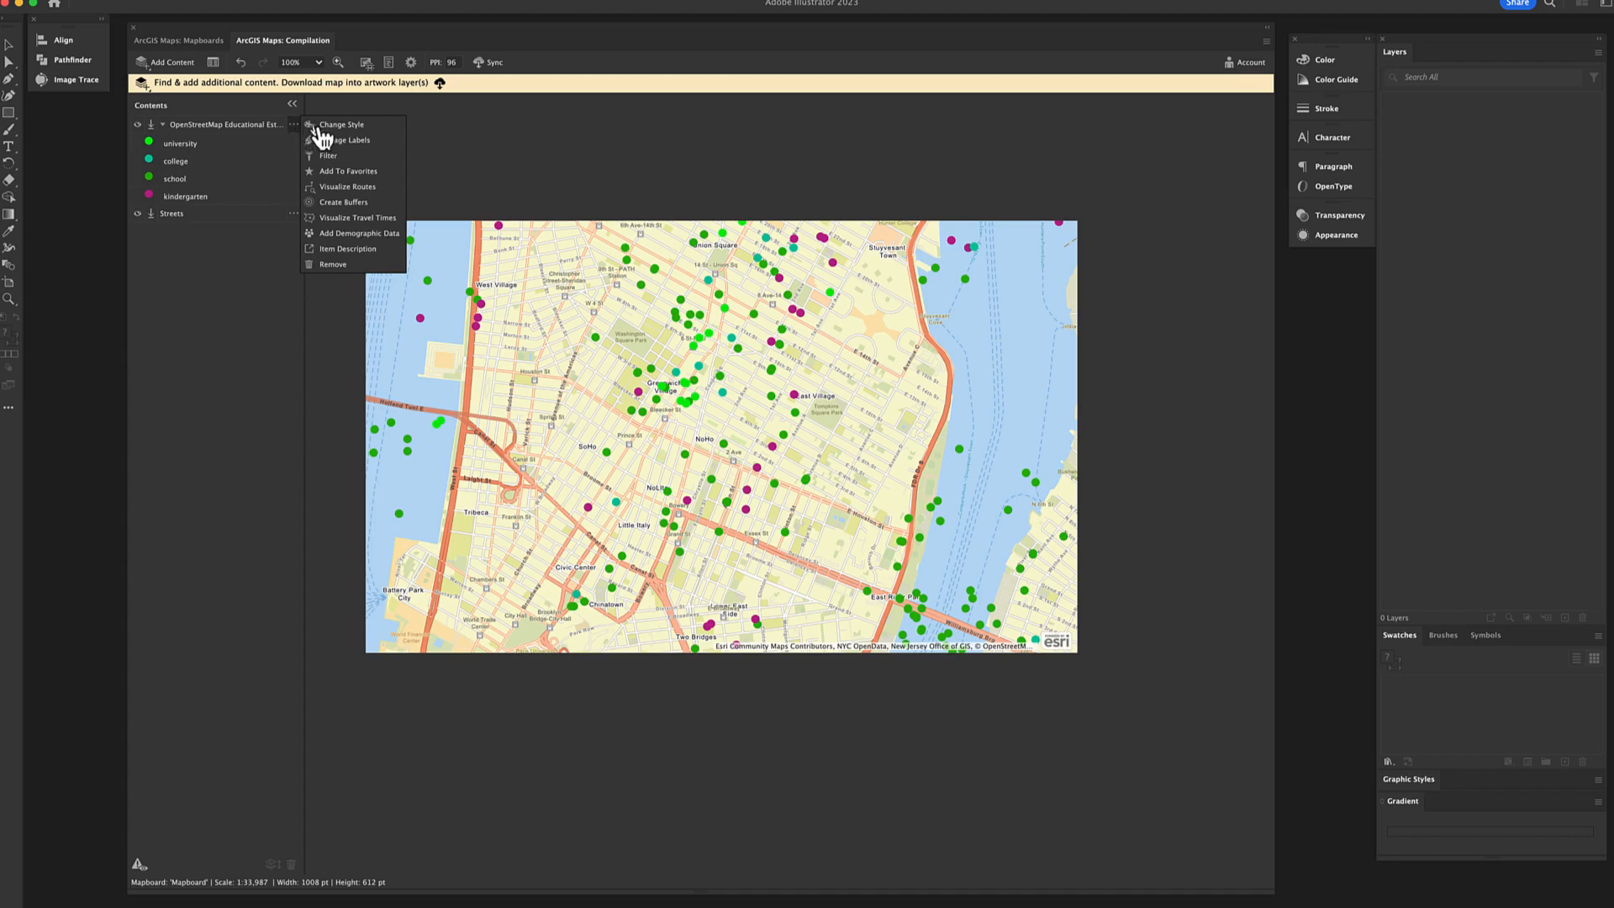
# Start Change Style with Types (Unique symbols) and begin editing the university symbol
pyautogui.click(339, 124)
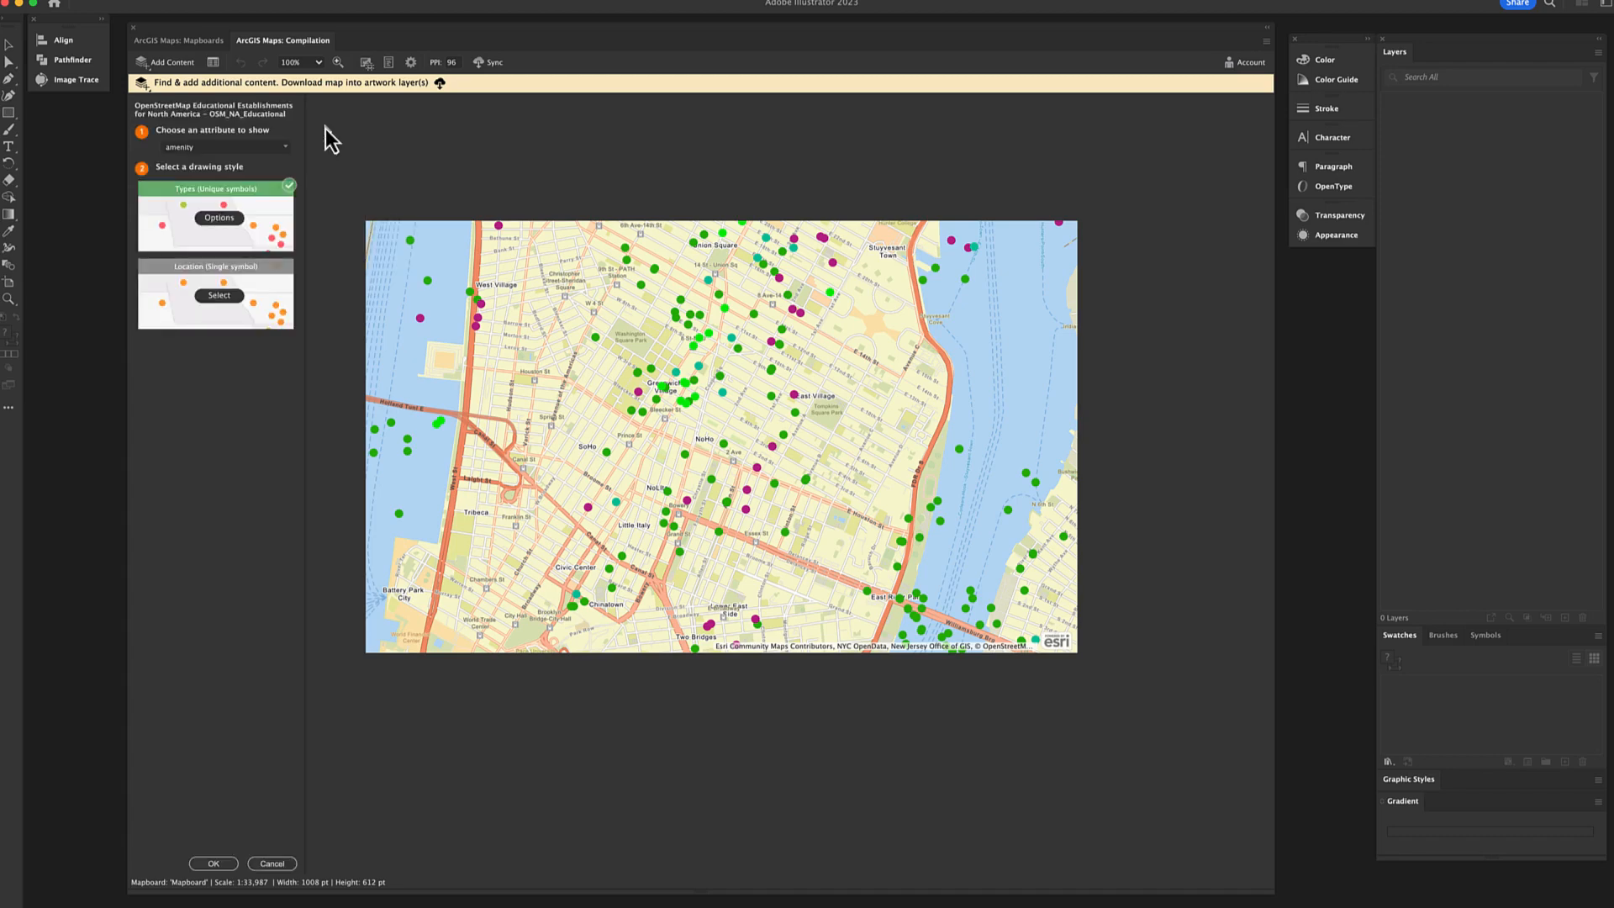
pyautogui.moveTo(219, 227)
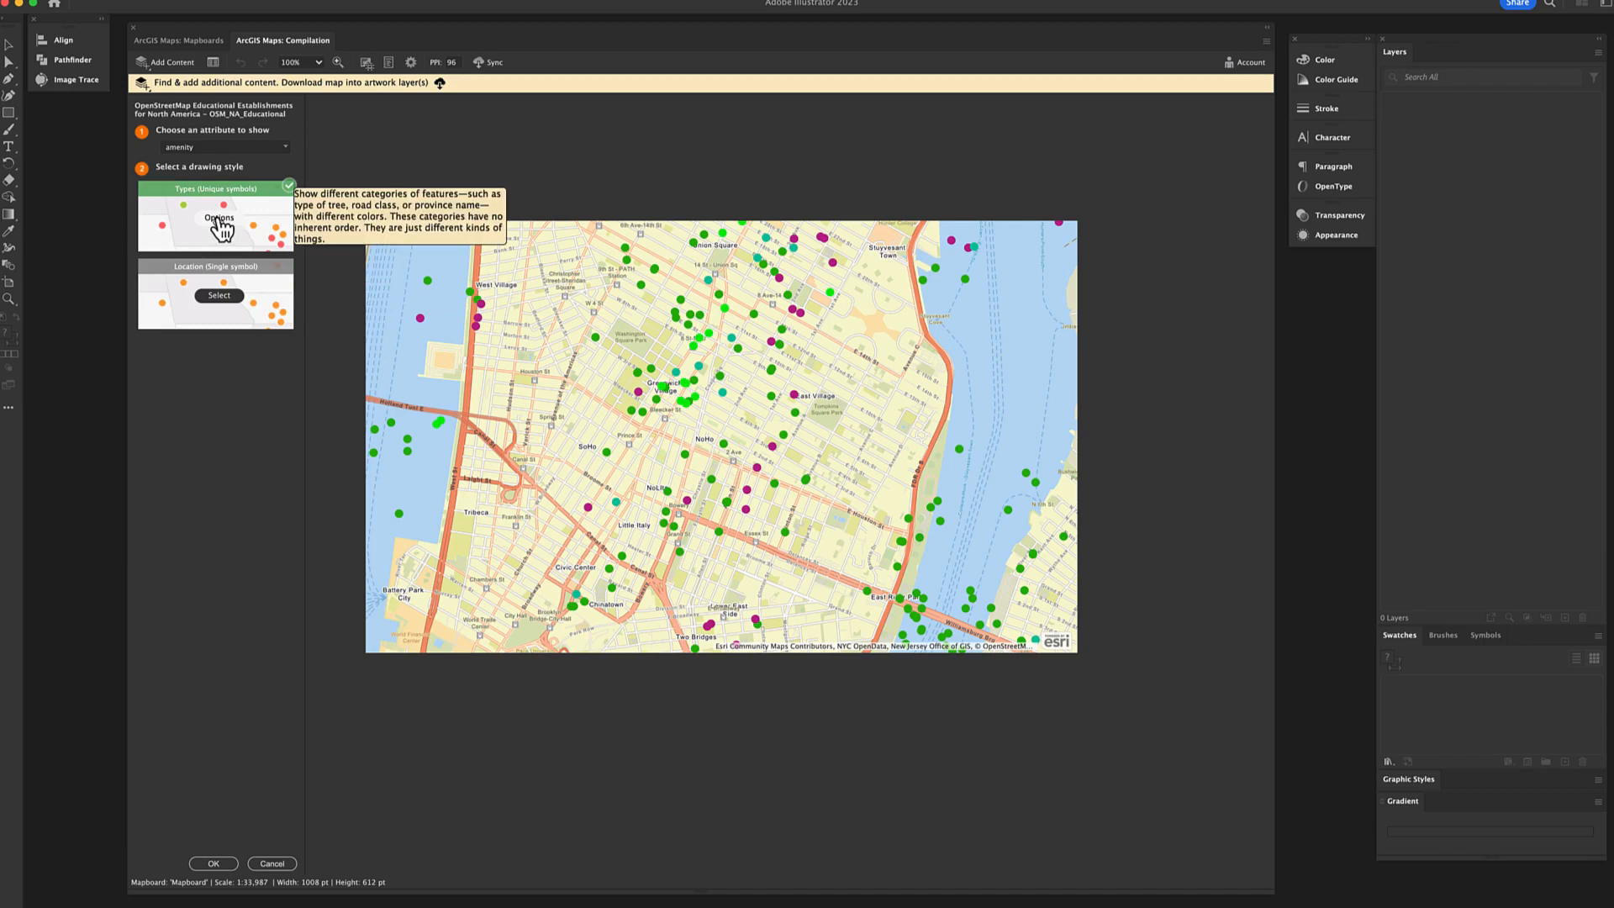
pyautogui.click(220, 218)
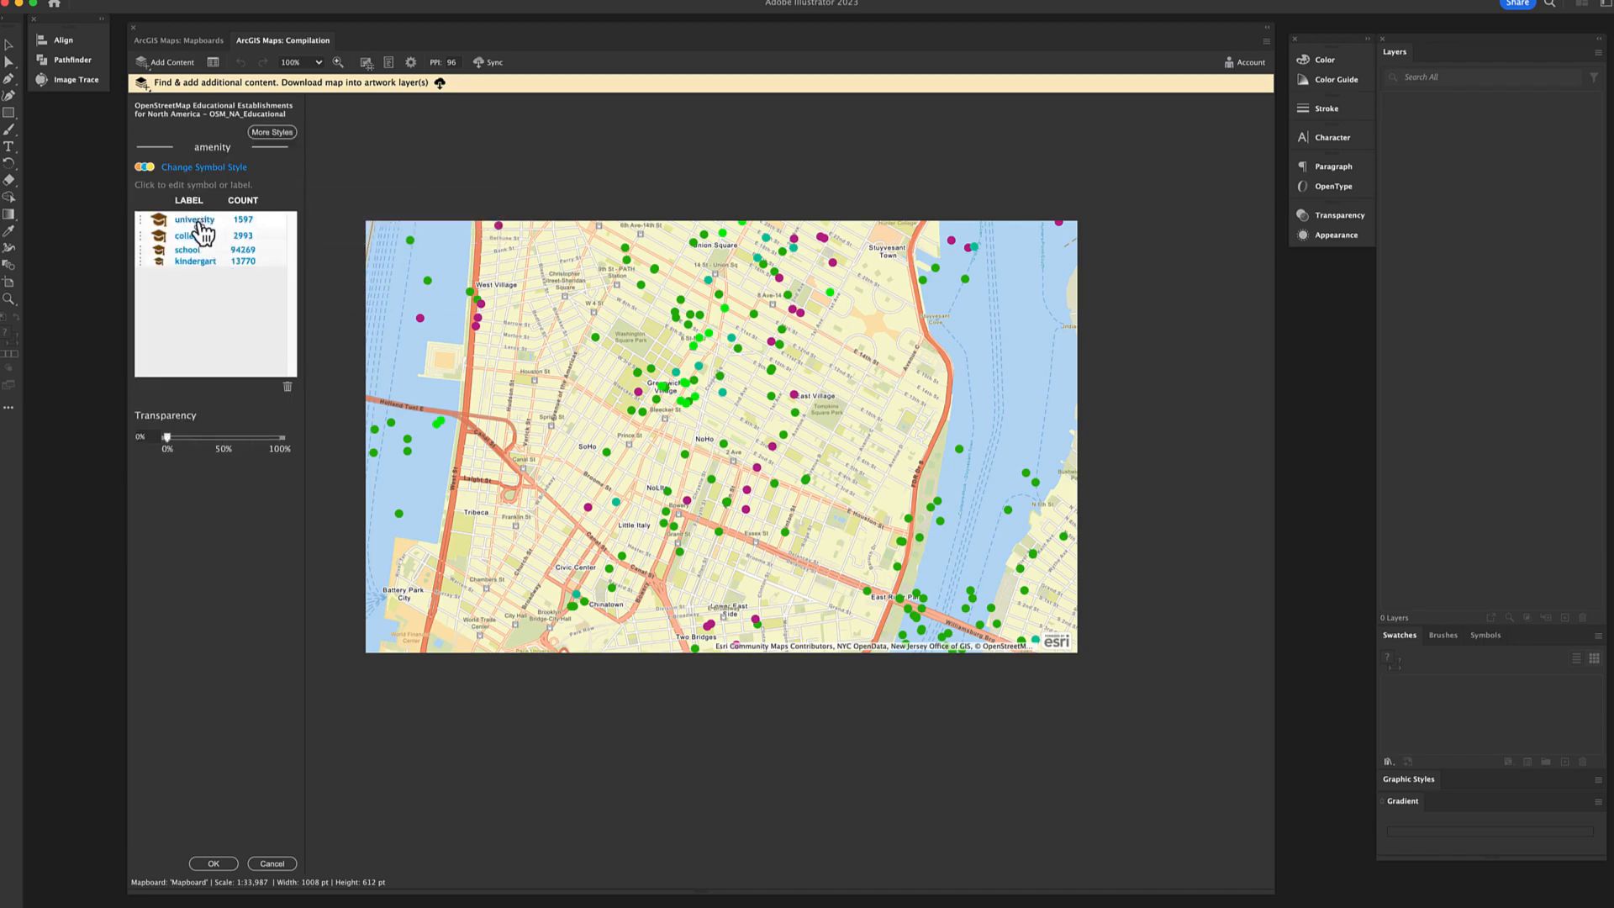
pyautogui.click(155, 221)
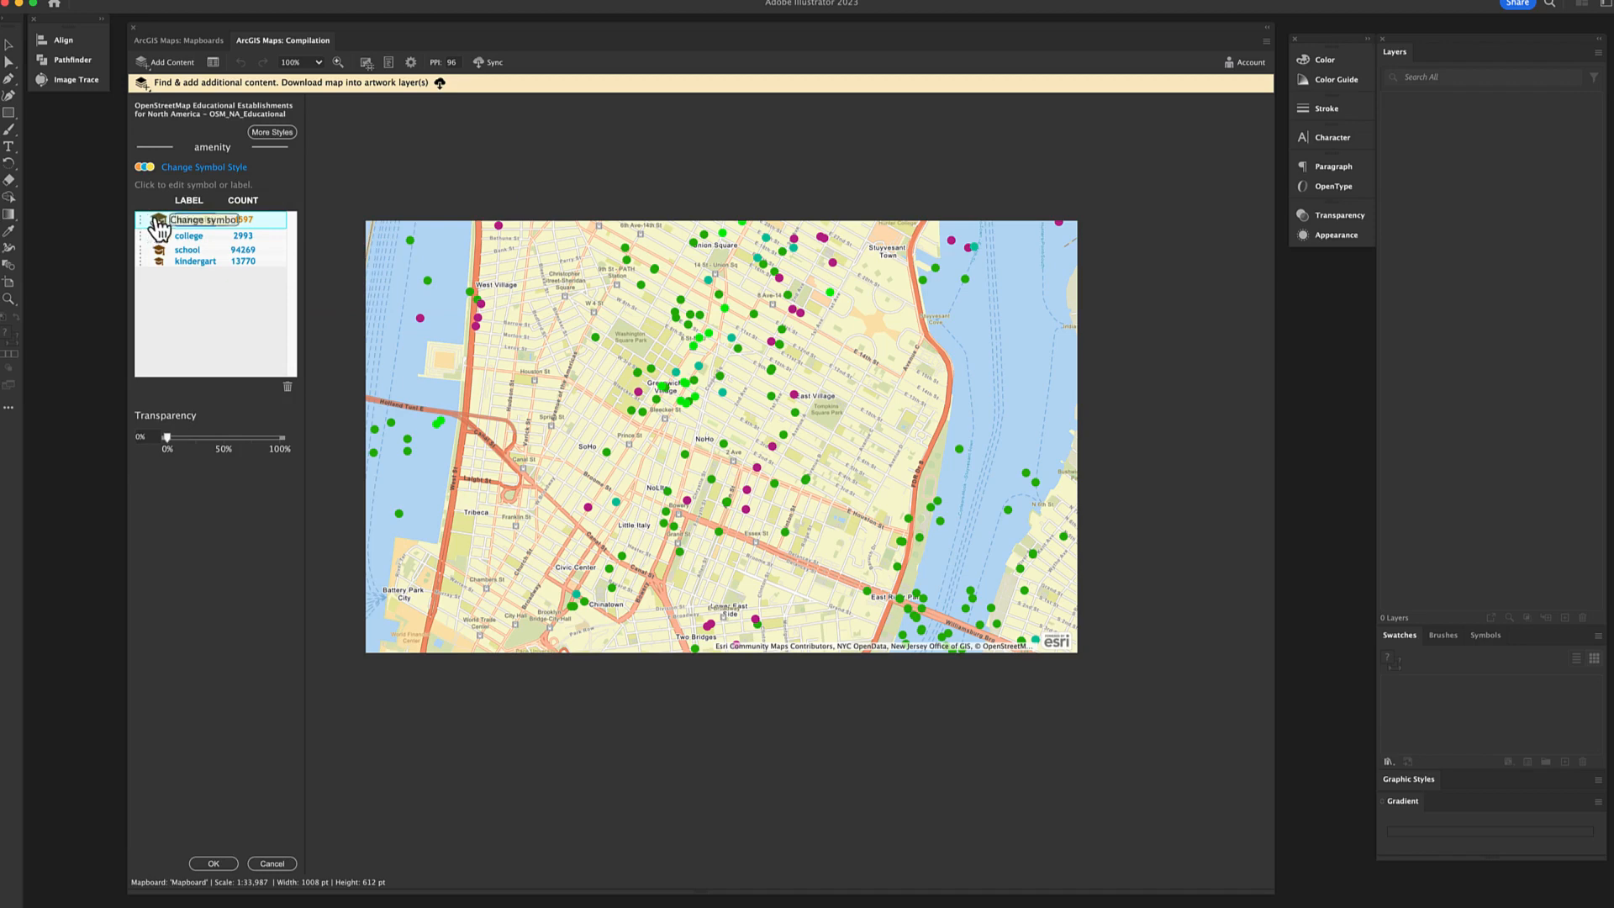
pyautogui.click(155, 222)
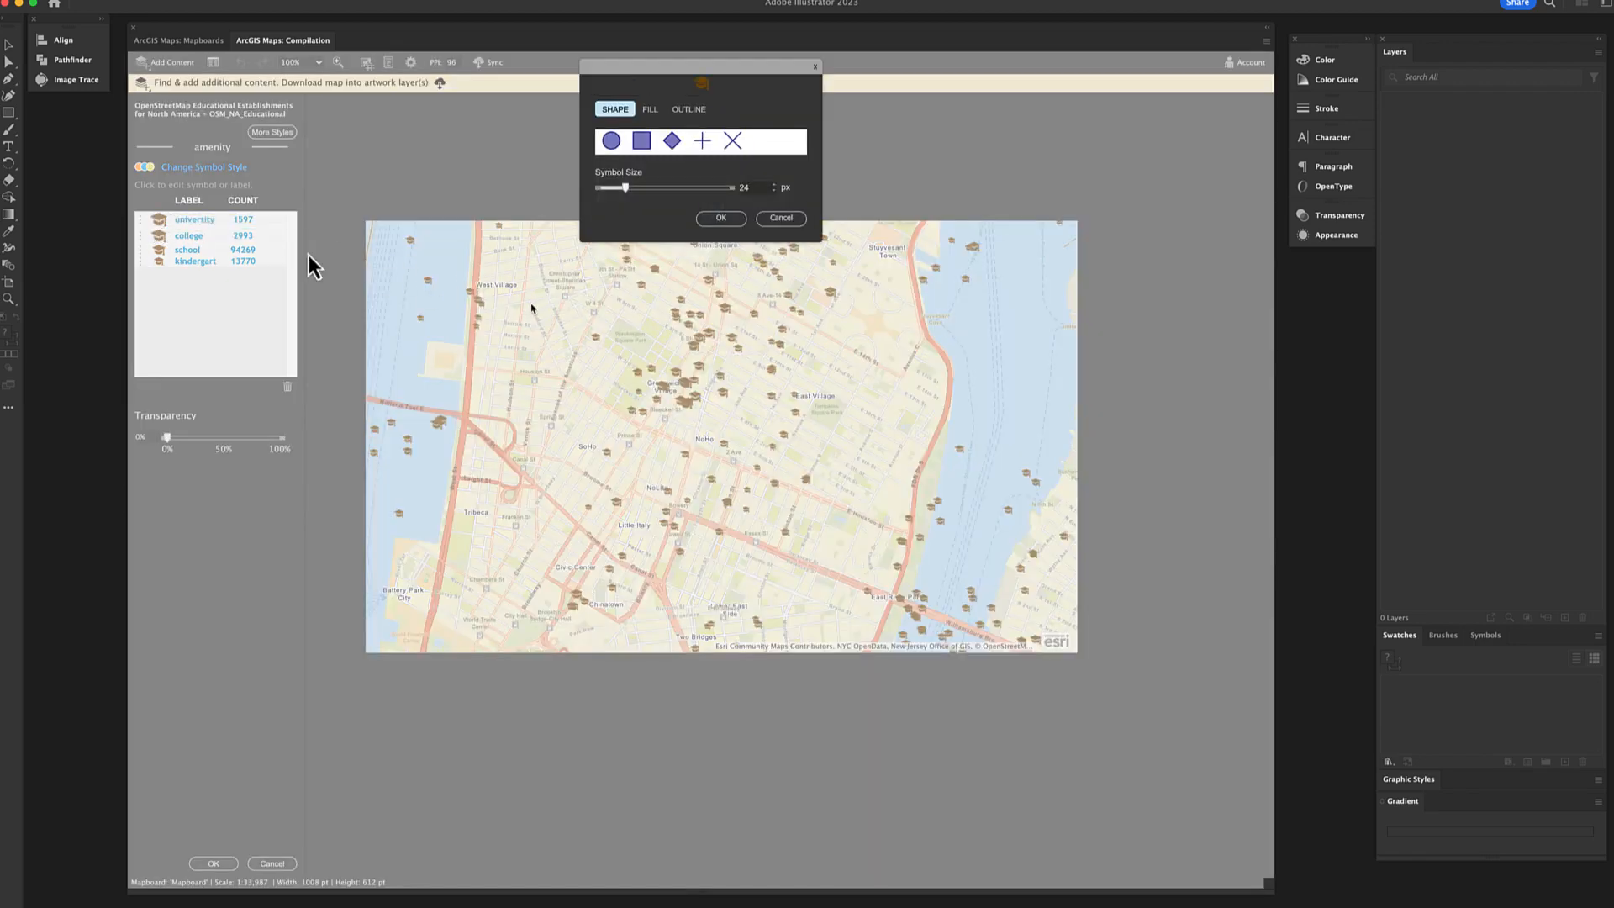
# Make the university symbol a 17 px purple circle with outline, and apply the restyled category symbols
pyautogui.click(612, 141)
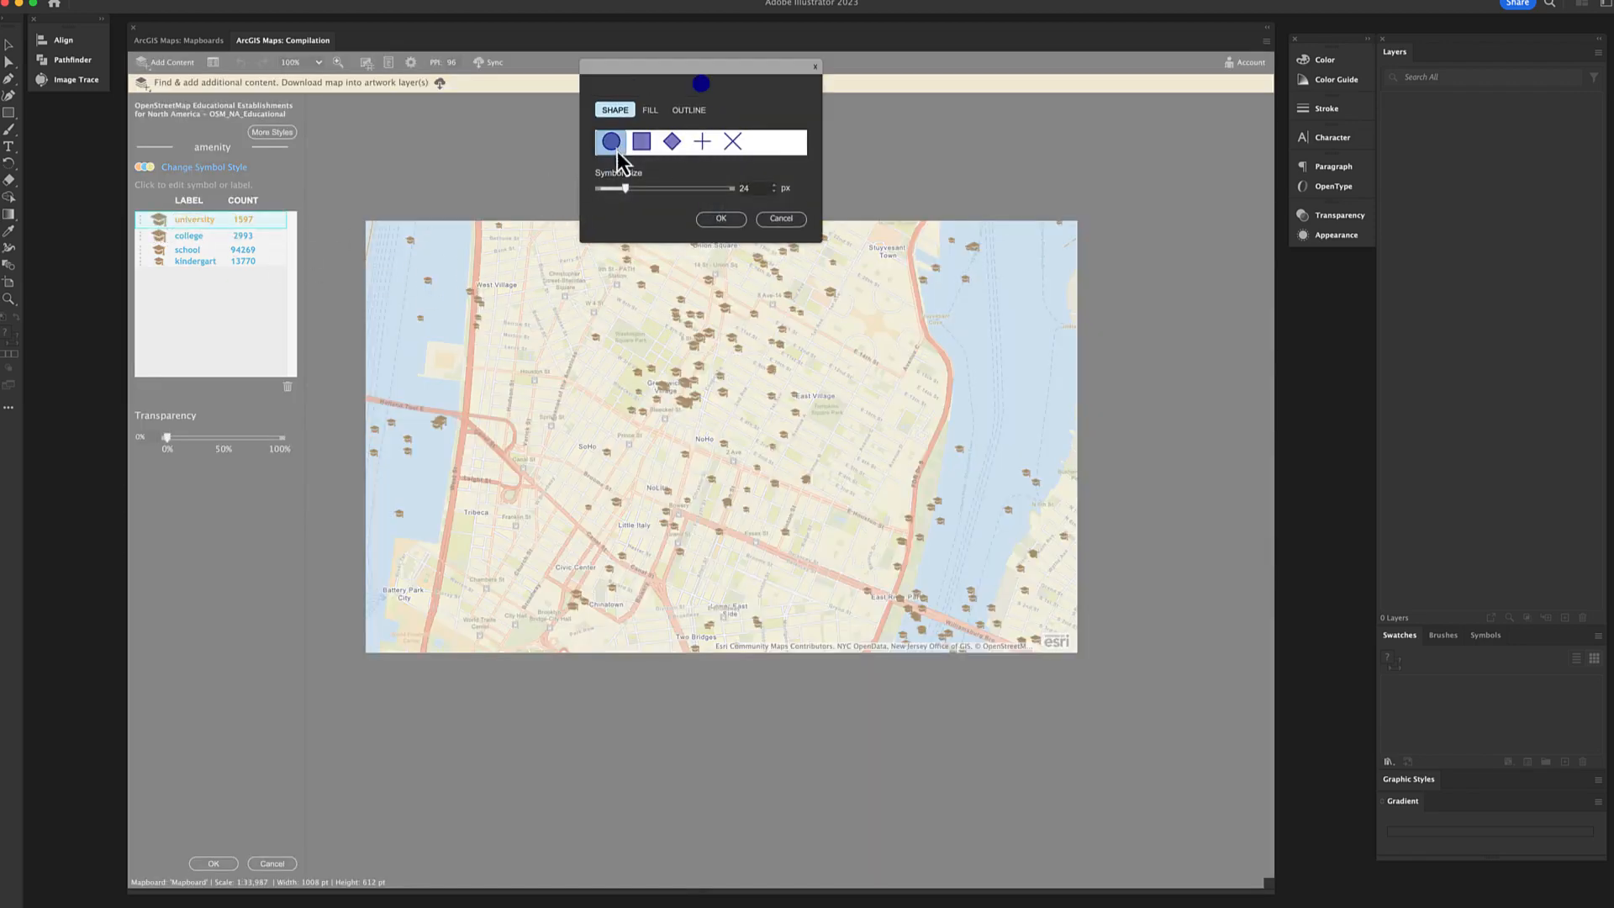
pyautogui.moveTo(623, 187); pyautogui.dragTo(615, 183)
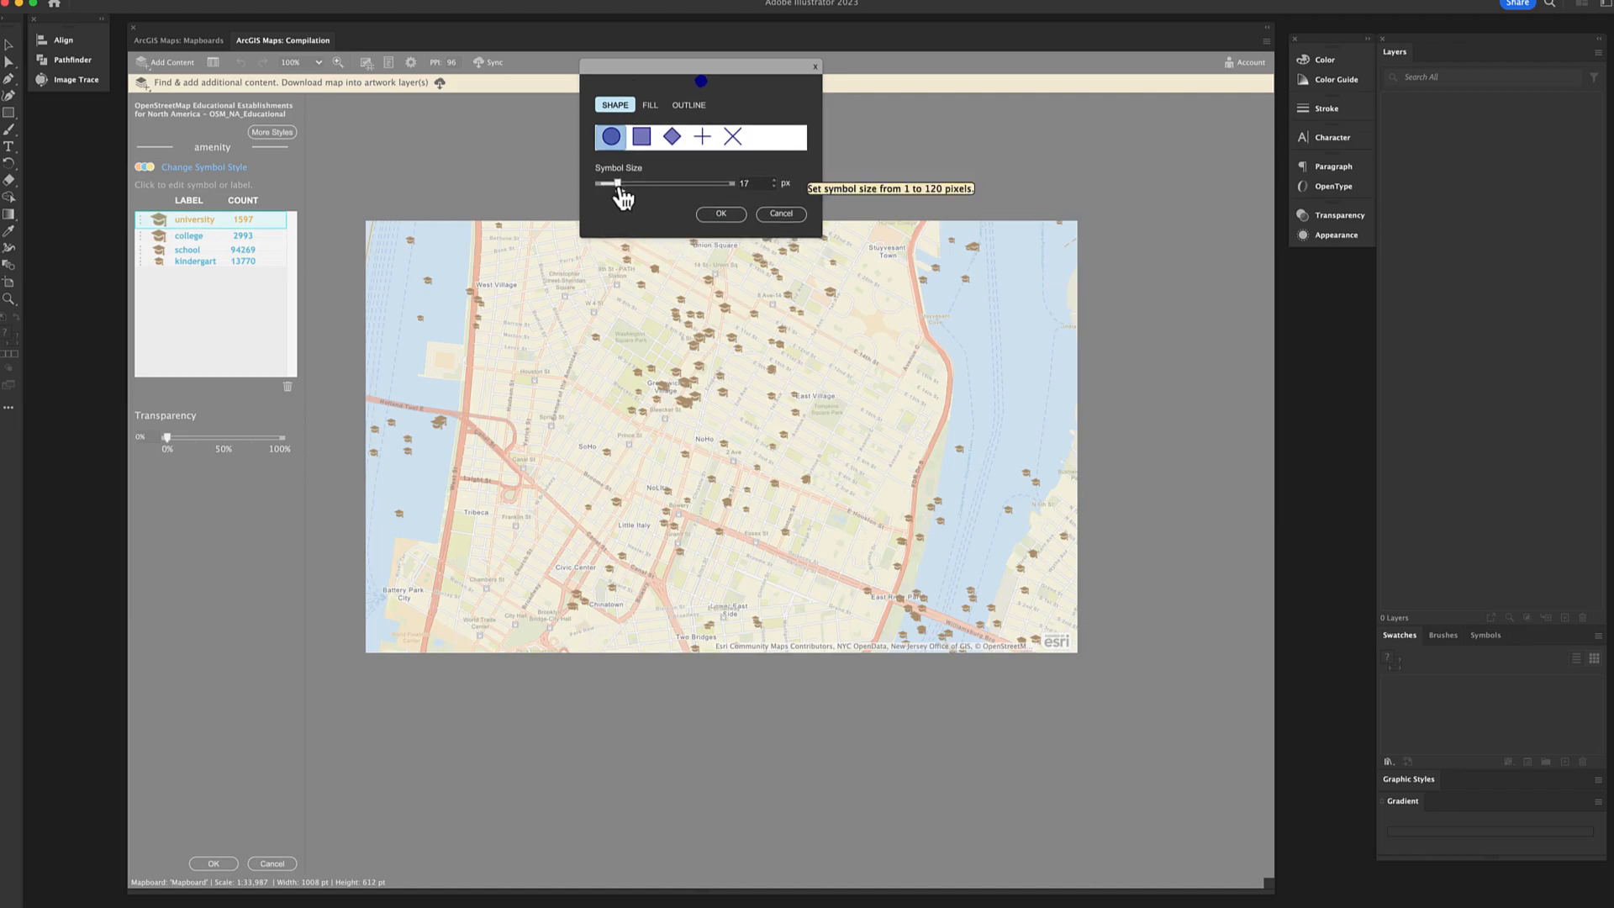
pyautogui.click(649, 105)
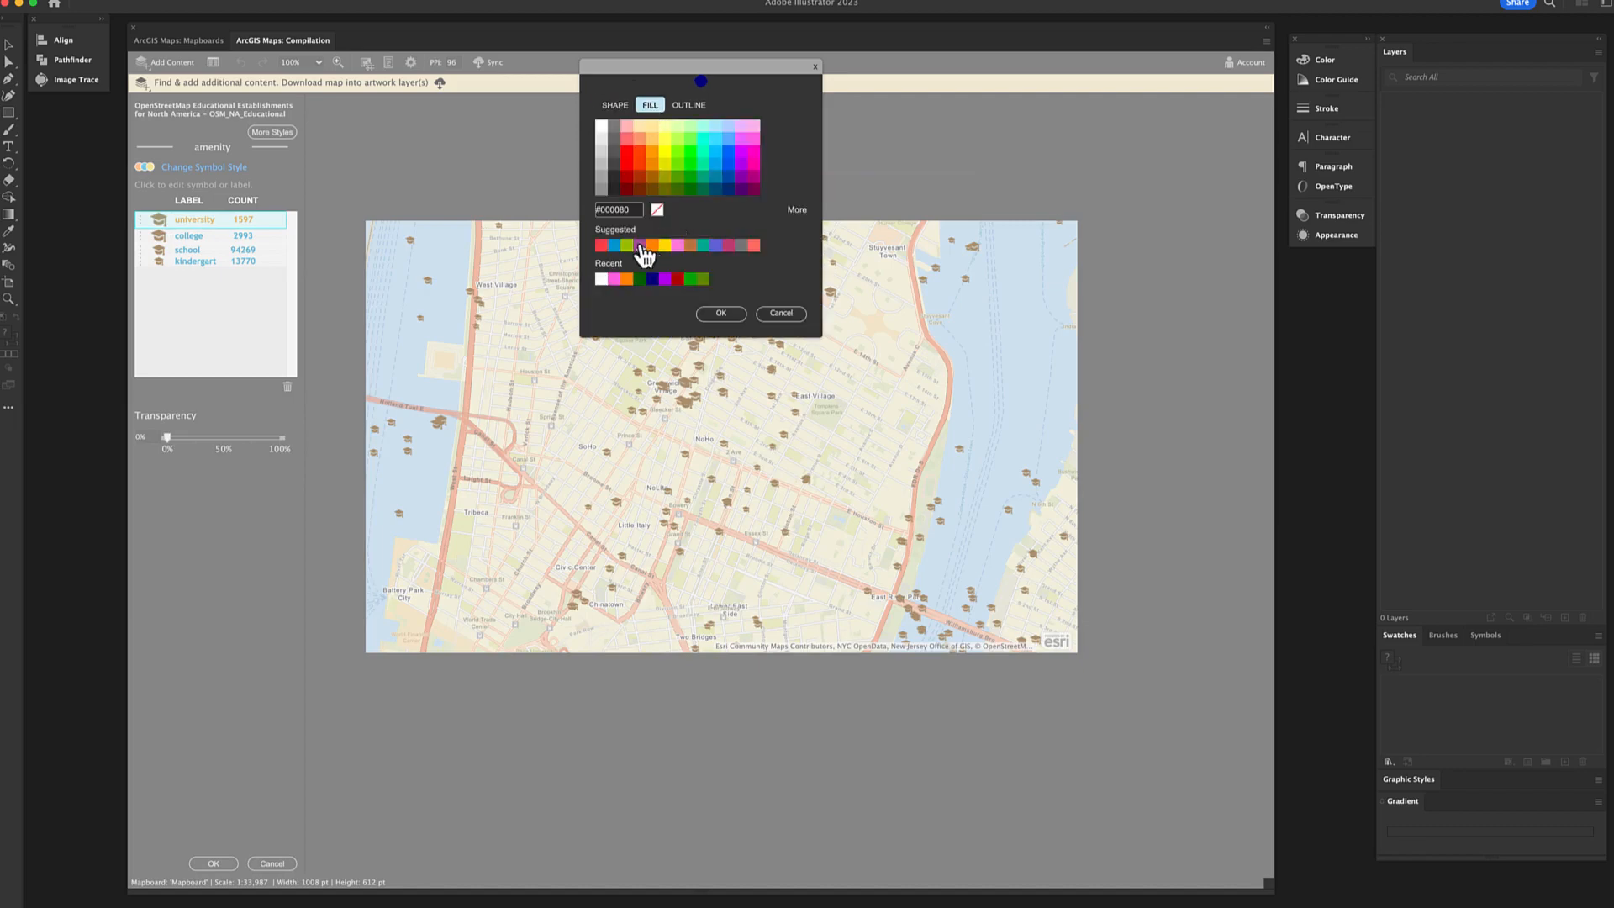
pyautogui.click(688, 105)
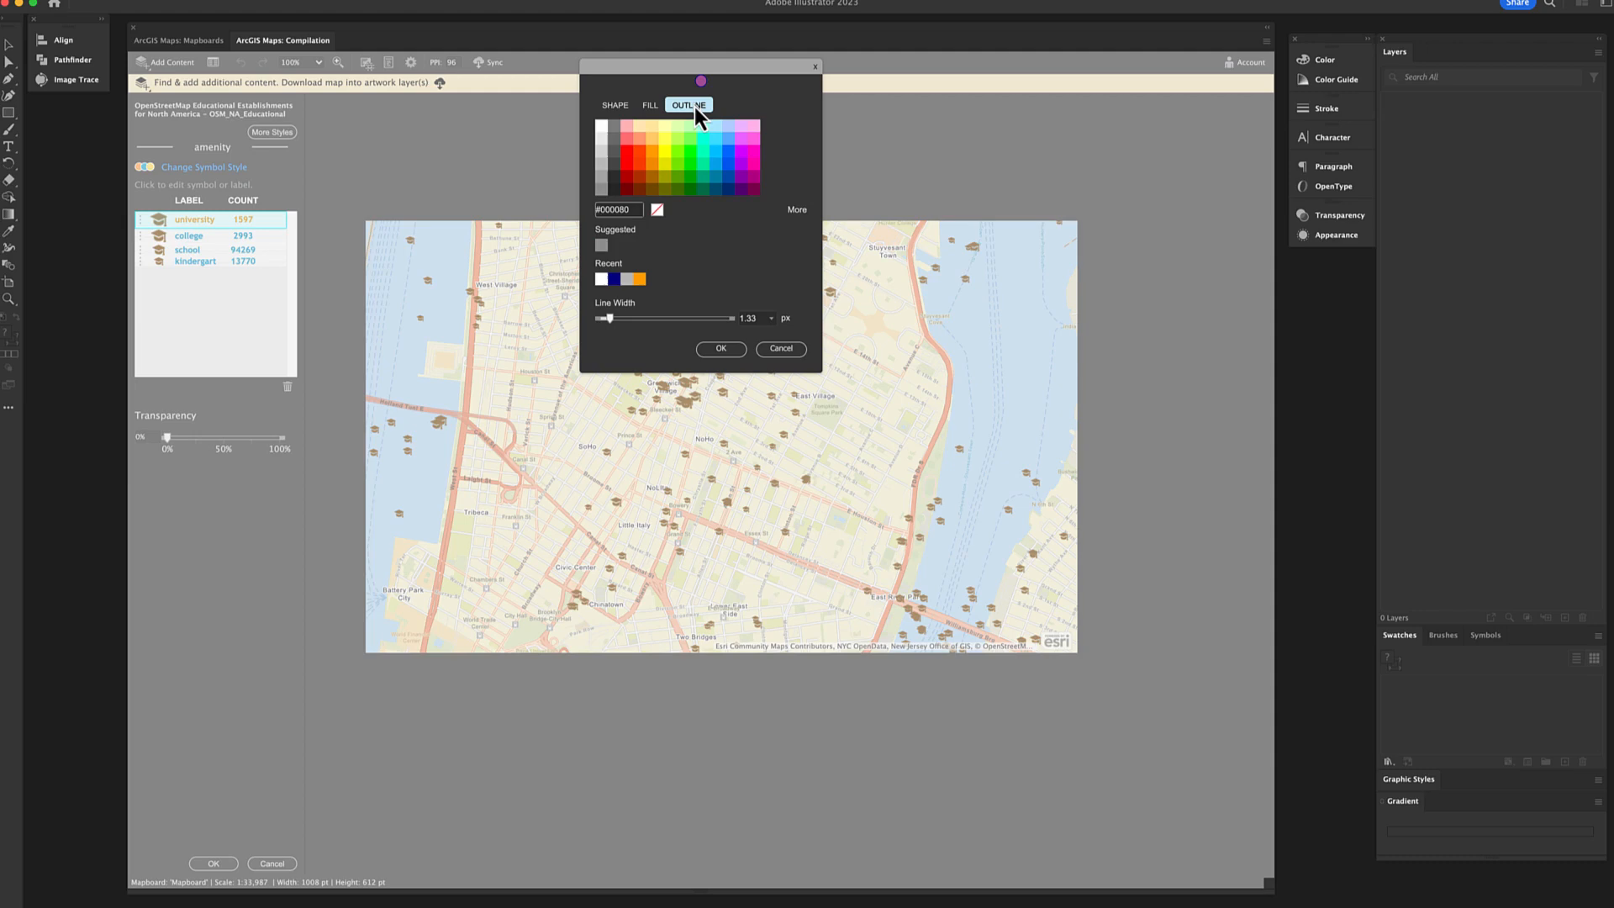
pyautogui.click(720, 349)
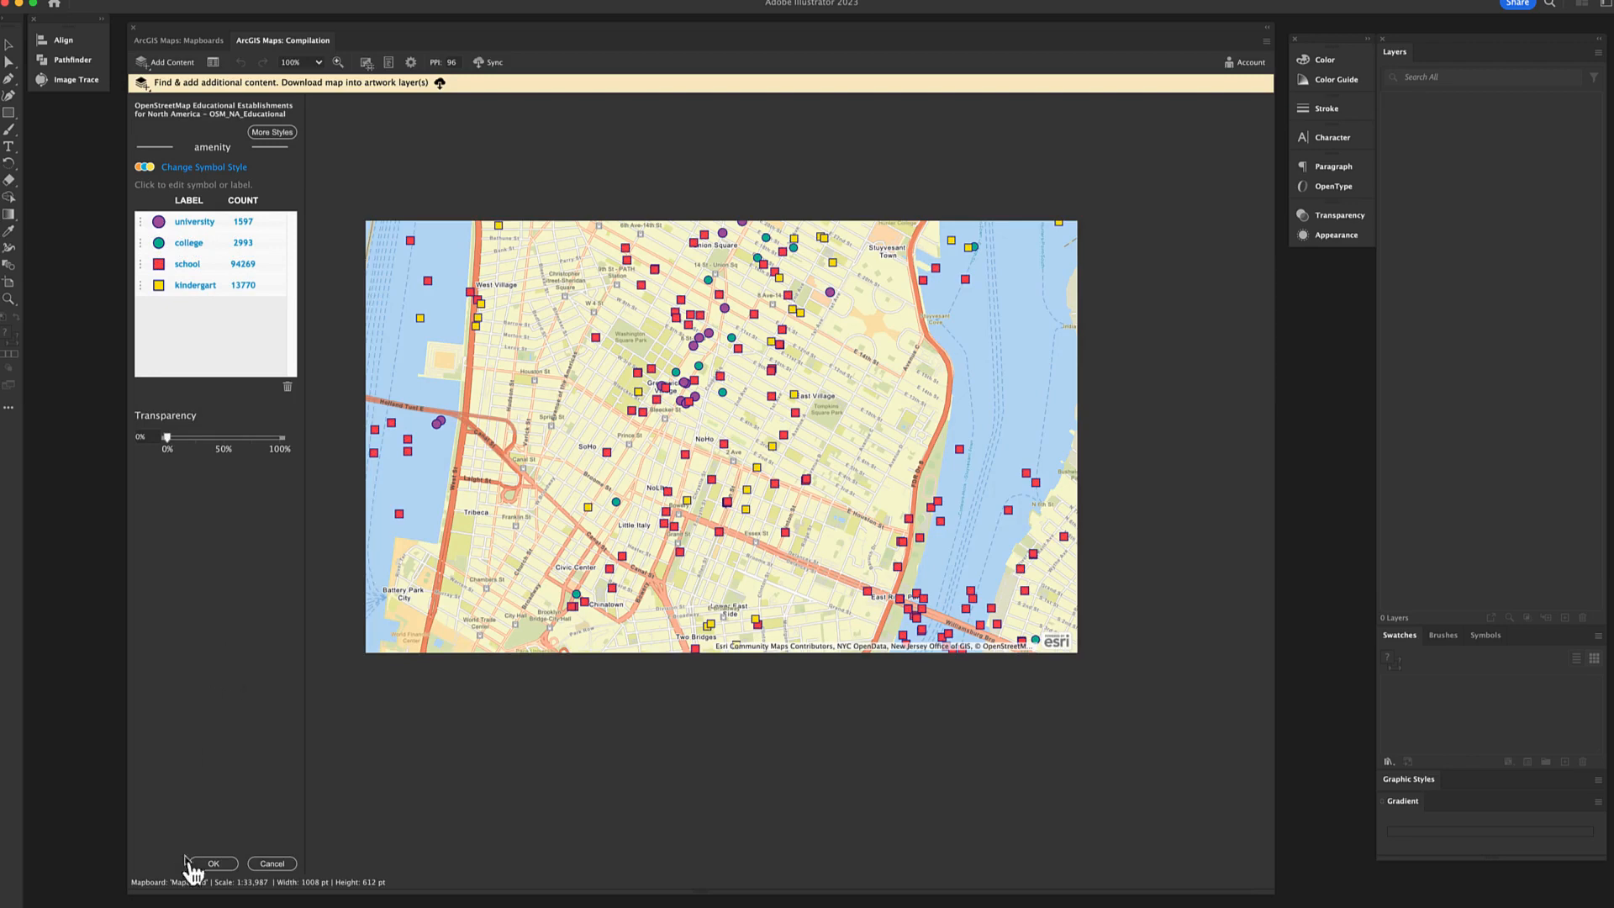
pyautogui.click(215, 864)
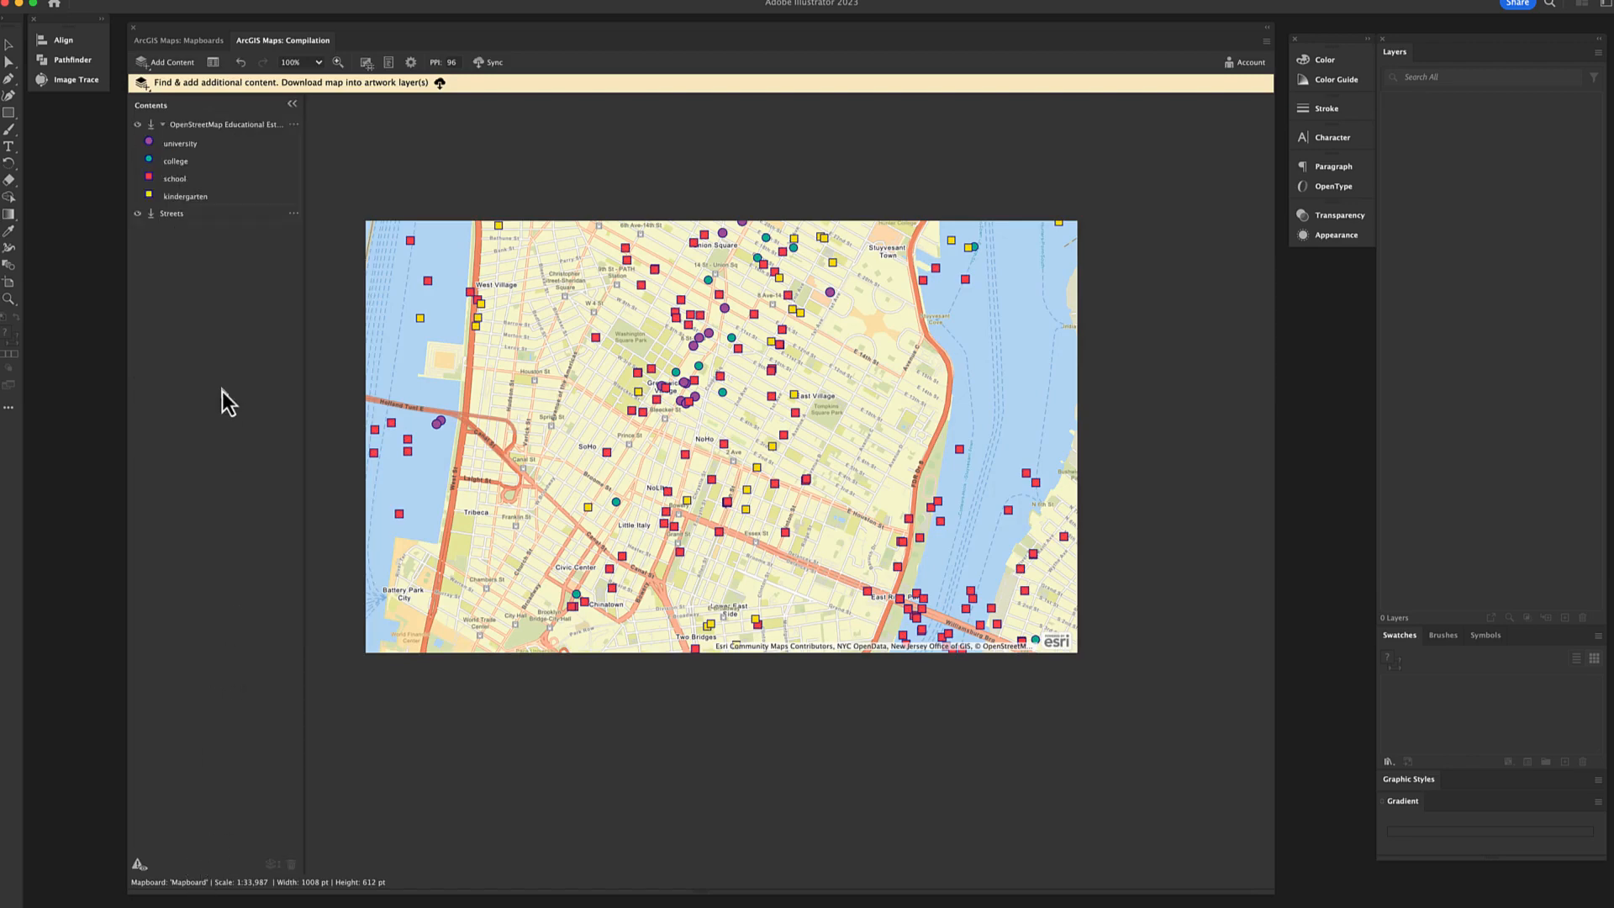
# Via Manage Labels, label points by name at size 10 with top-right alignment and apply
pyautogui.click(293, 125)
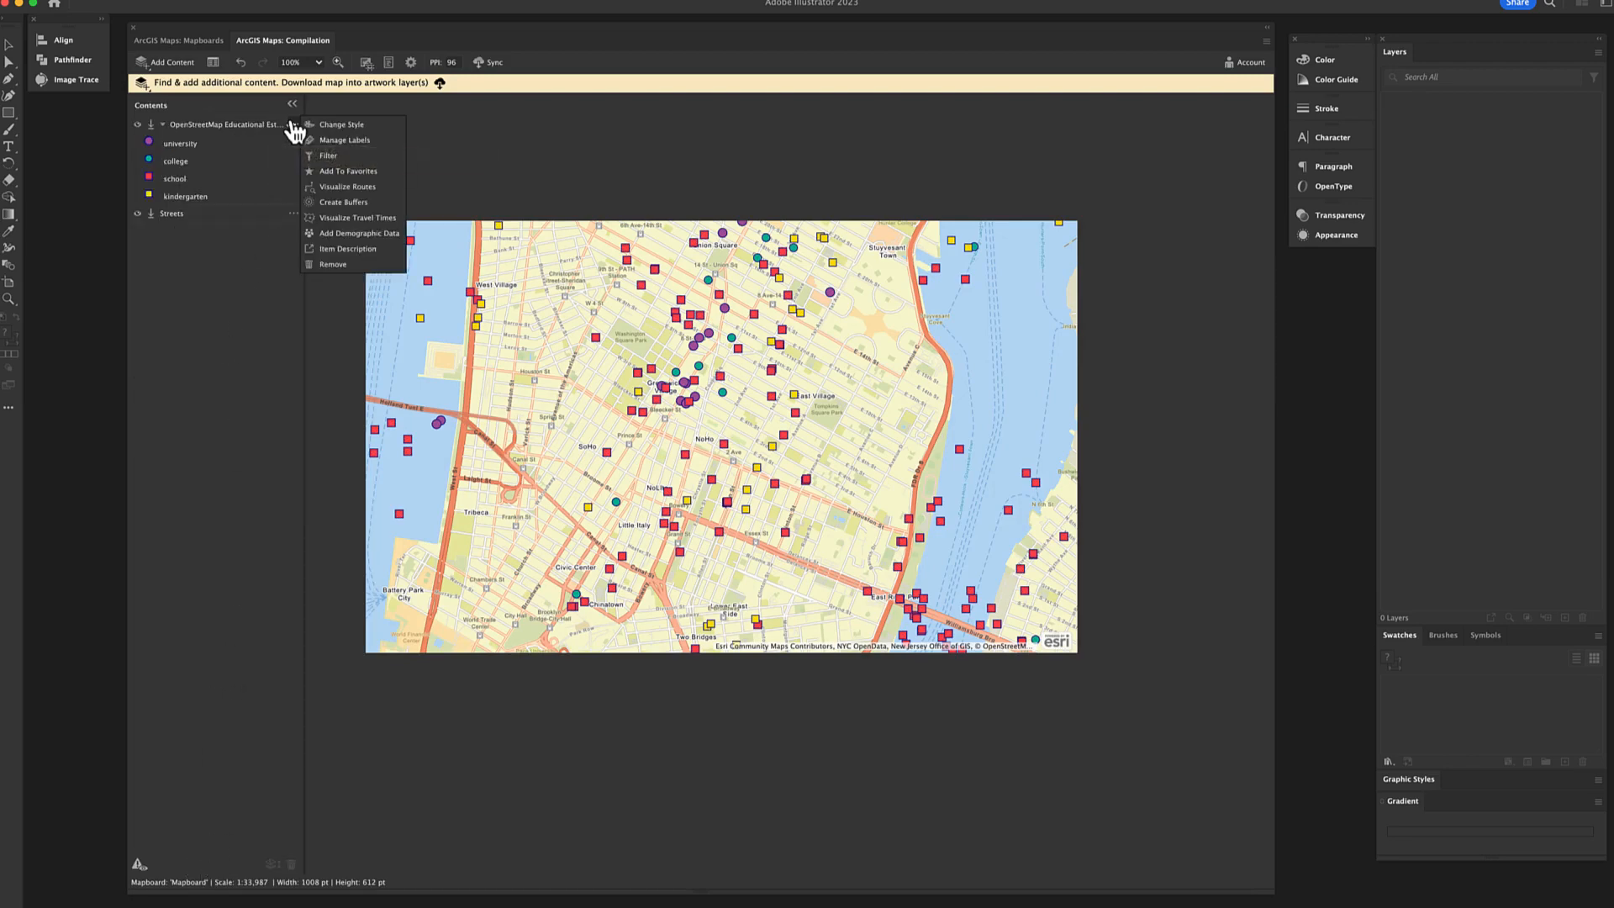
pyautogui.moveTo(376, 144)
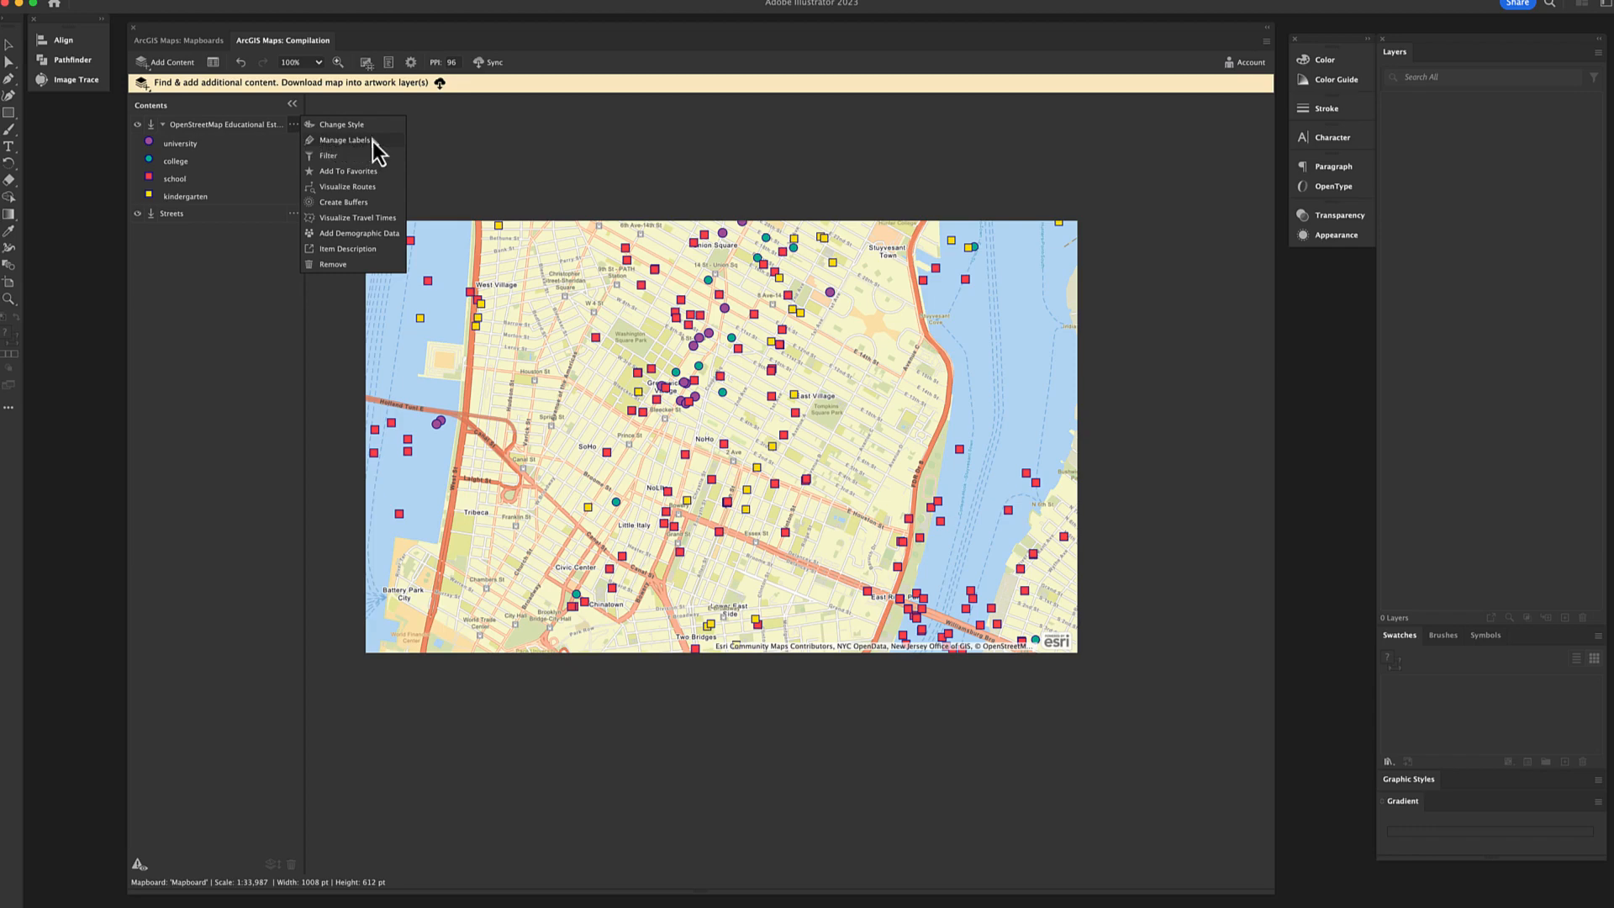
pyautogui.click(346, 140)
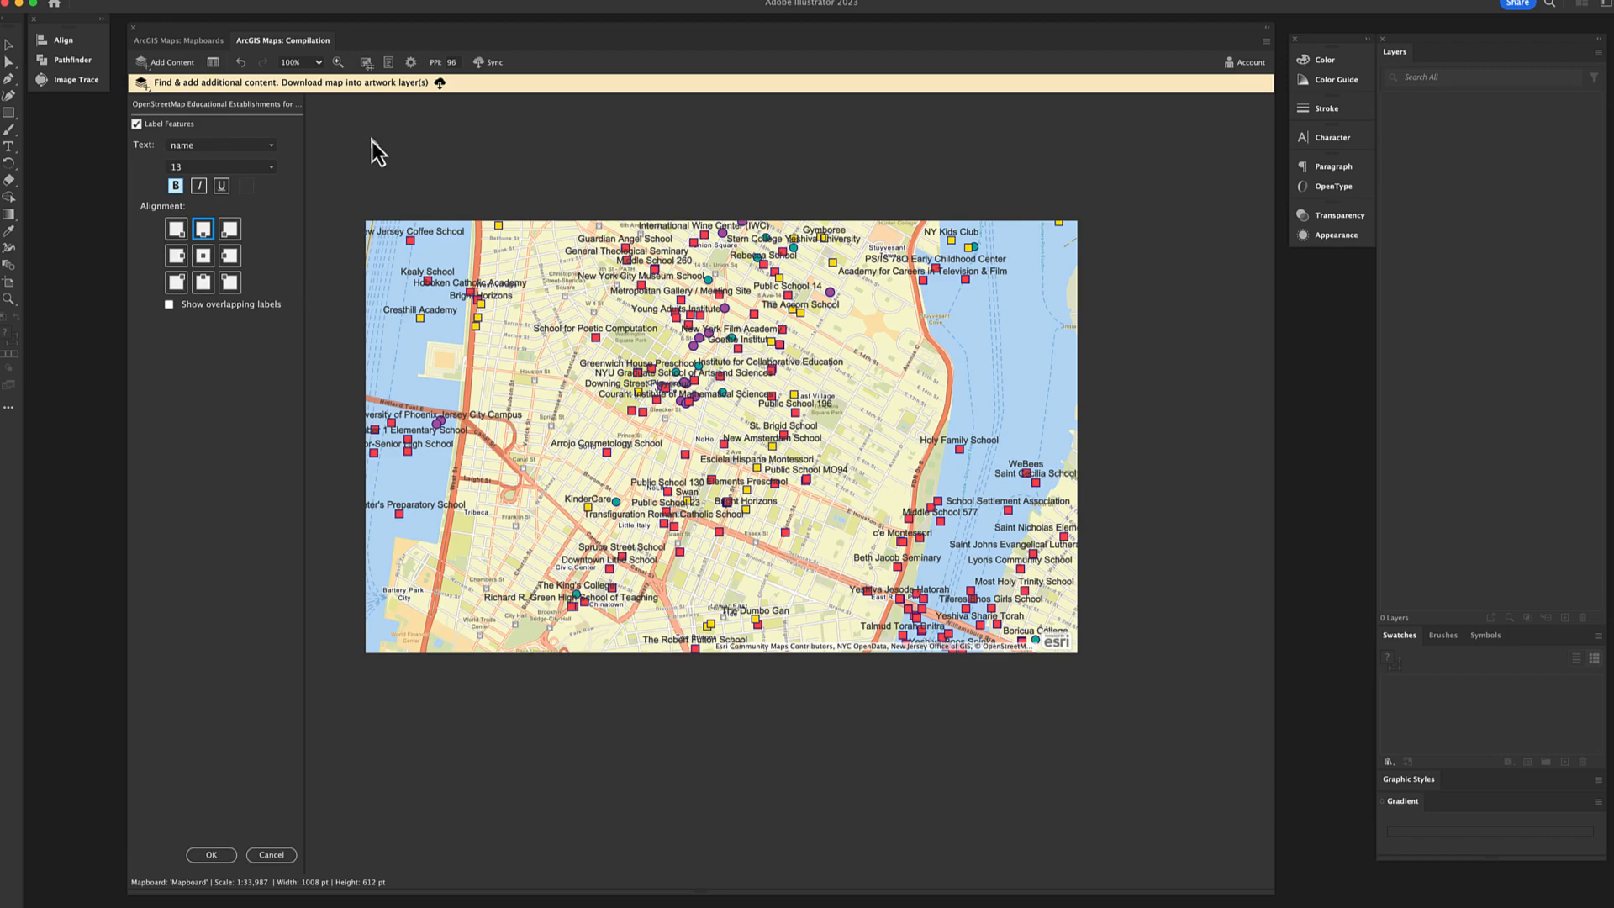
pyautogui.moveTo(328, 203)
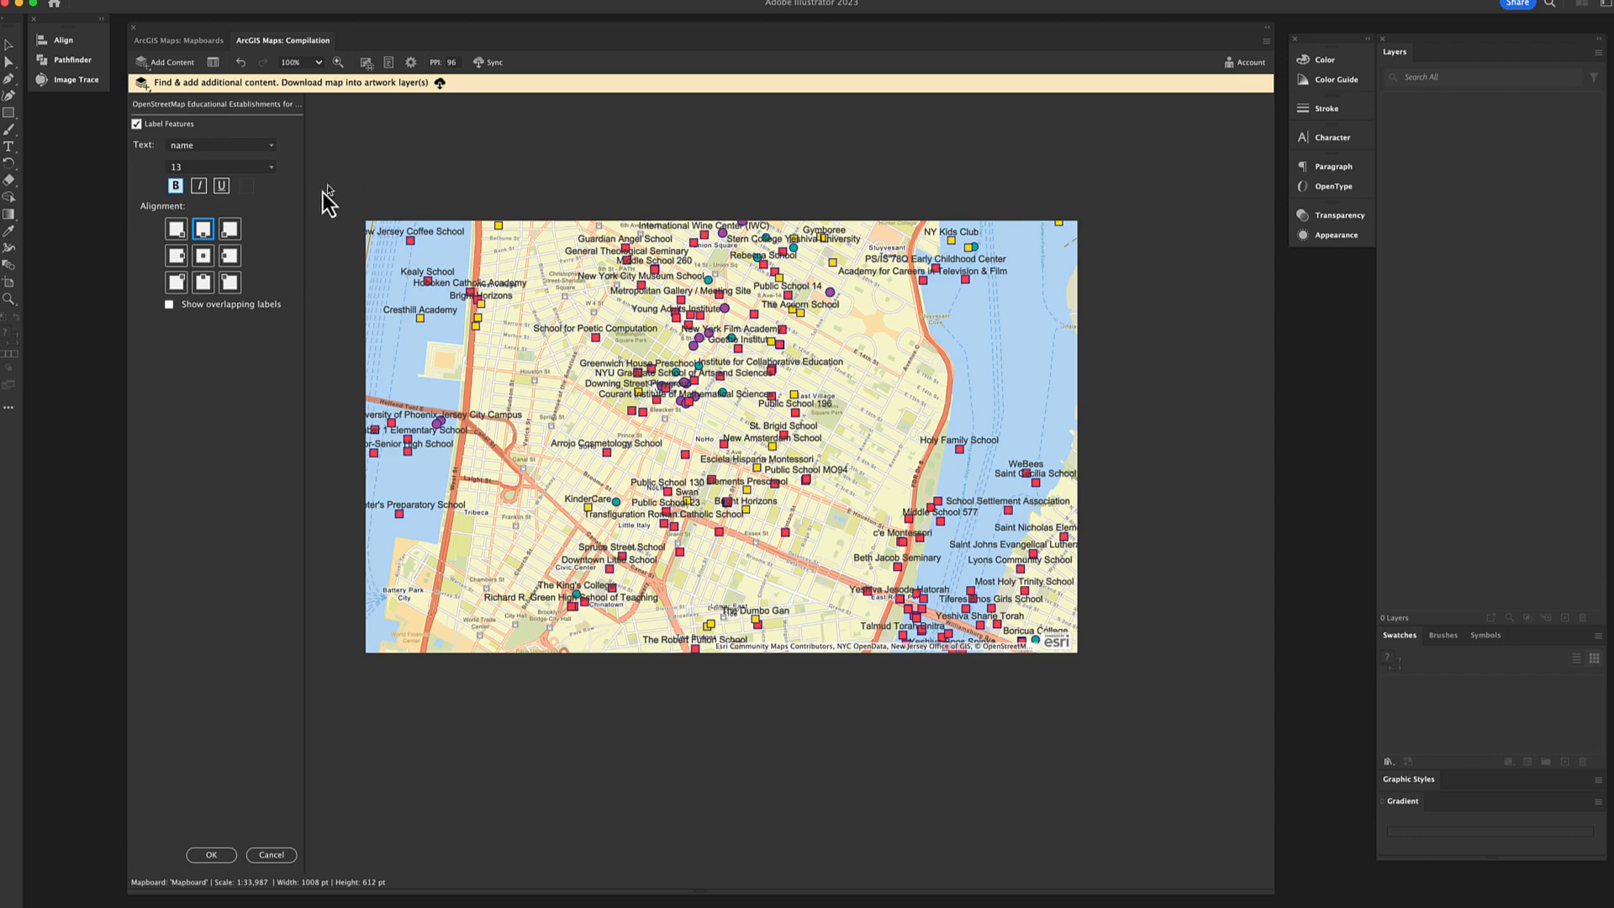
pyautogui.click(231, 229)
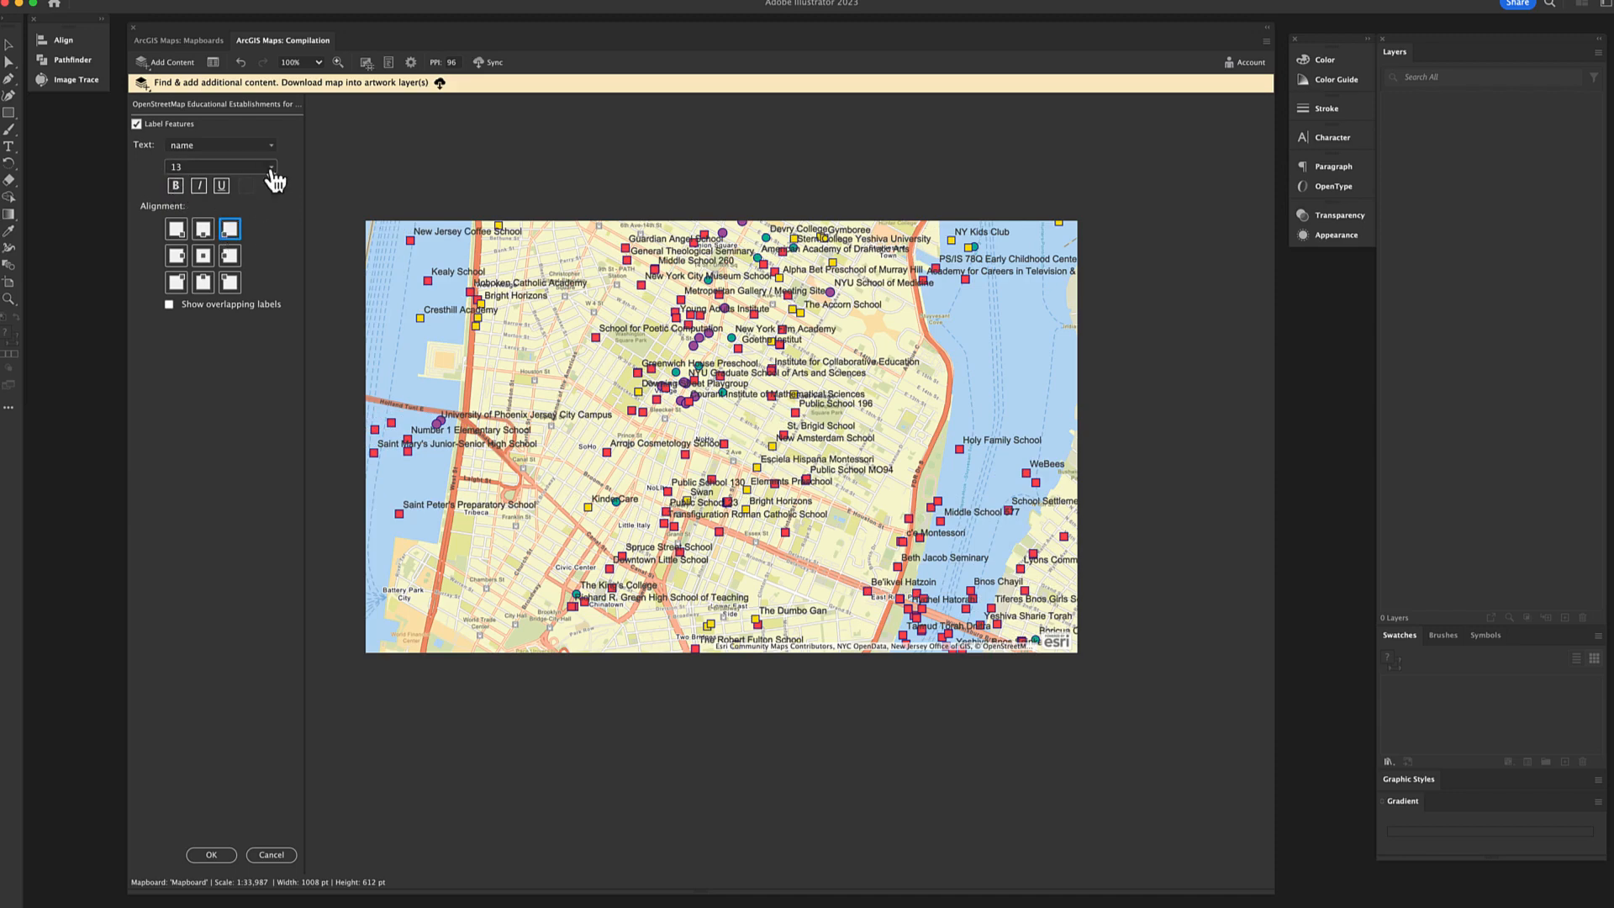
pyautogui.write('10')
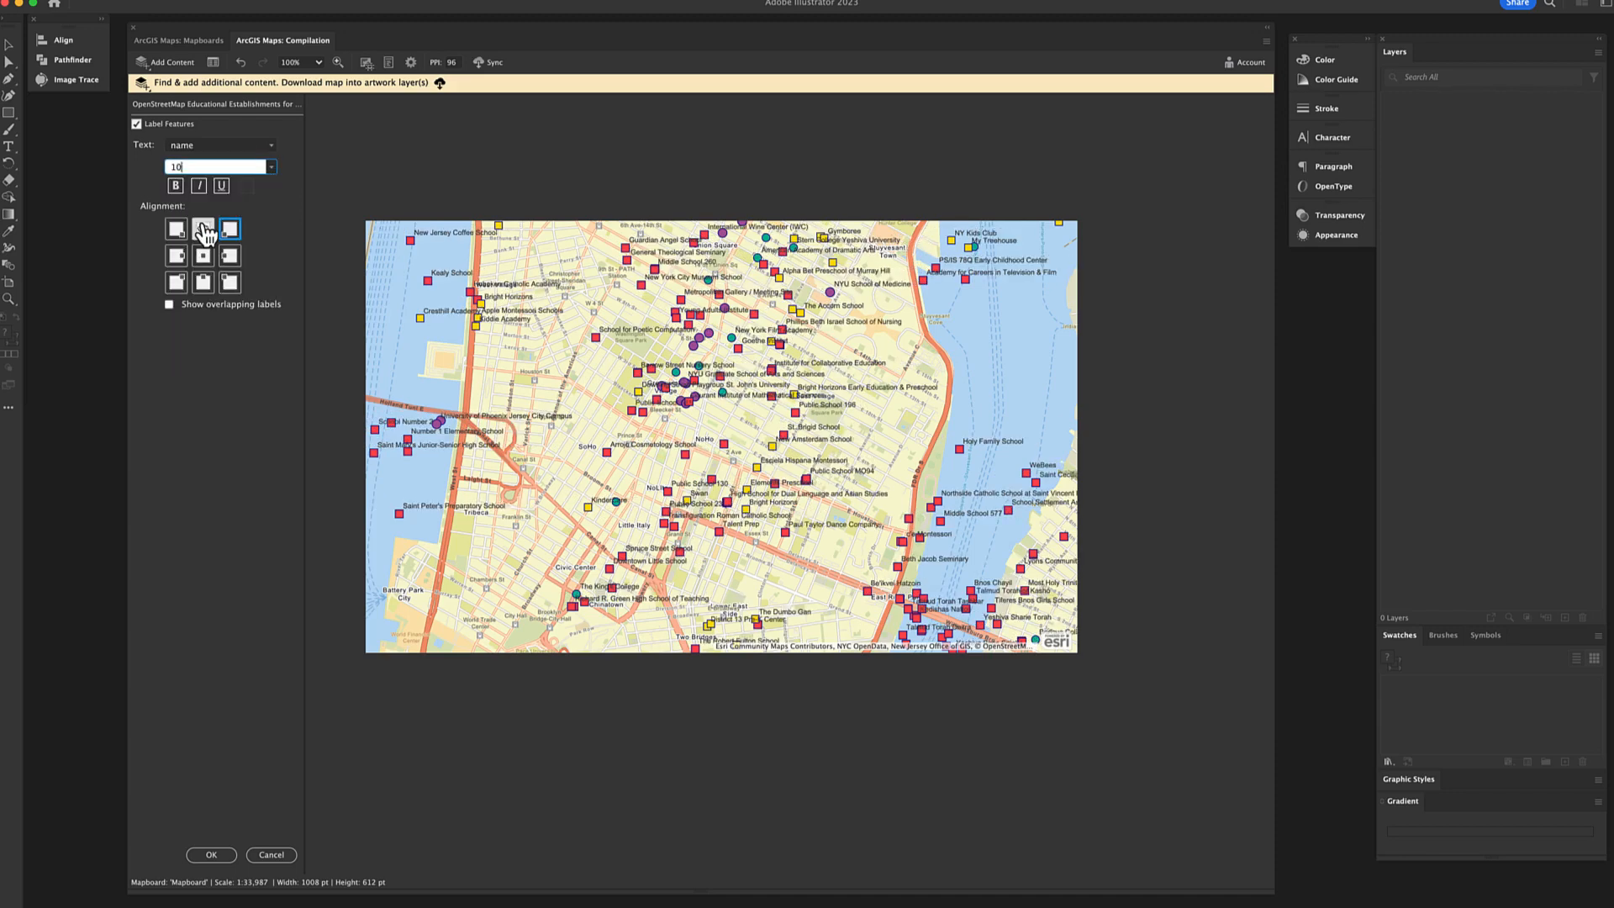
pyautogui.moveTo(212, 871)
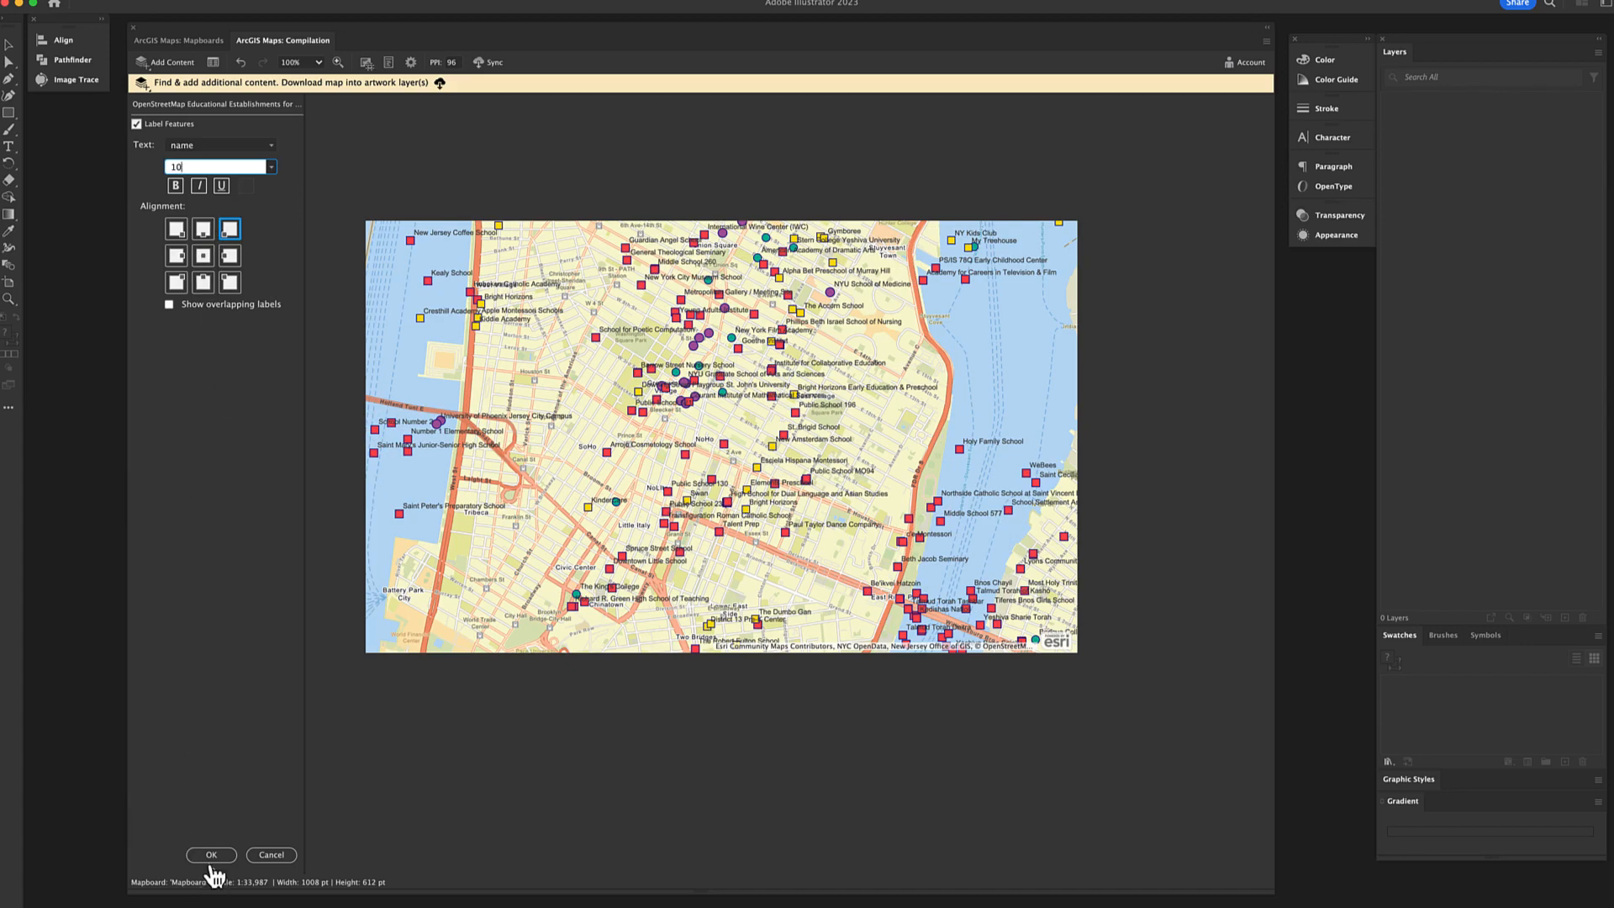
pyautogui.click(211, 854)
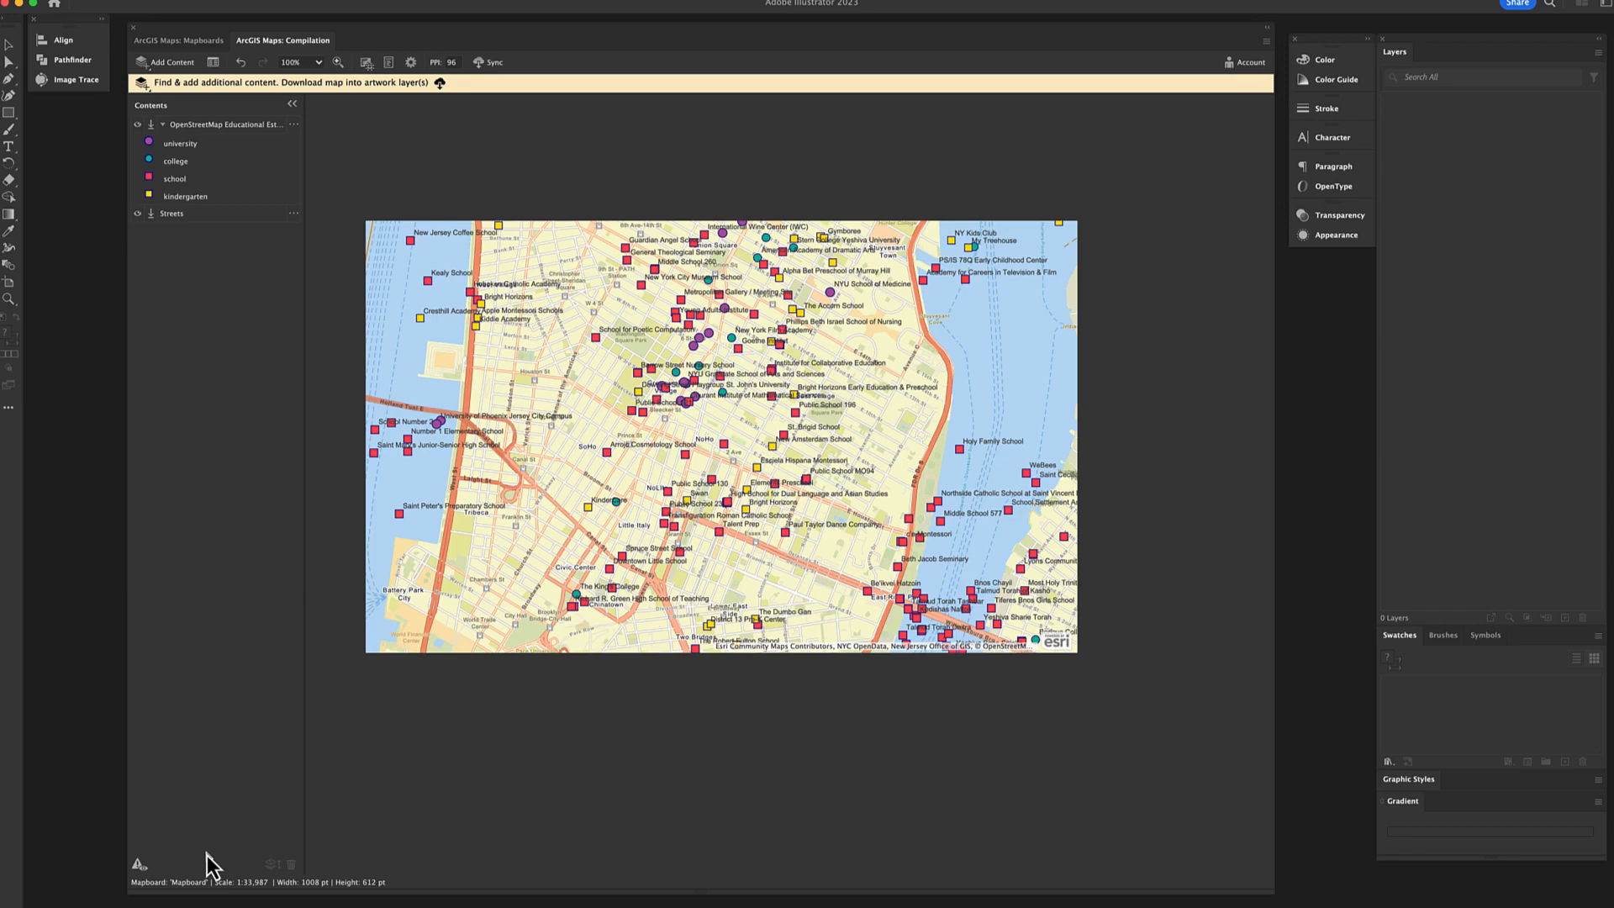
# Sync the map into editable artwork layers under the document name Mapboard
pyautogui.click(494, 61)
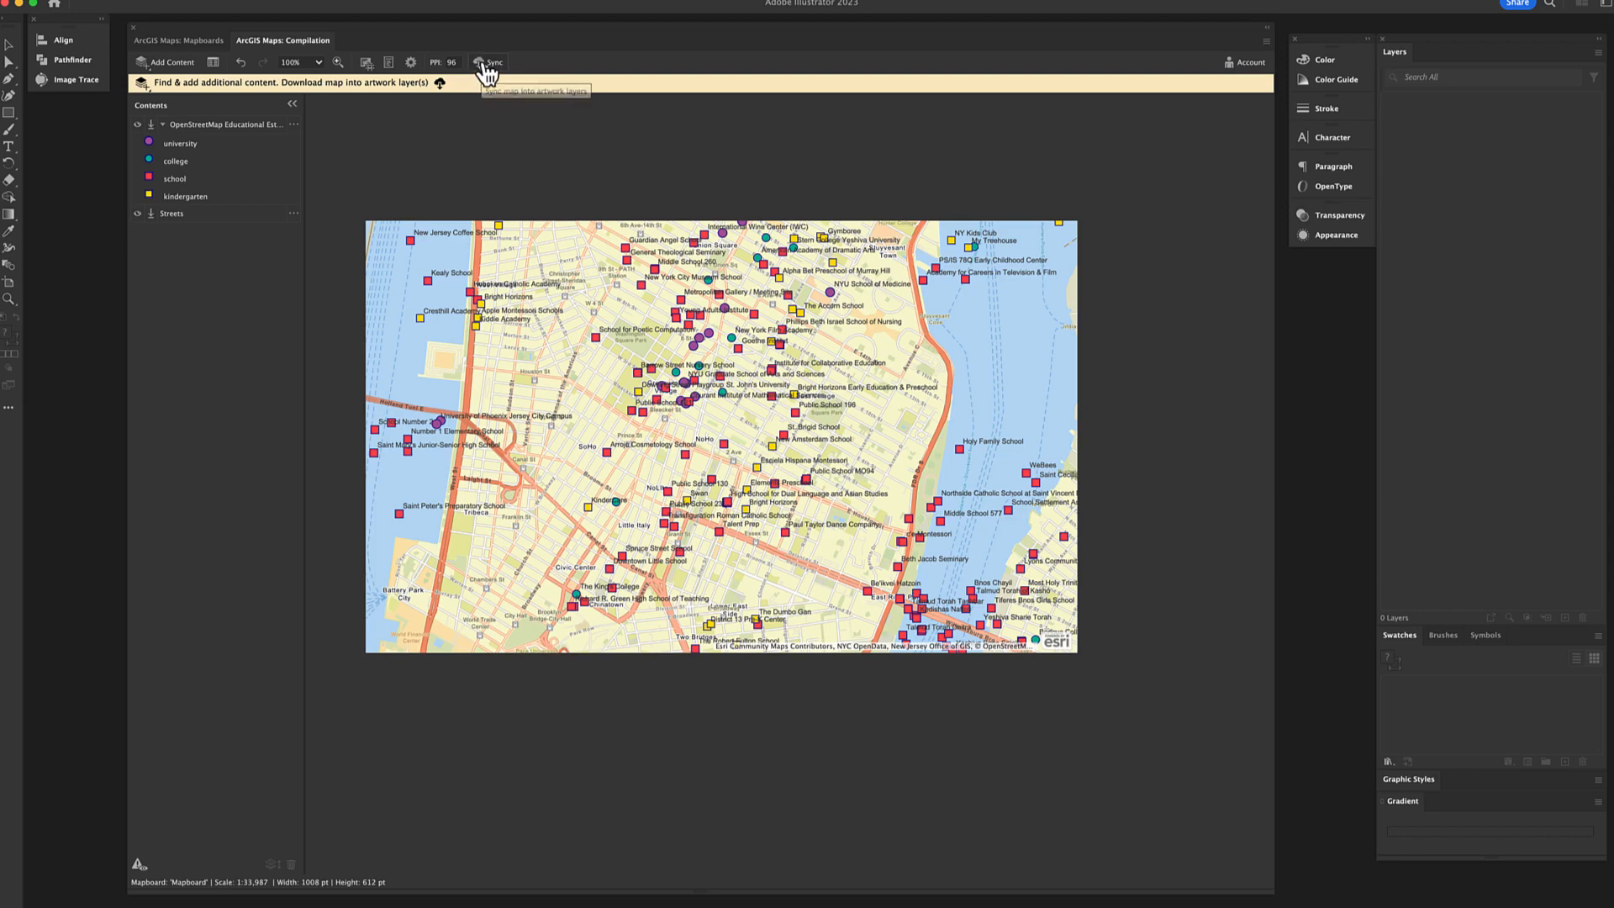
pyautogui.click(494, 61)
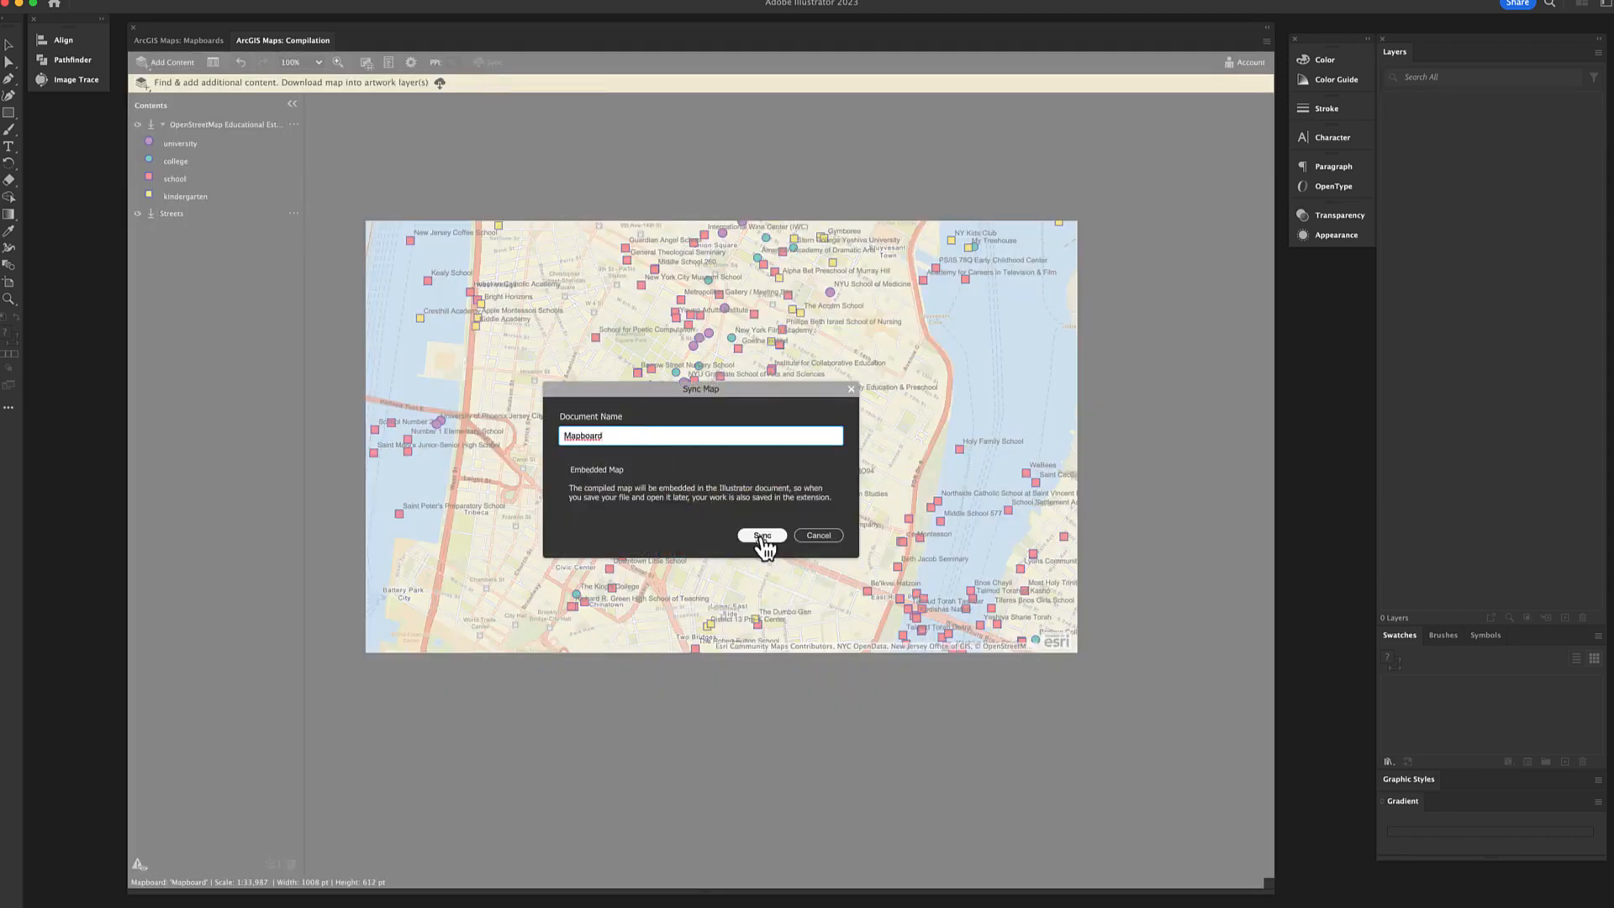
pyautogui.click(764, 536)
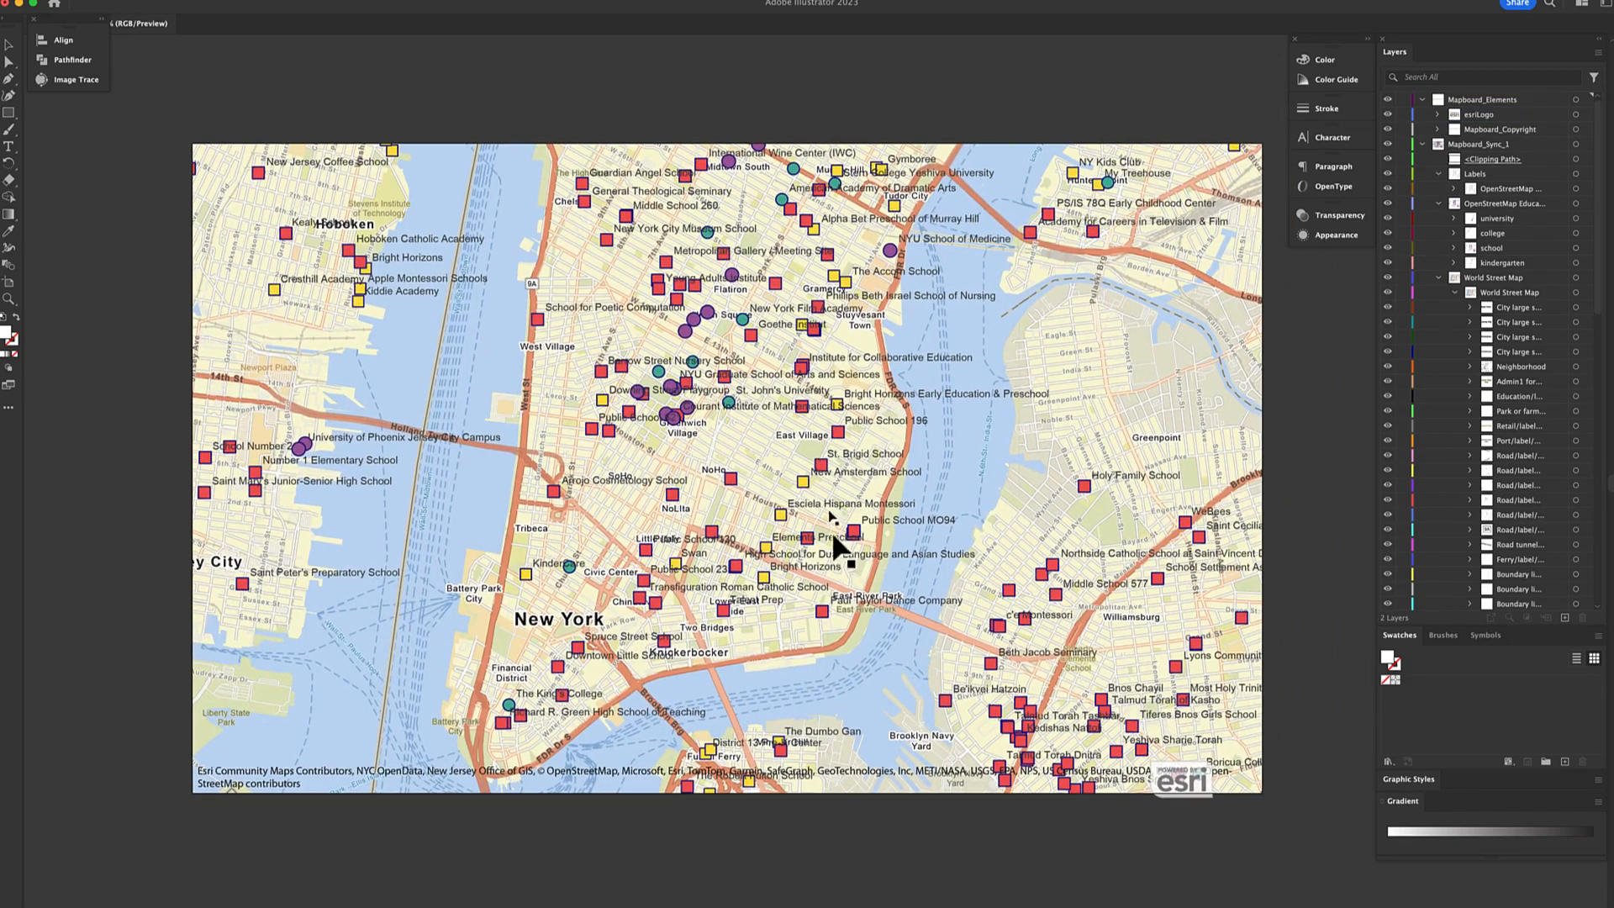
pyautogui.moveTo(852, 655)
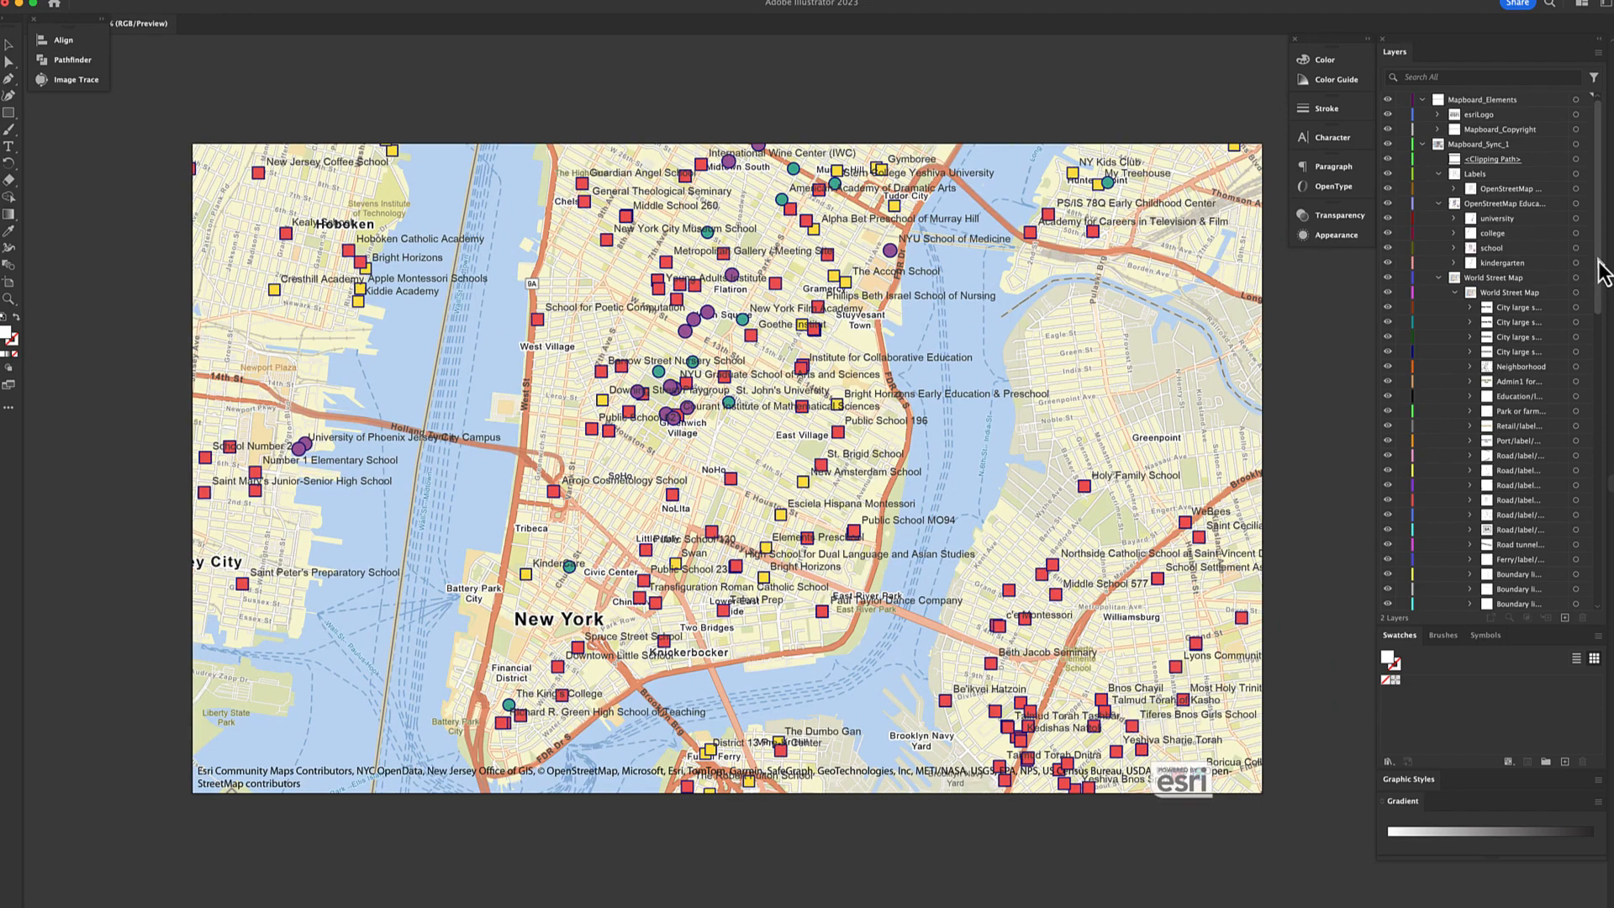
pyautogui.scroll(-3)
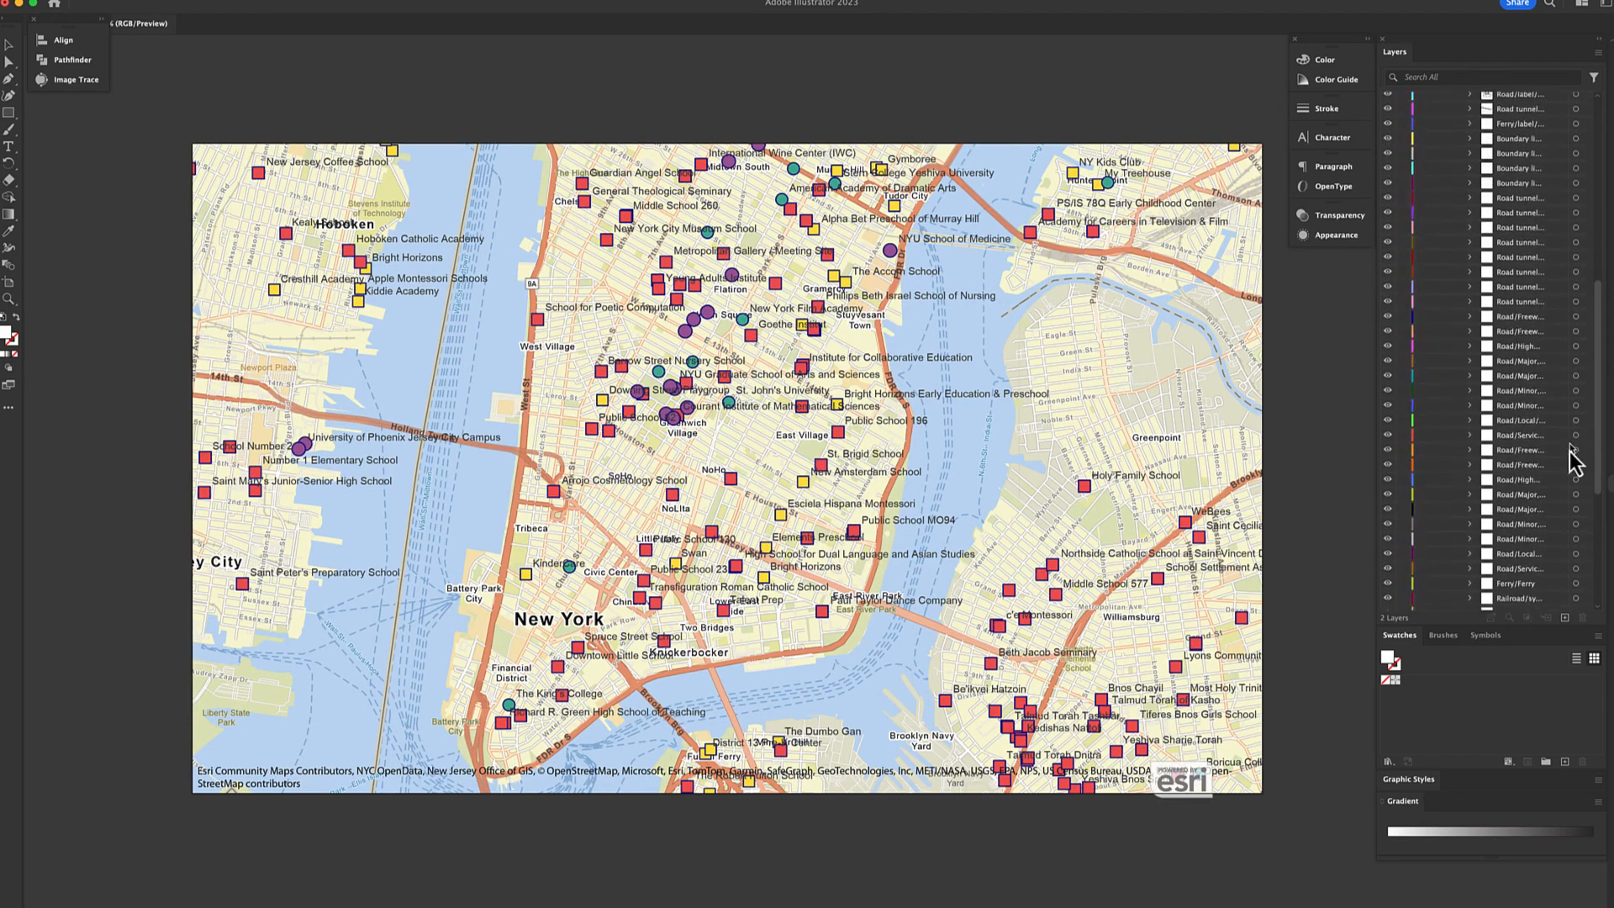
pyautogui.scroll(-3)
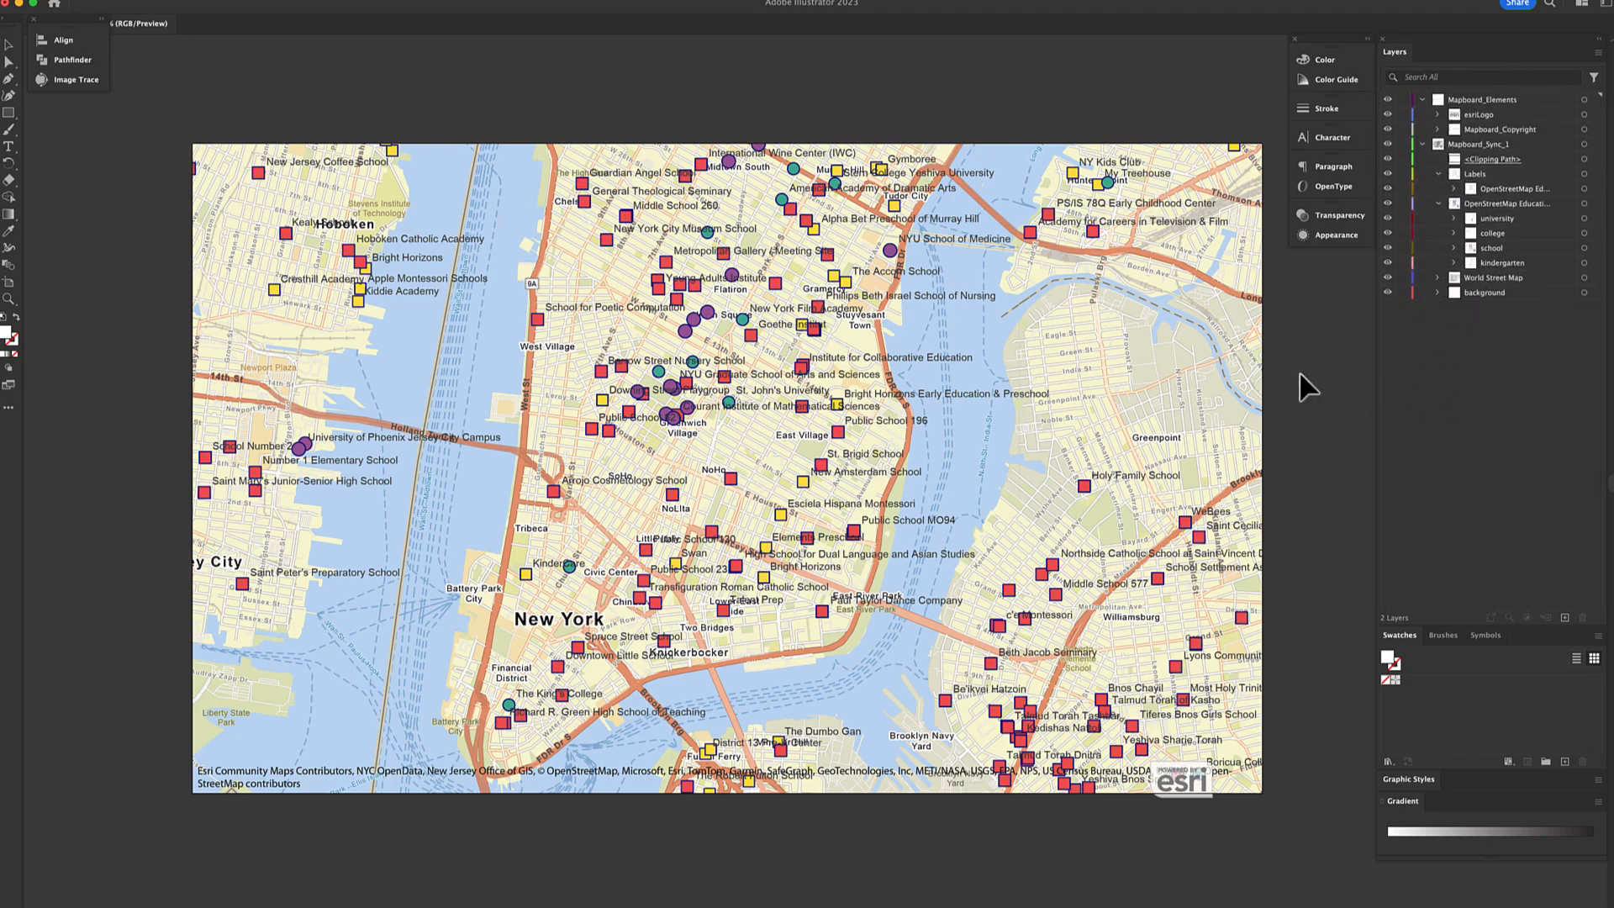
pyautogui.moveTo(968, 339)
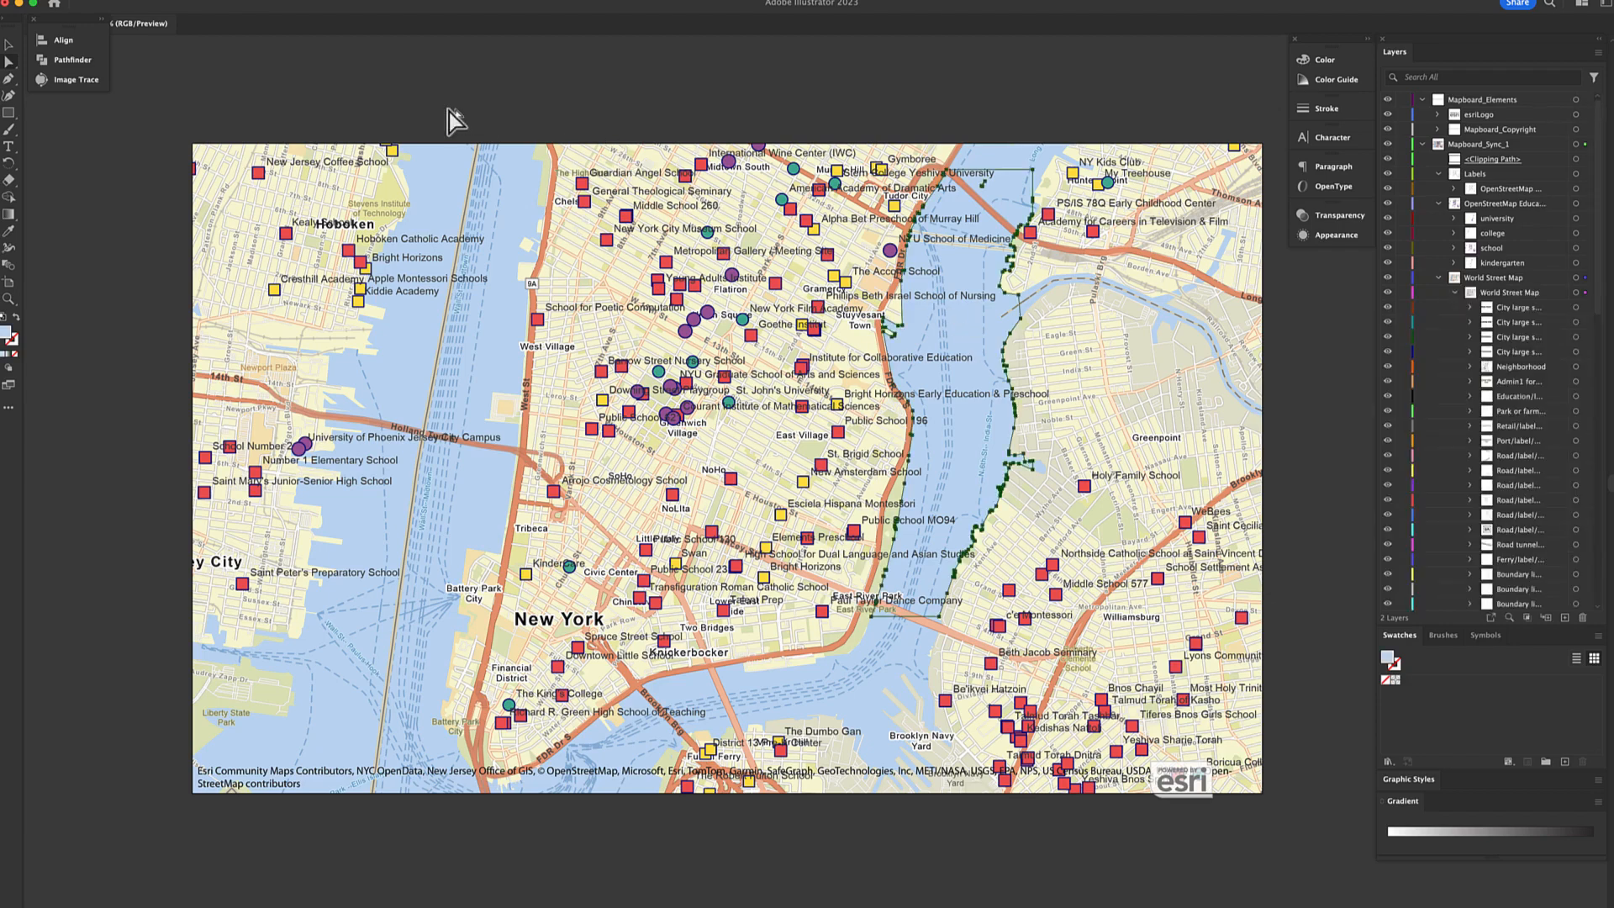
# Recolor the selected water areas to blue 739bbc via the Color Picker
pyautogui.click(252, 4)
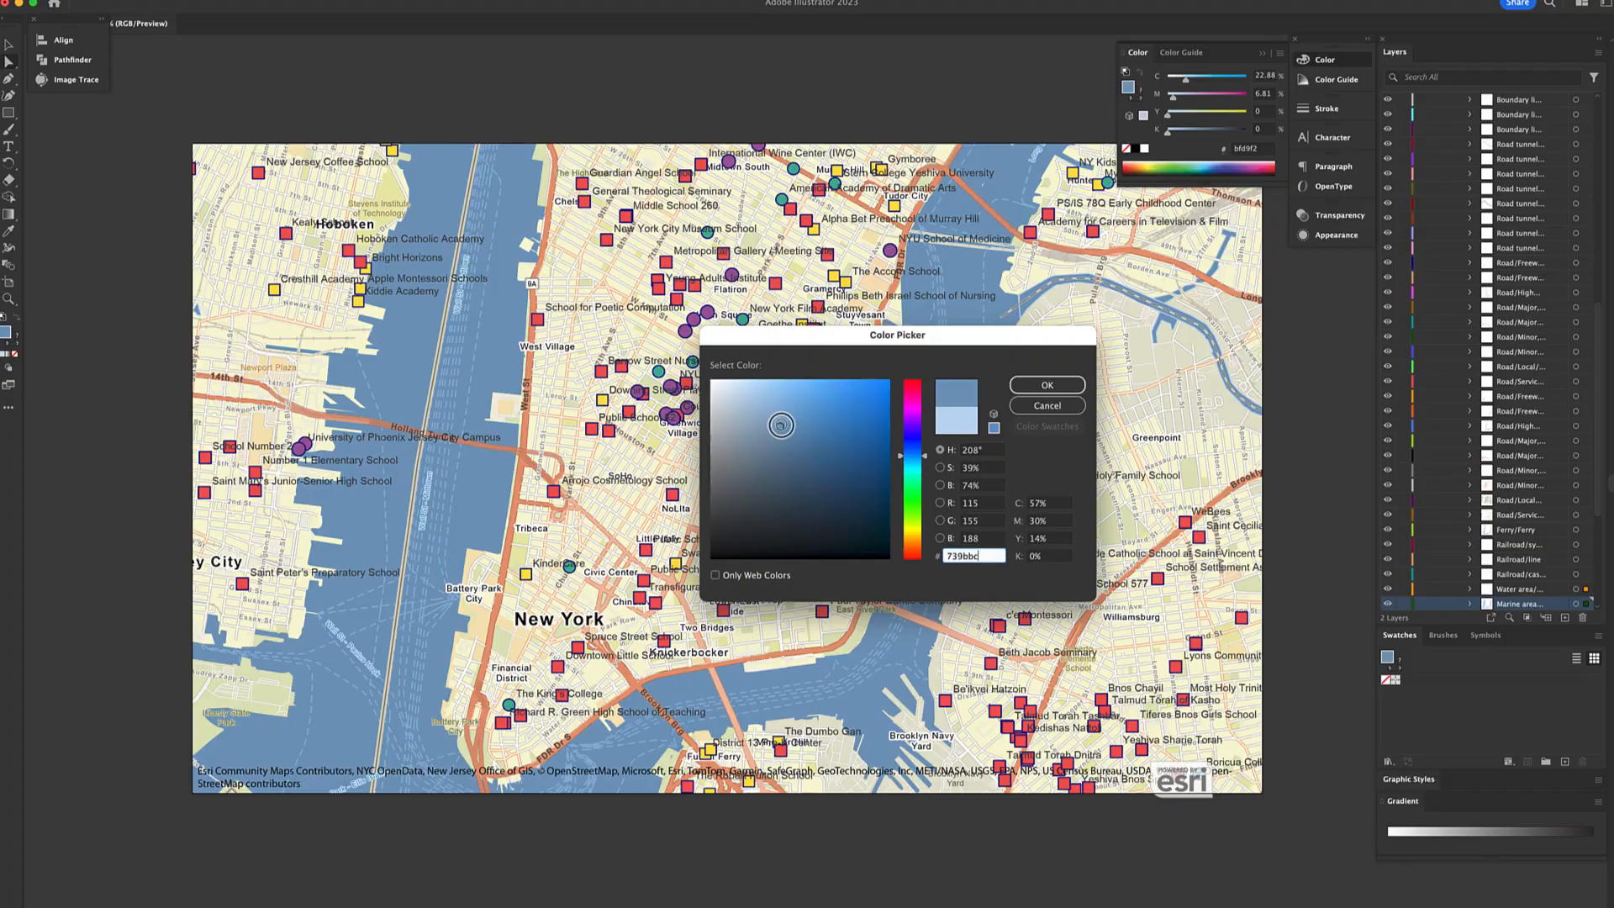
pyautogui.click(1045, 385)
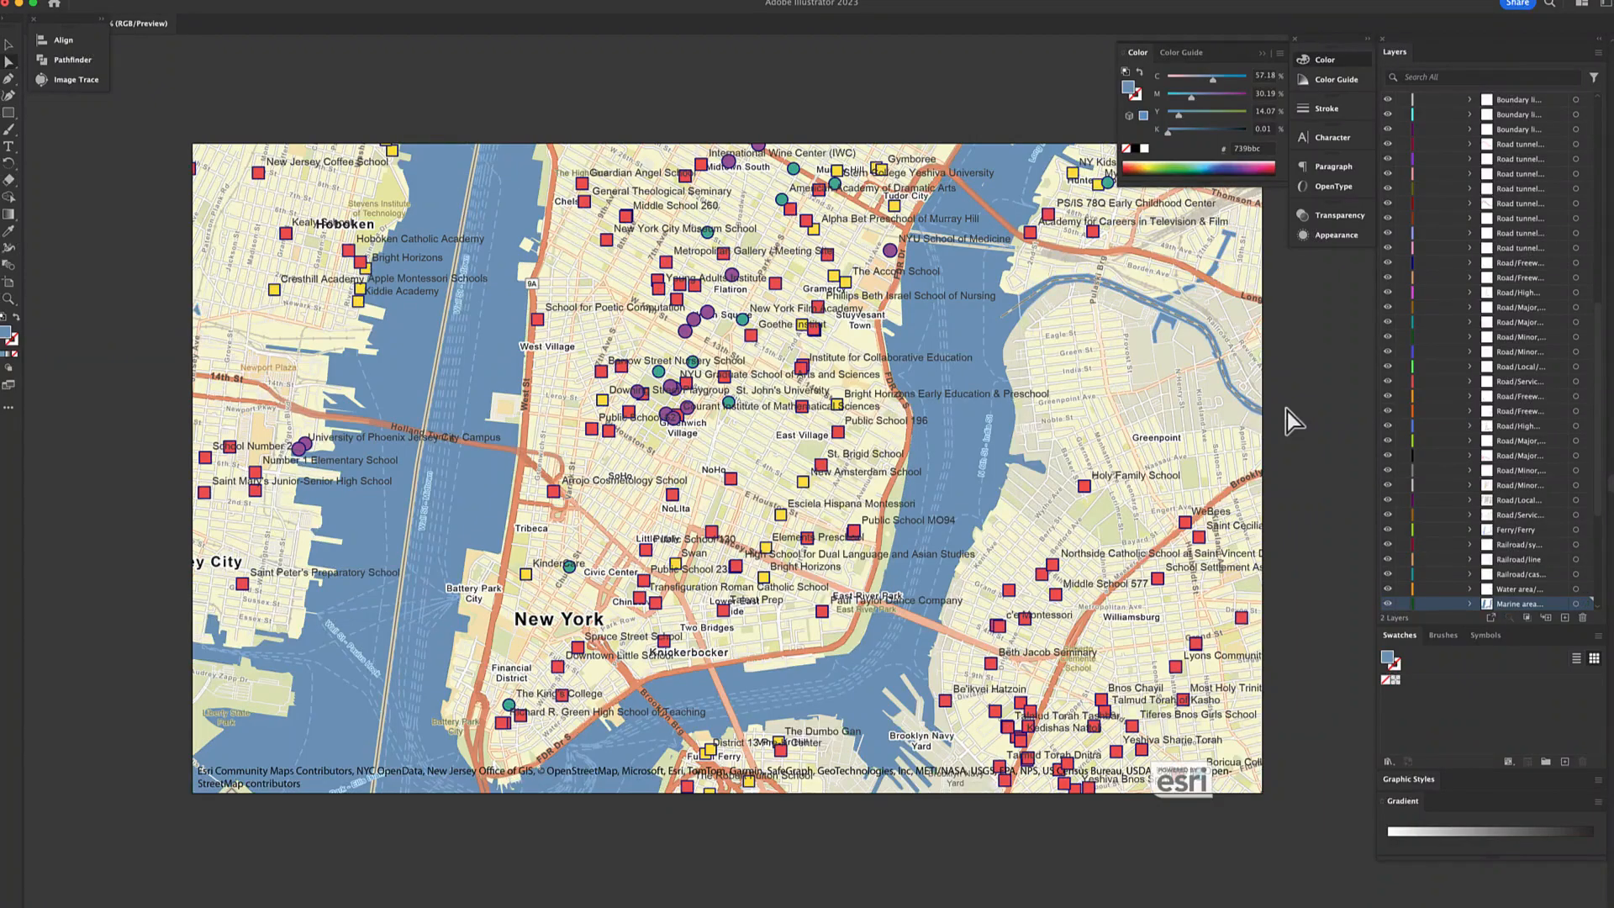